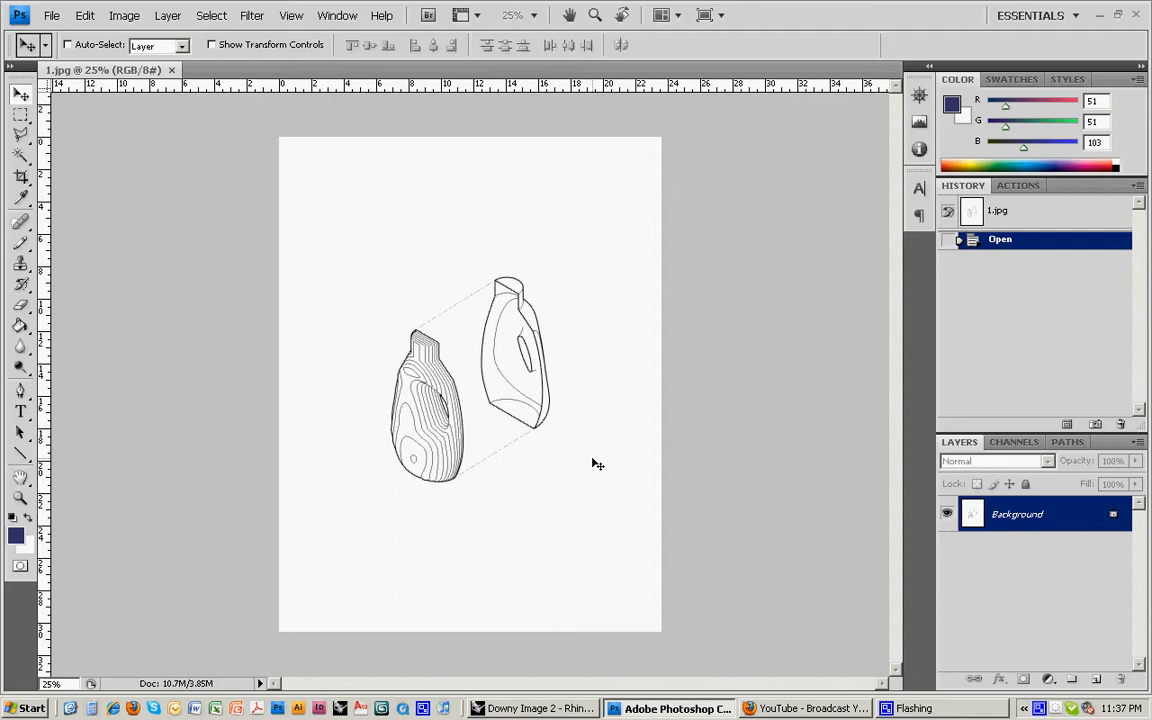
mouse_move(608, 330)
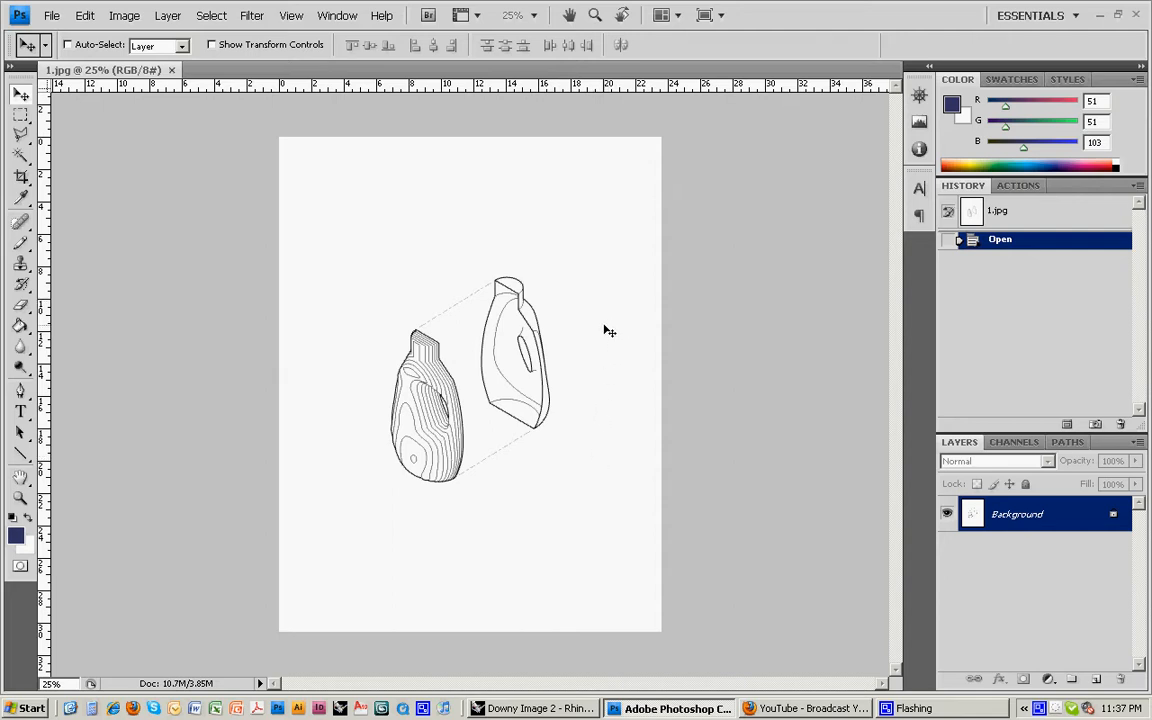
In Render Properties, turn off Render curves and Render surface edges and isocurves
click(540, 708)
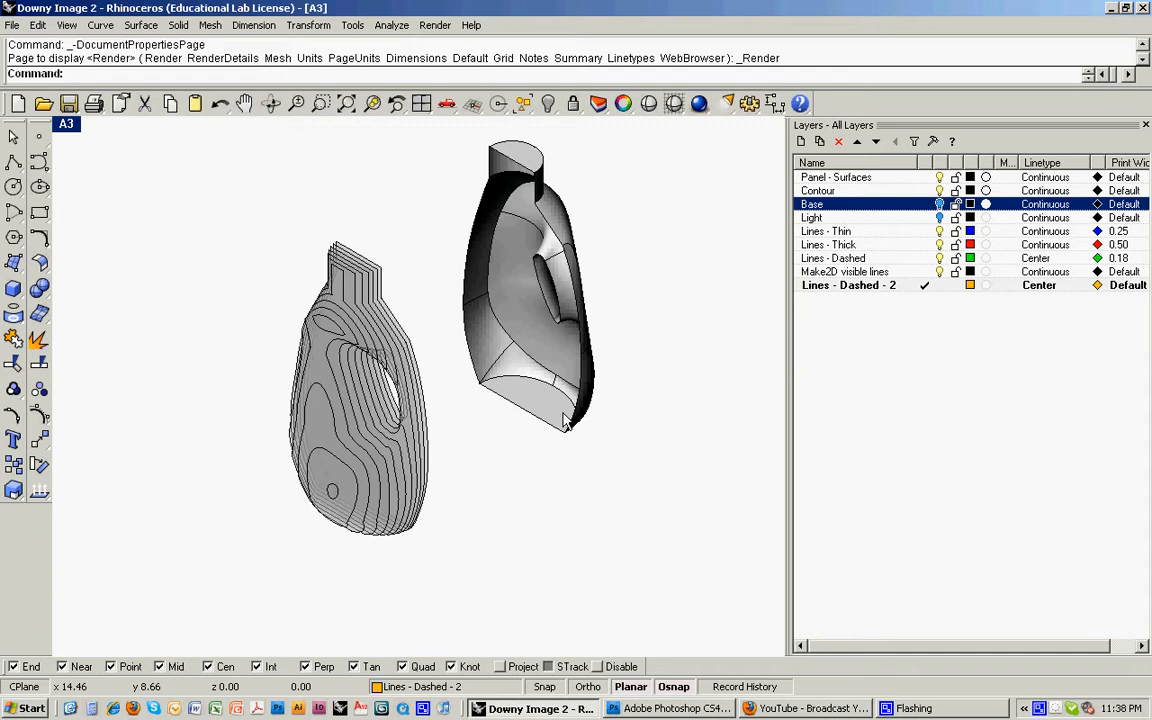
mouse_move(544, 204)
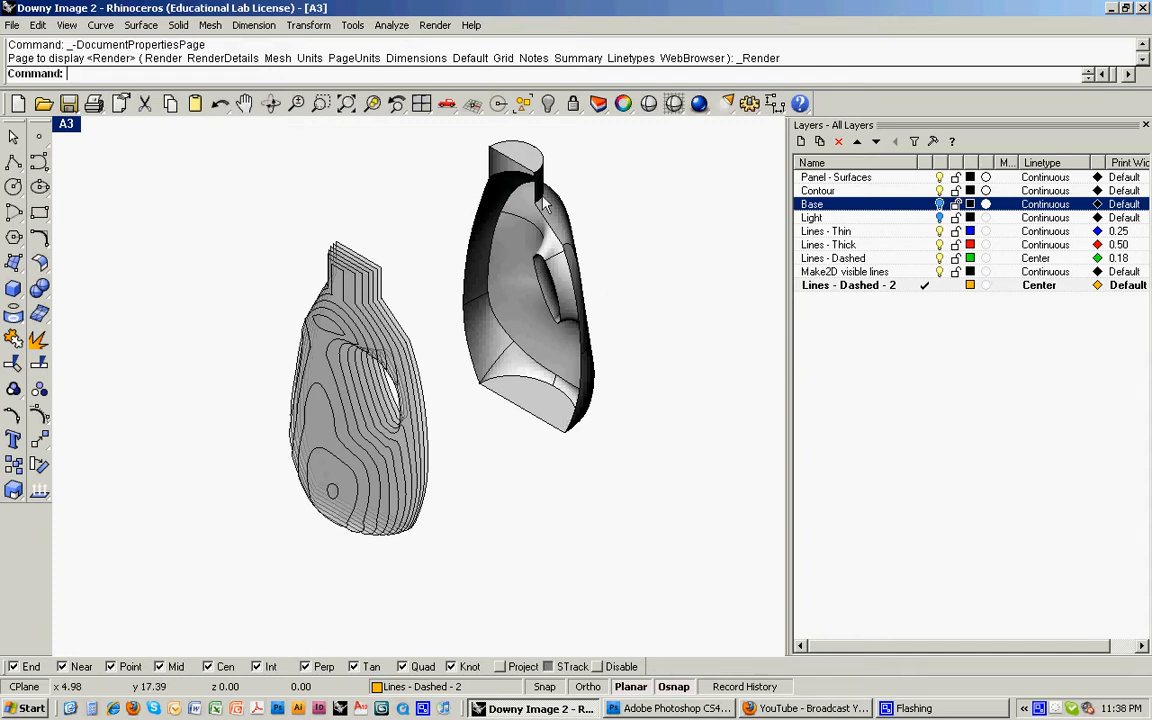
mouse_move(656, 210)
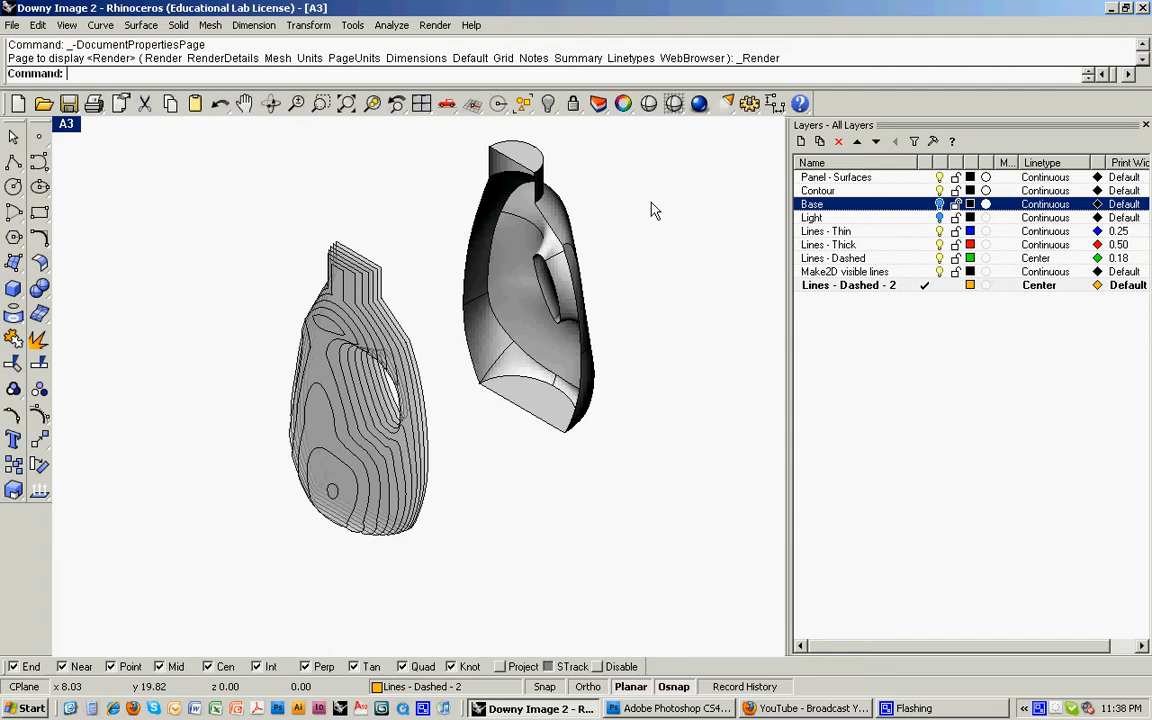
click(700, 104)
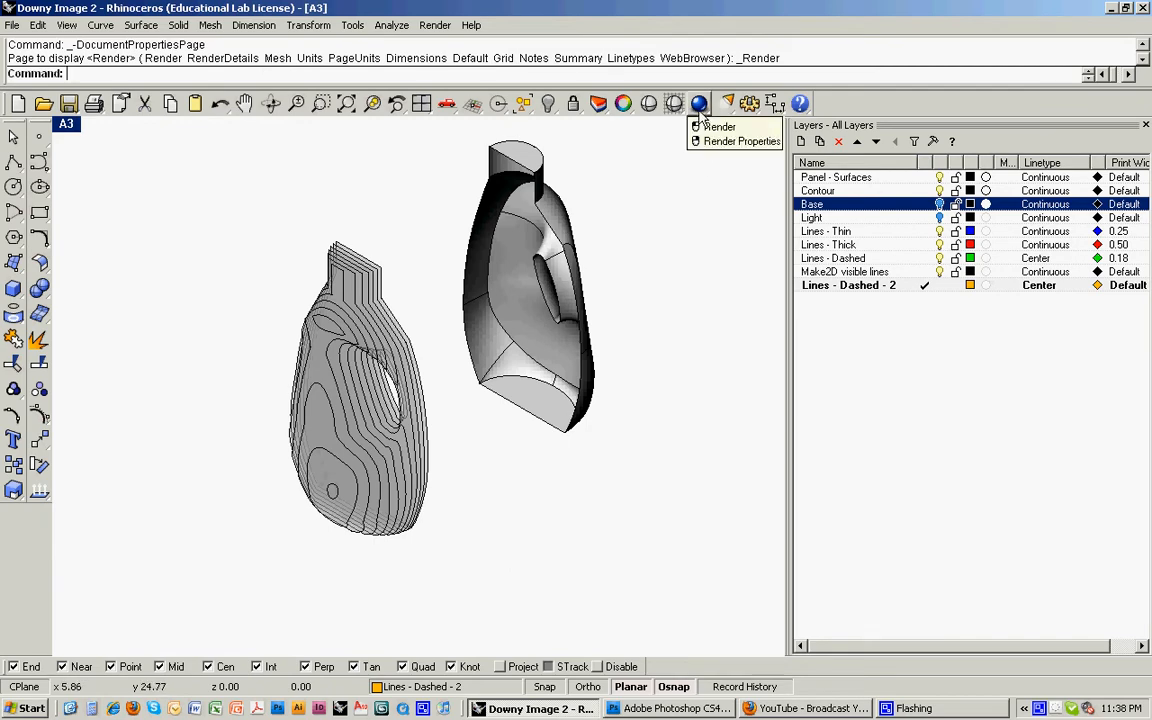
click(742, 140)
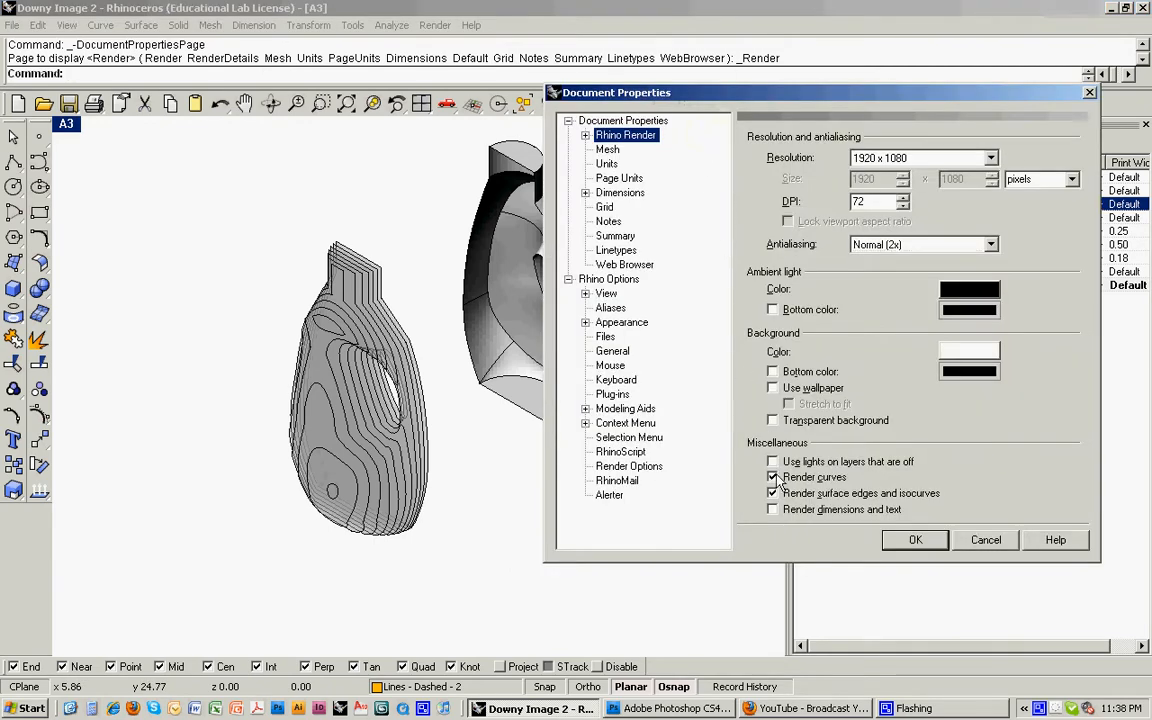
click(772, 492)
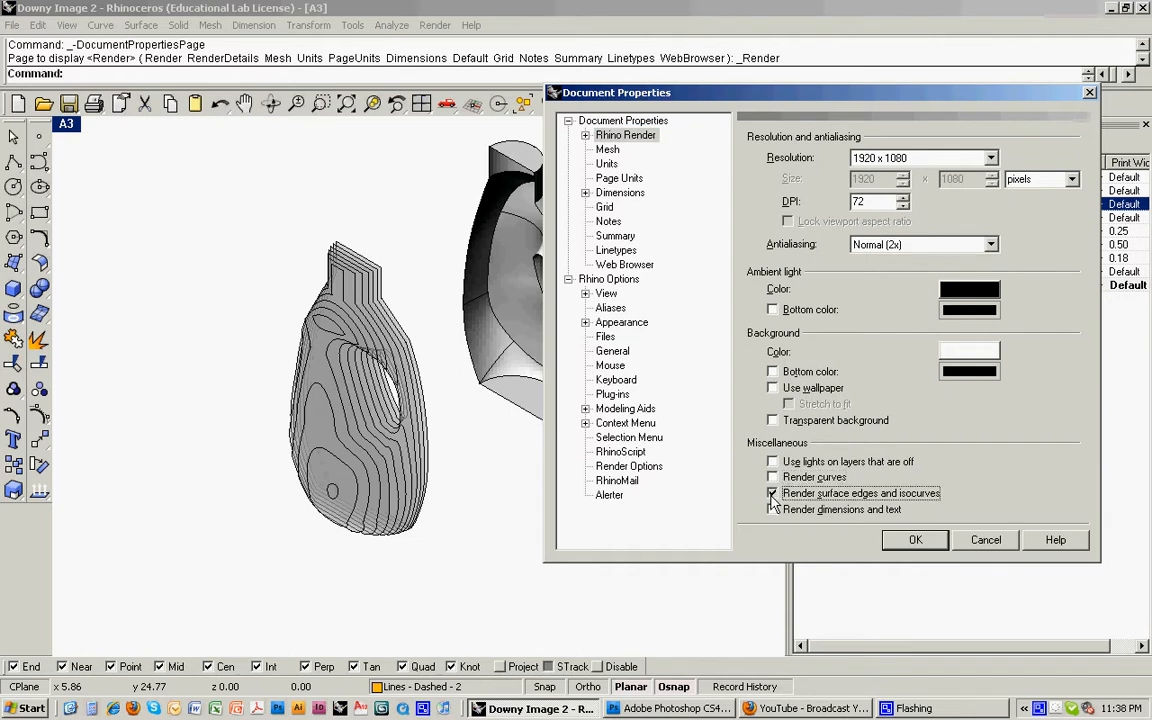
click(914, 540)
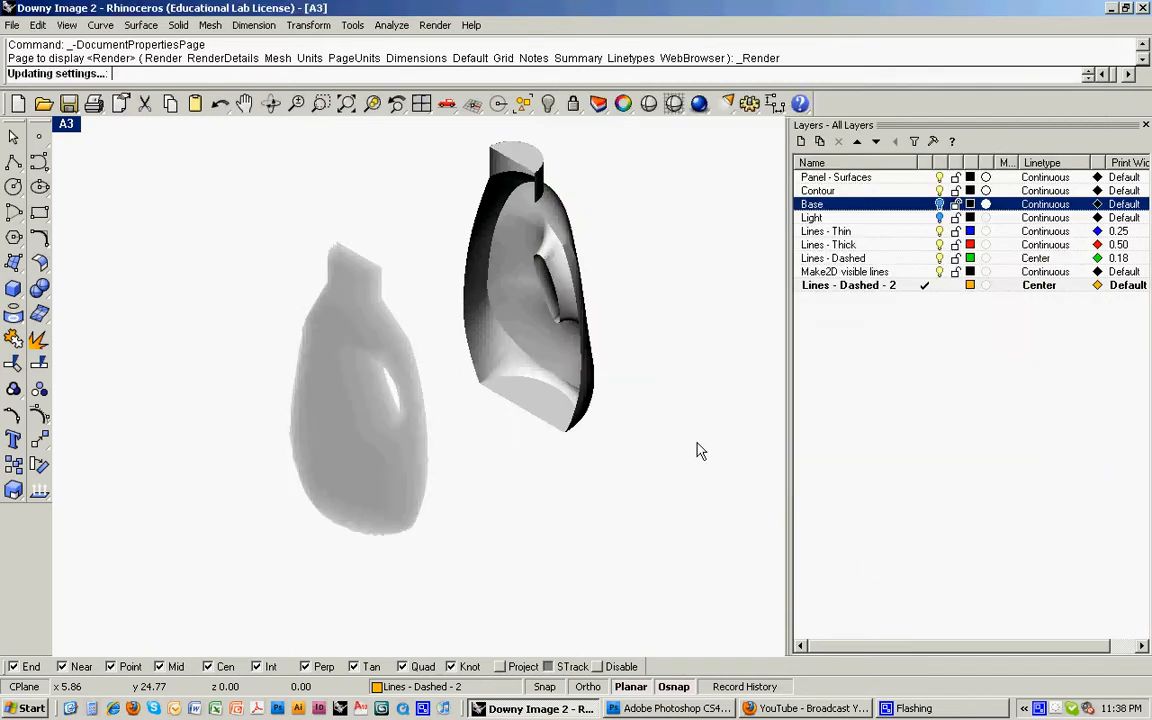
mouse_move(684, 708)
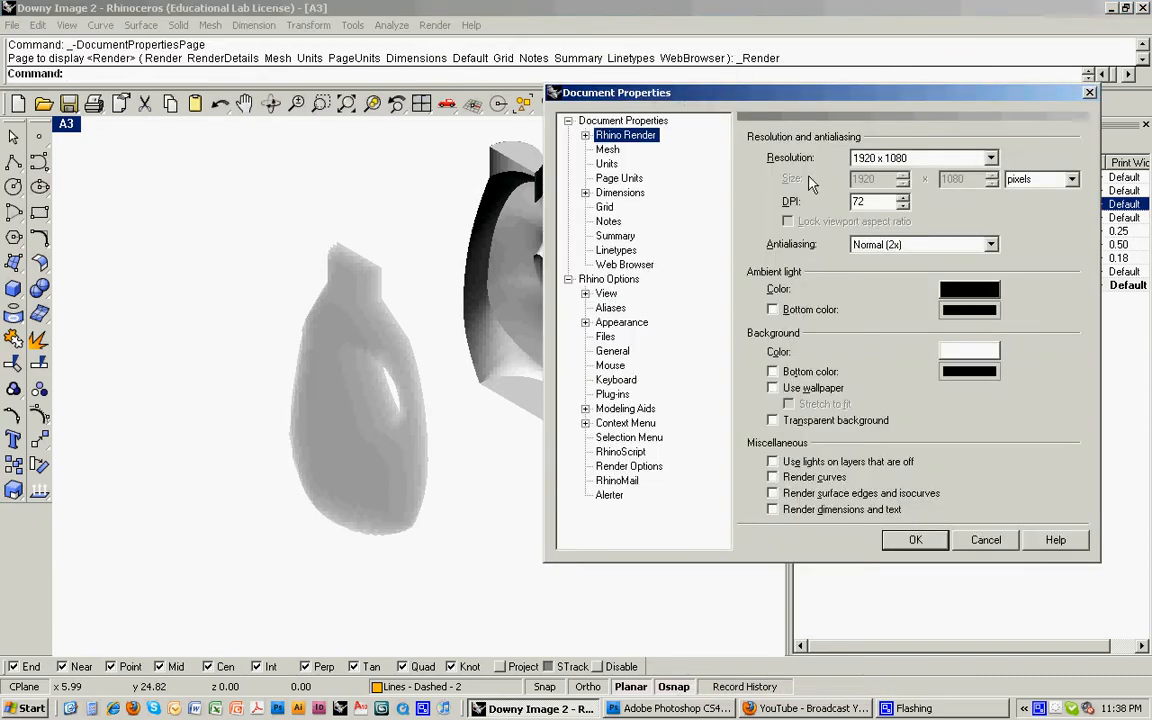
click(988, 156)
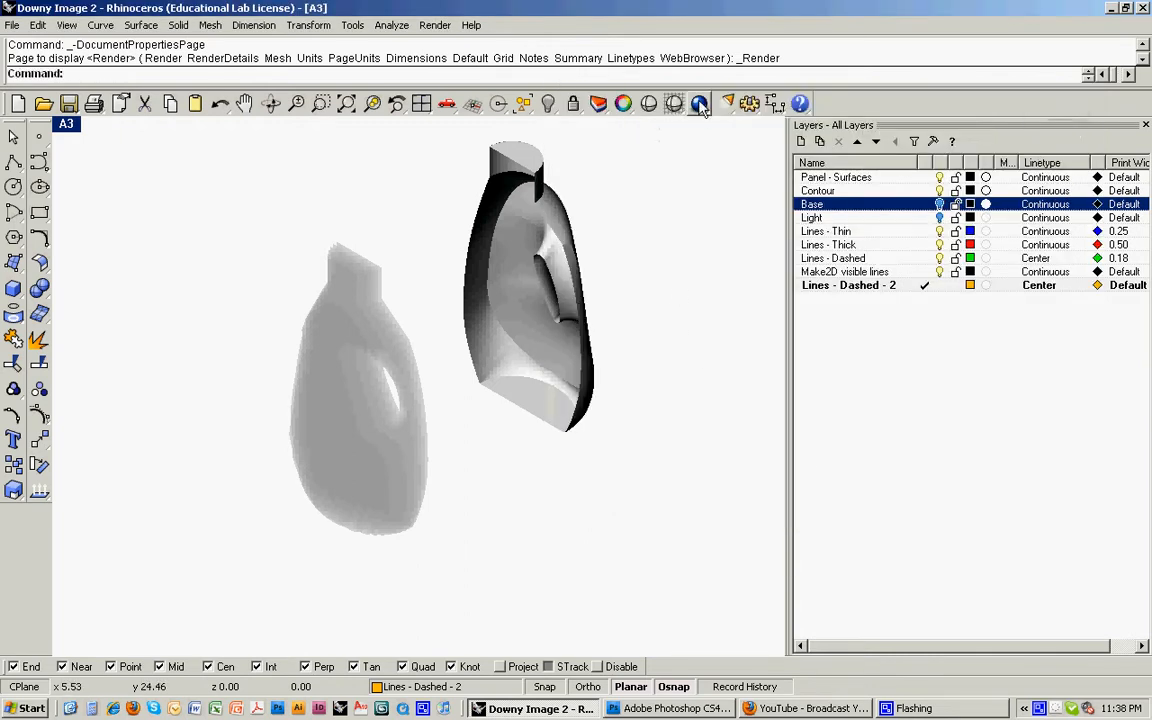
Render the perspective view and save the image as 2.jpg
click(700, 104)
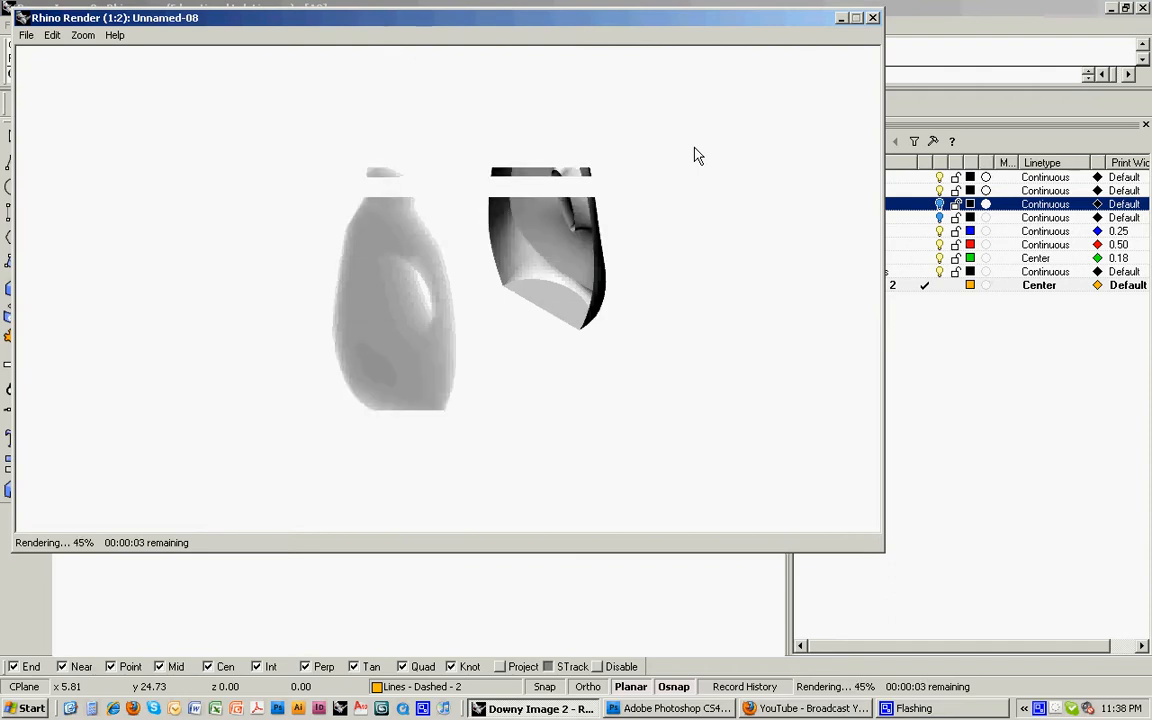
click(26, 36)
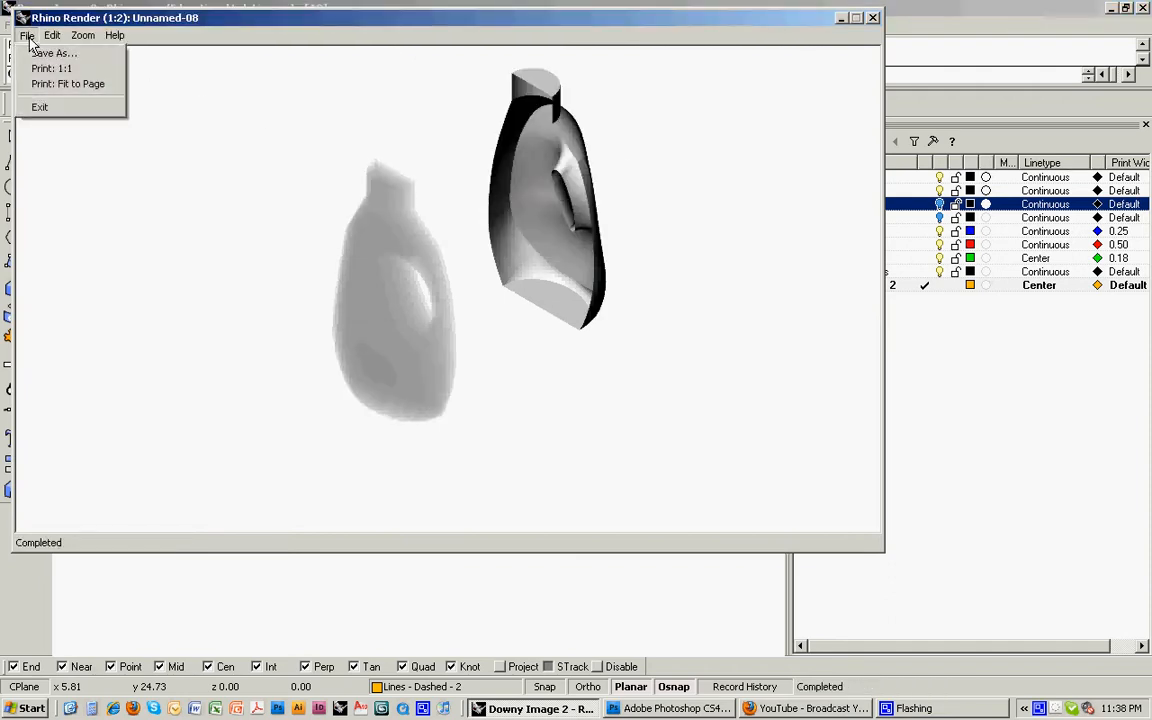
click(54, 52)
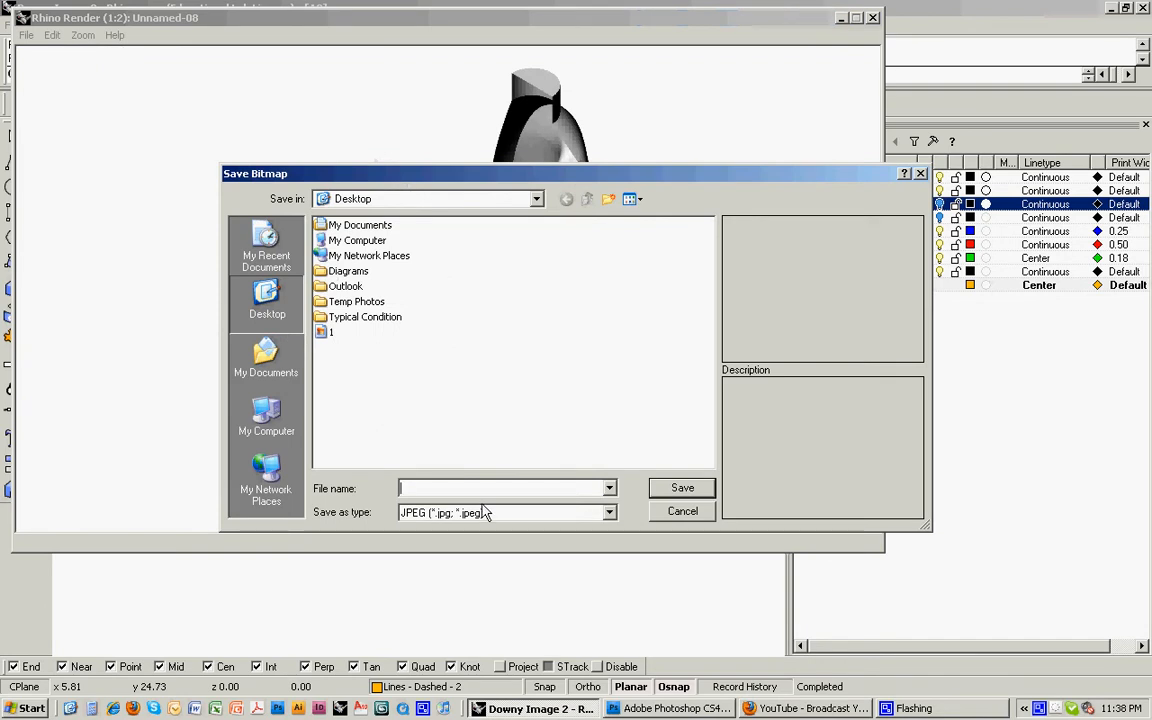
click(682, 488)
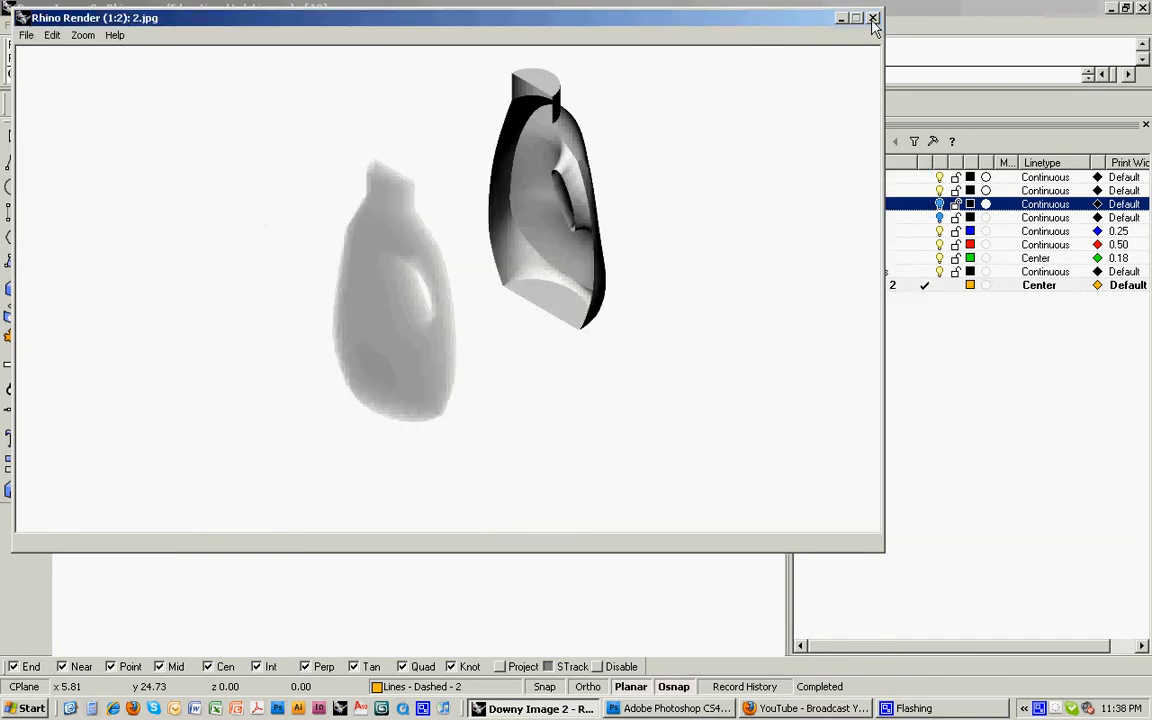
Close the render window and make the Light layer current
click(872, 18)
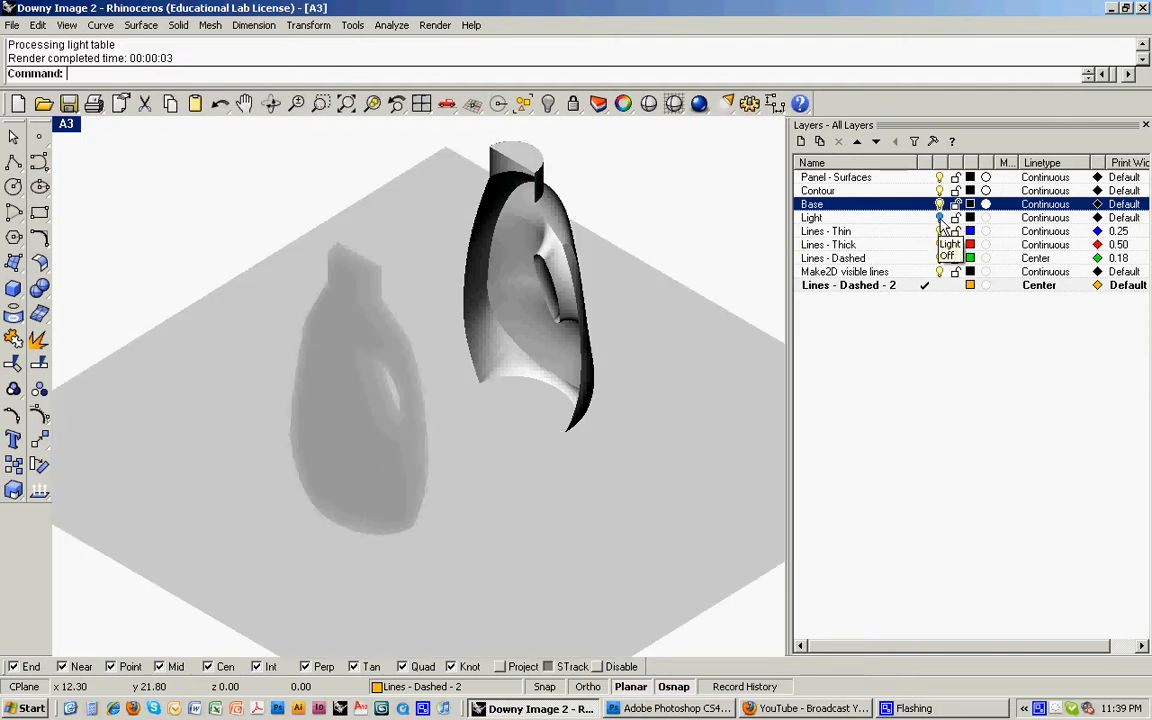
click(812, 216)
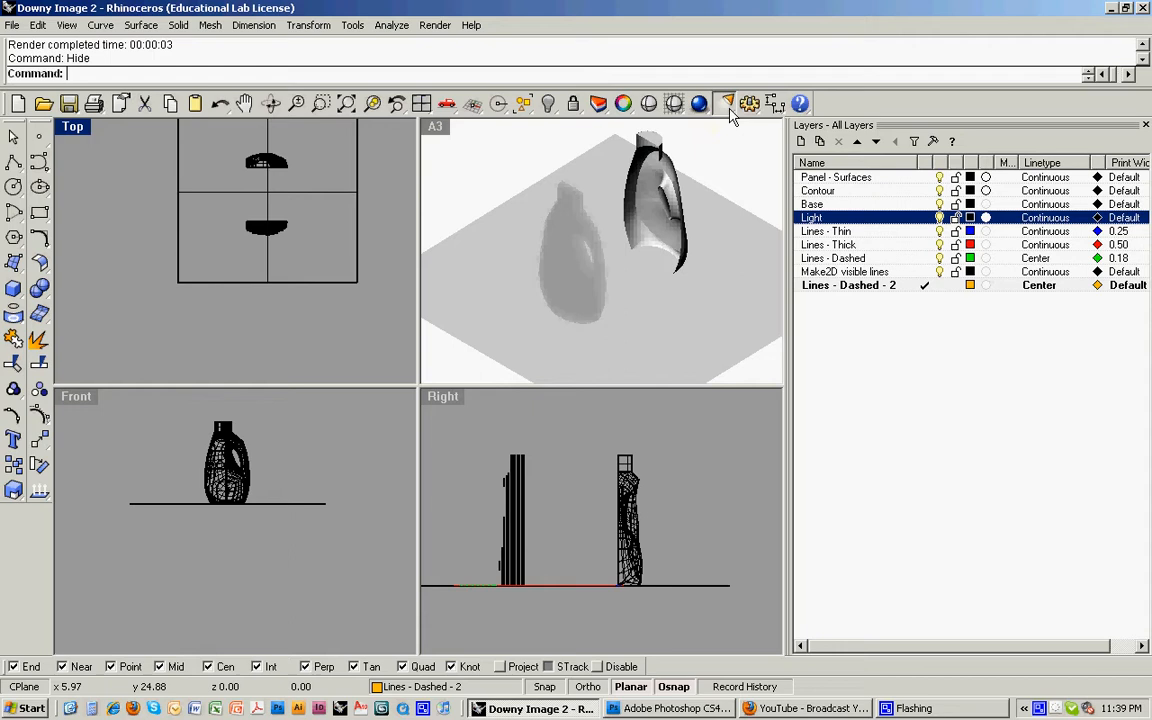
Create a directional light from the Lights toolbar beside the bottles
click(700, 104)
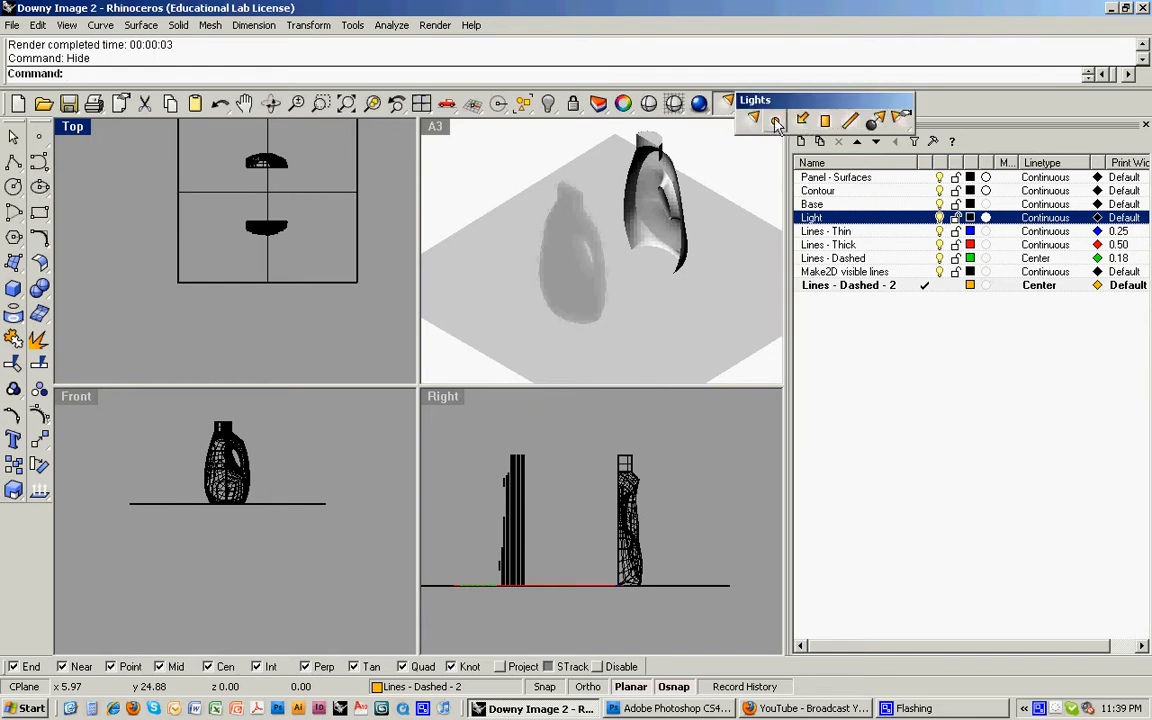
mouse_move(800, 122)
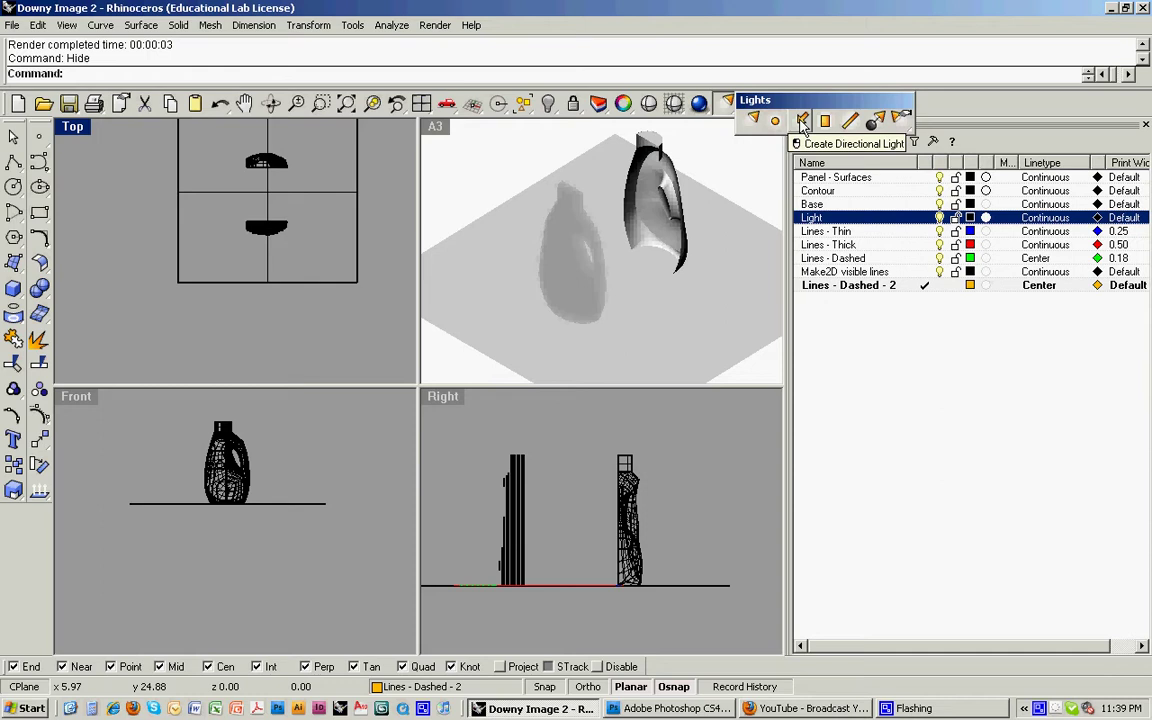
click(796, 122)
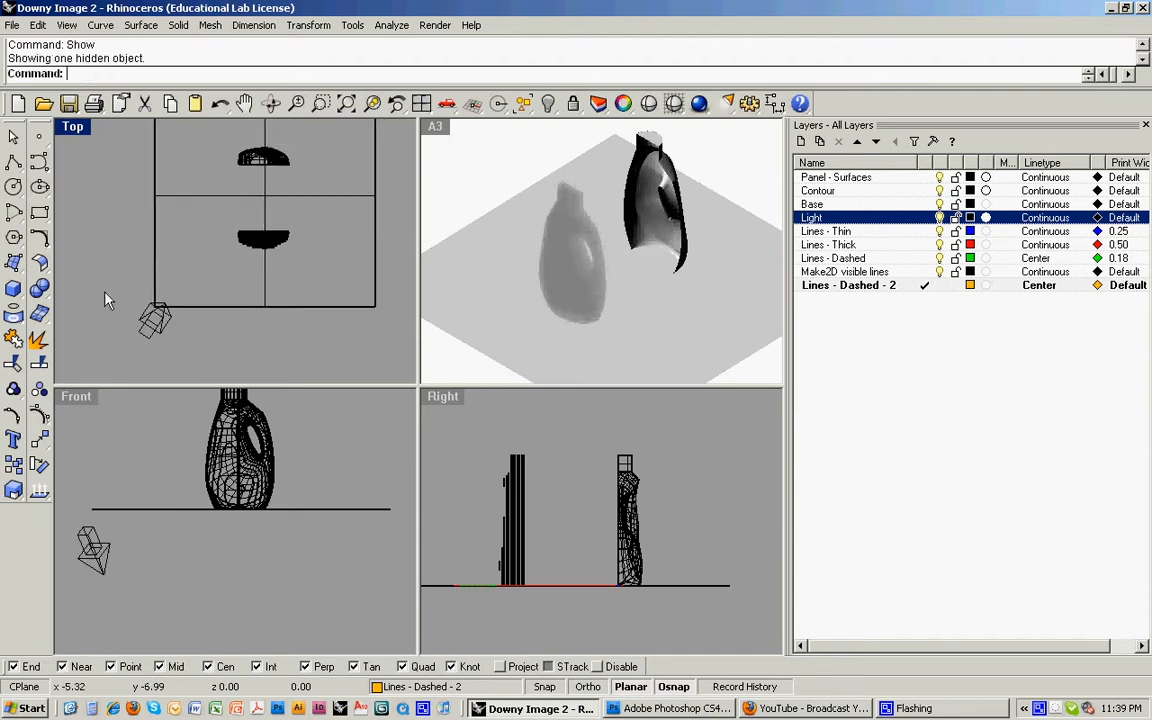
mouse_move(432, 176)
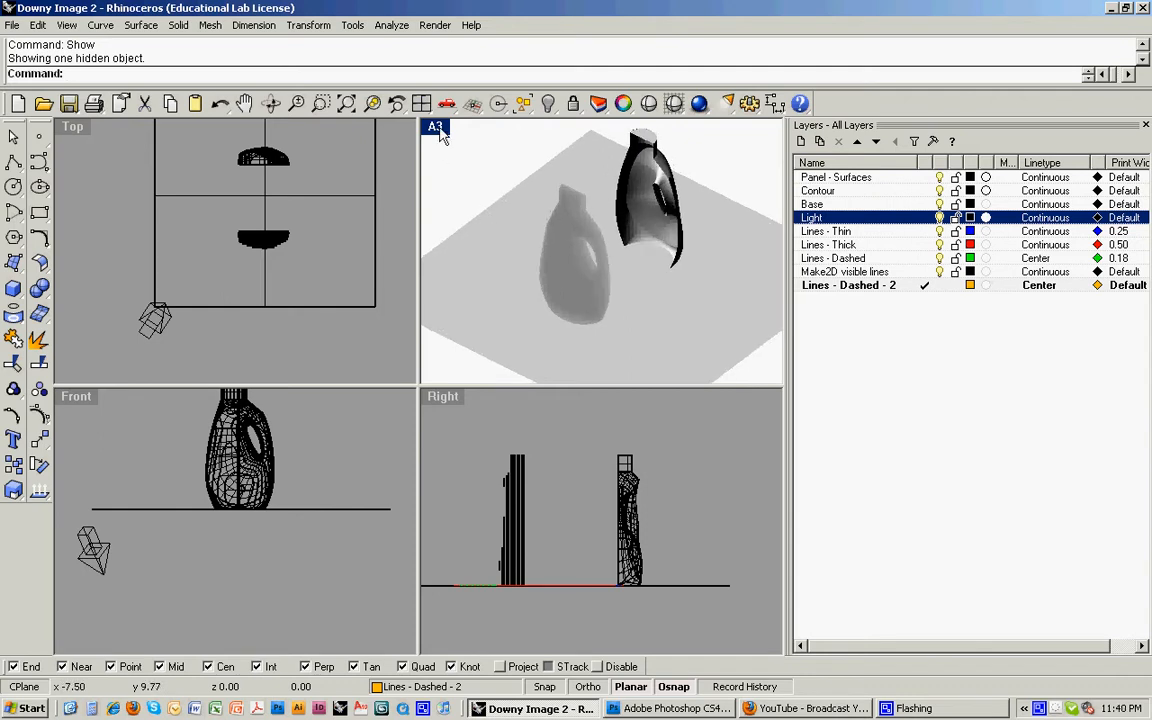
Maximize the perspective viewport showing the lit bottles and ground plane
double_click(434, 126)
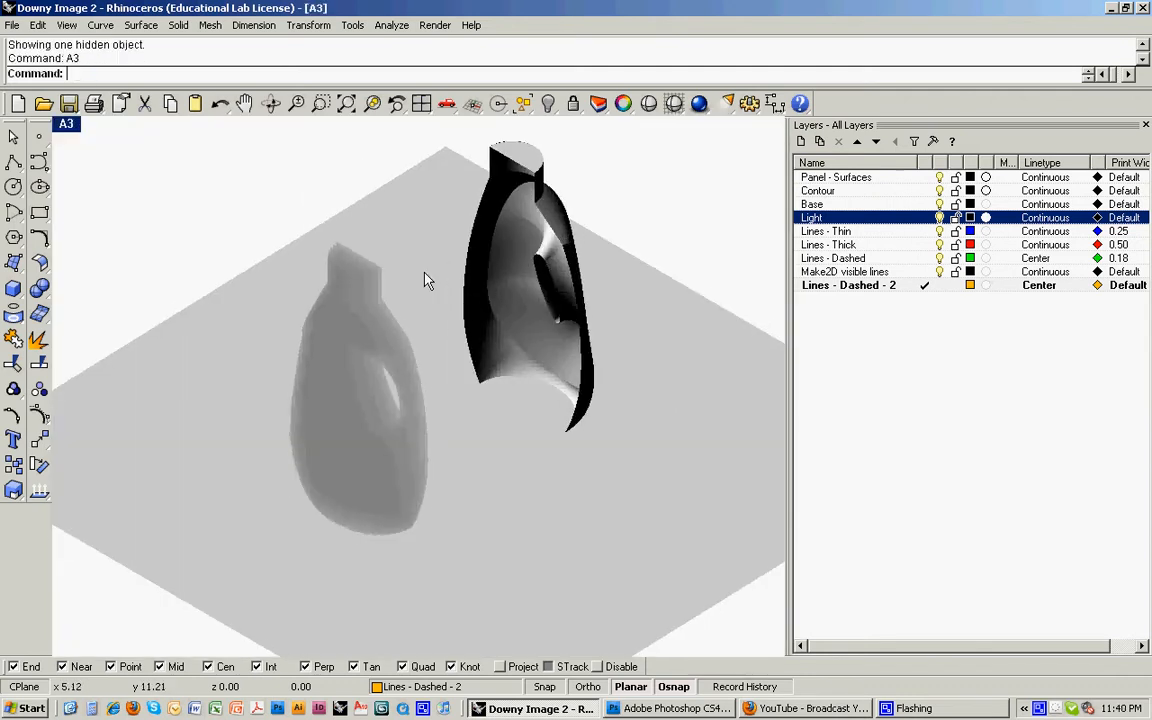
mouse_move(678, 318)
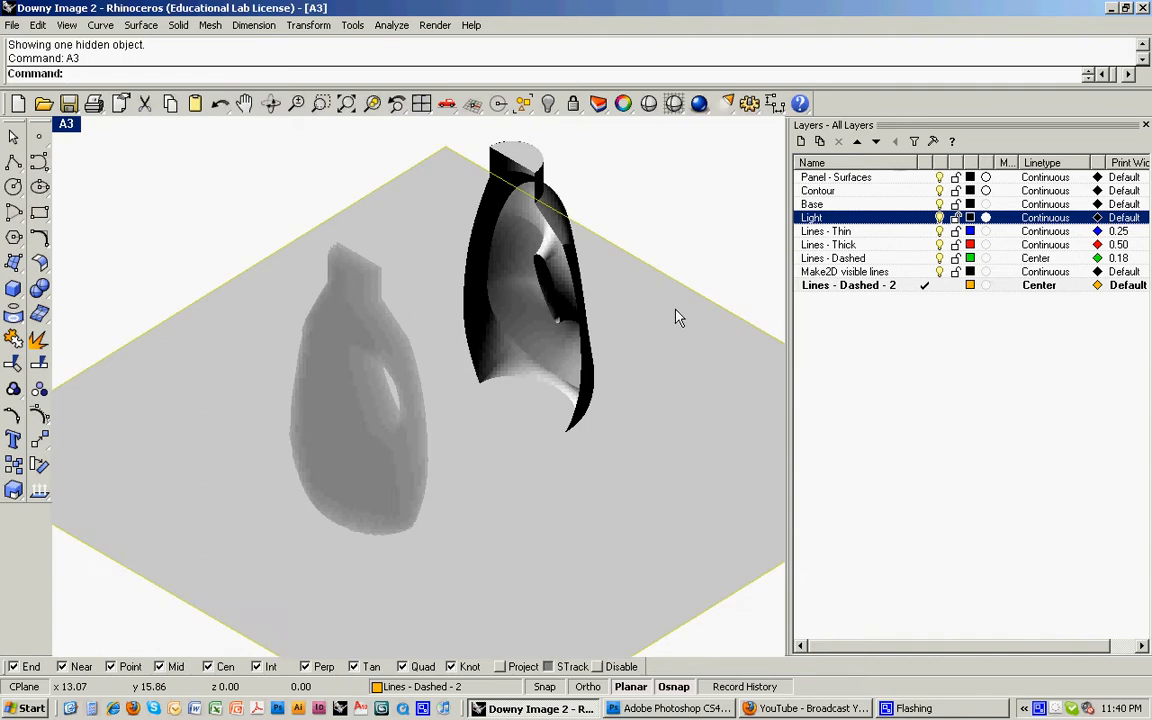
mouse_move(668, 320)
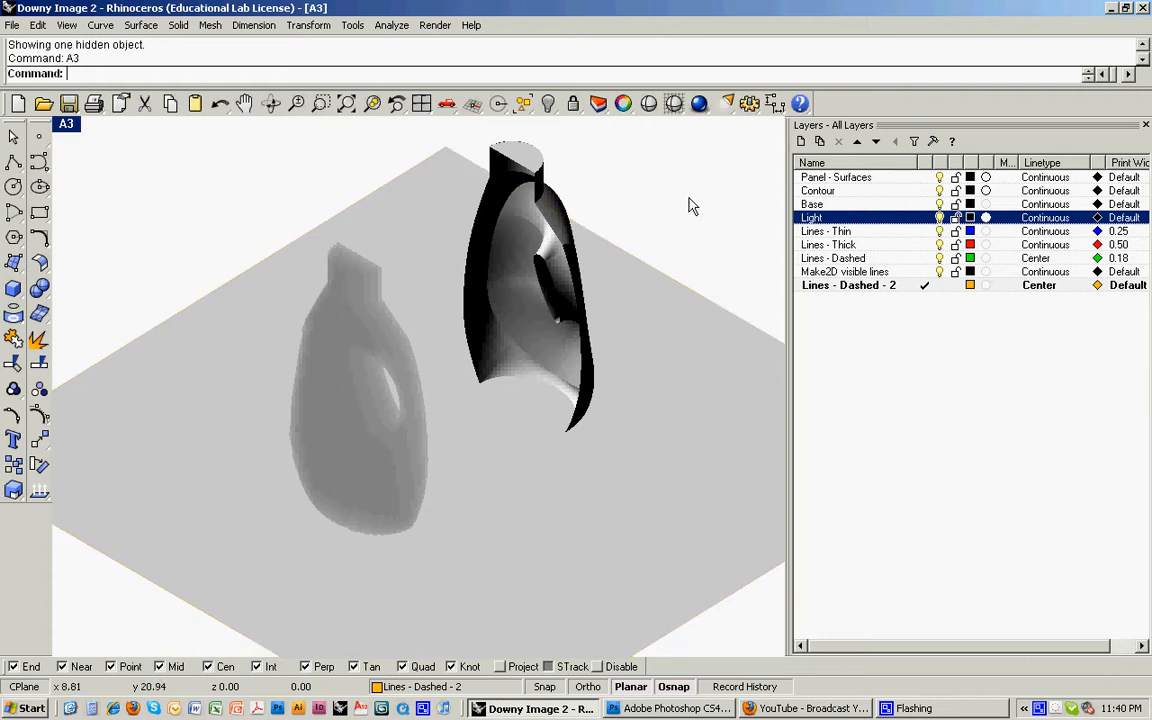
click(700, 104)
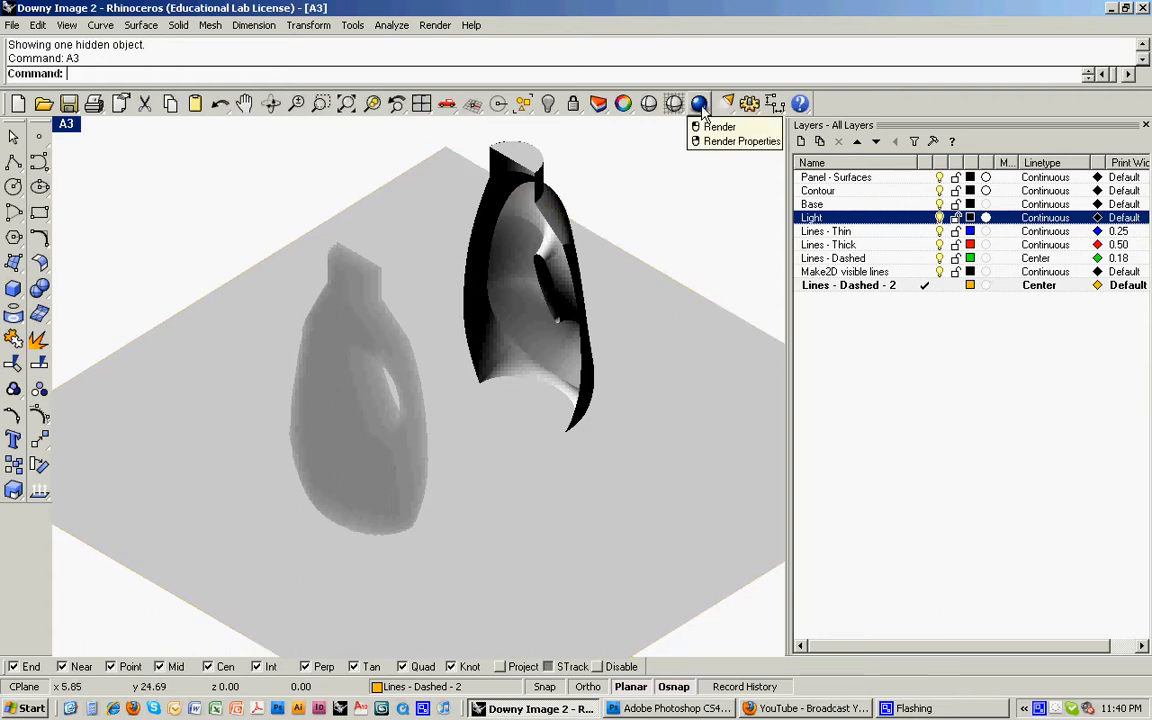
Render the lit view with cast shadows, then close the render window
click(720, 128)
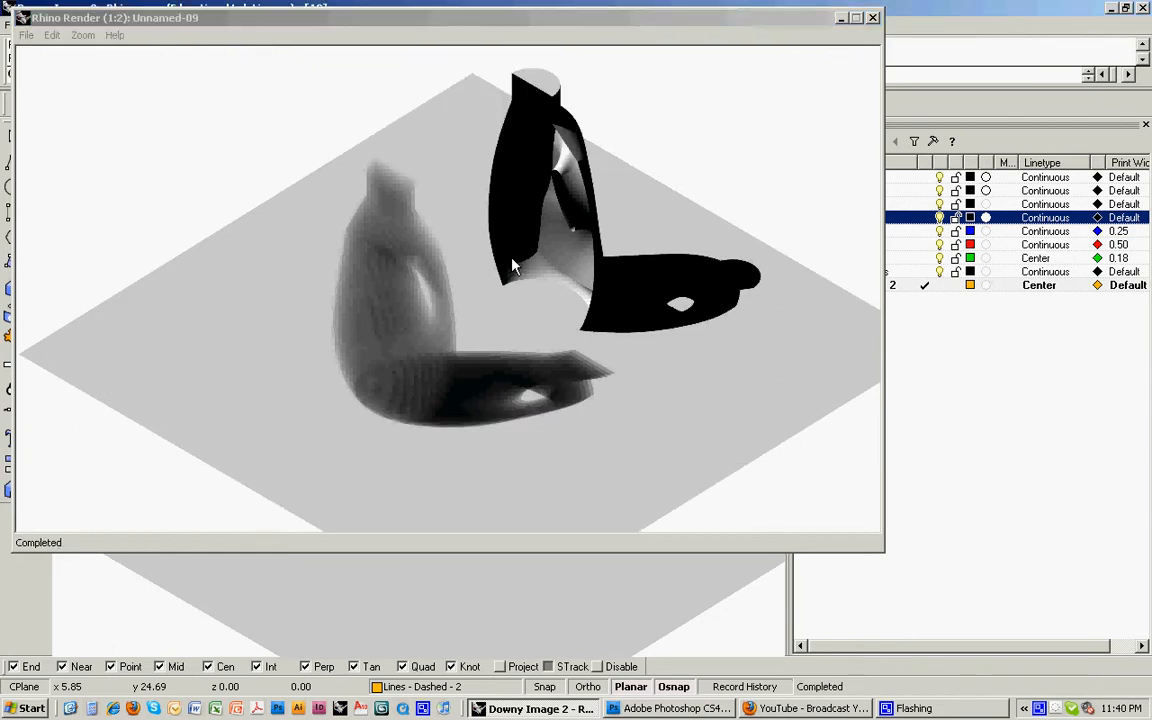
mouse_move(276, 264)
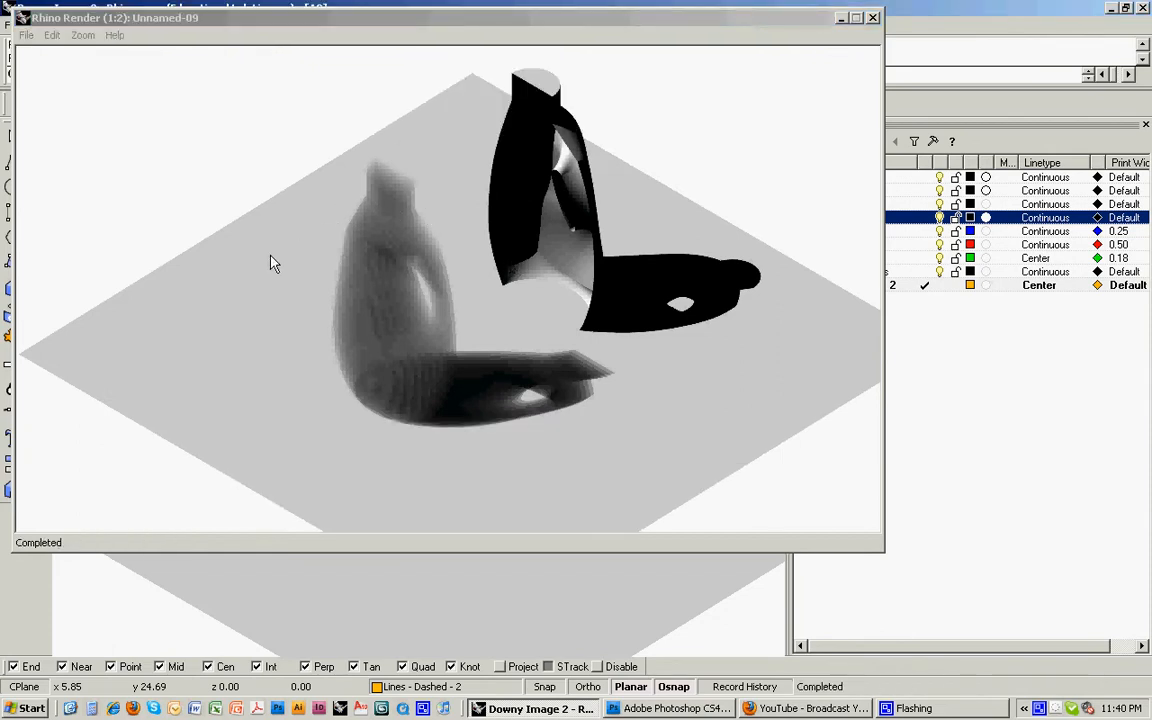
mouse_move(660, 368)
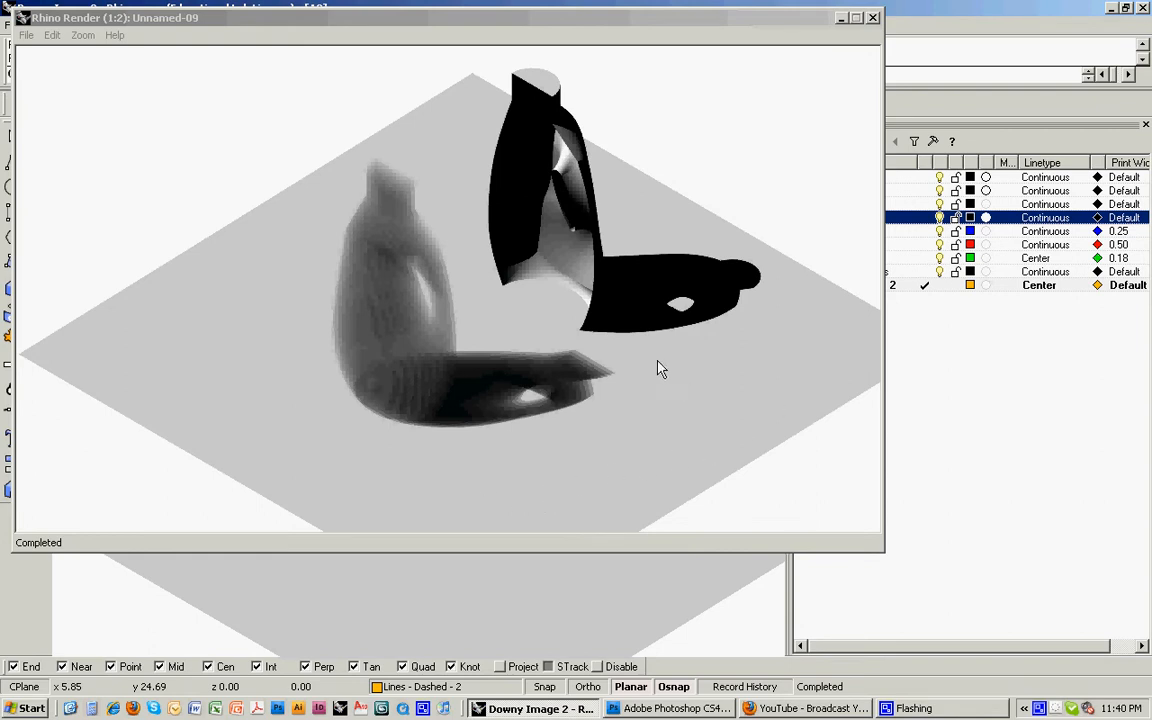
mouse_move(604, 176)
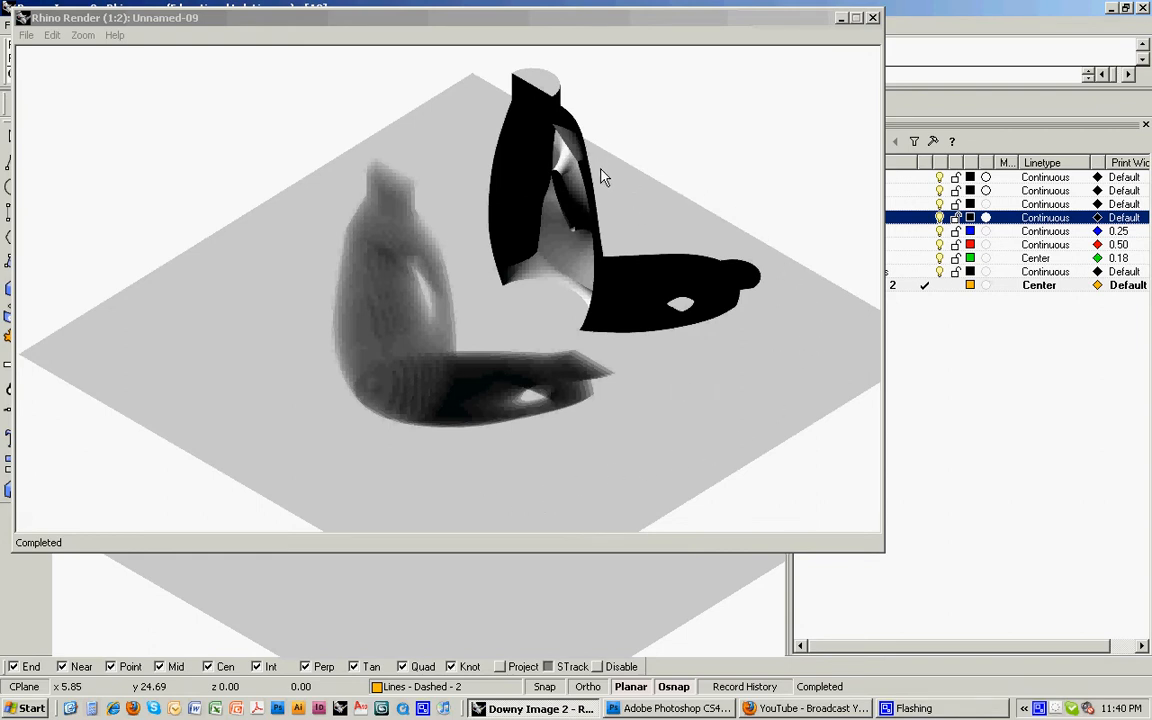
mouse_move(728, 218)
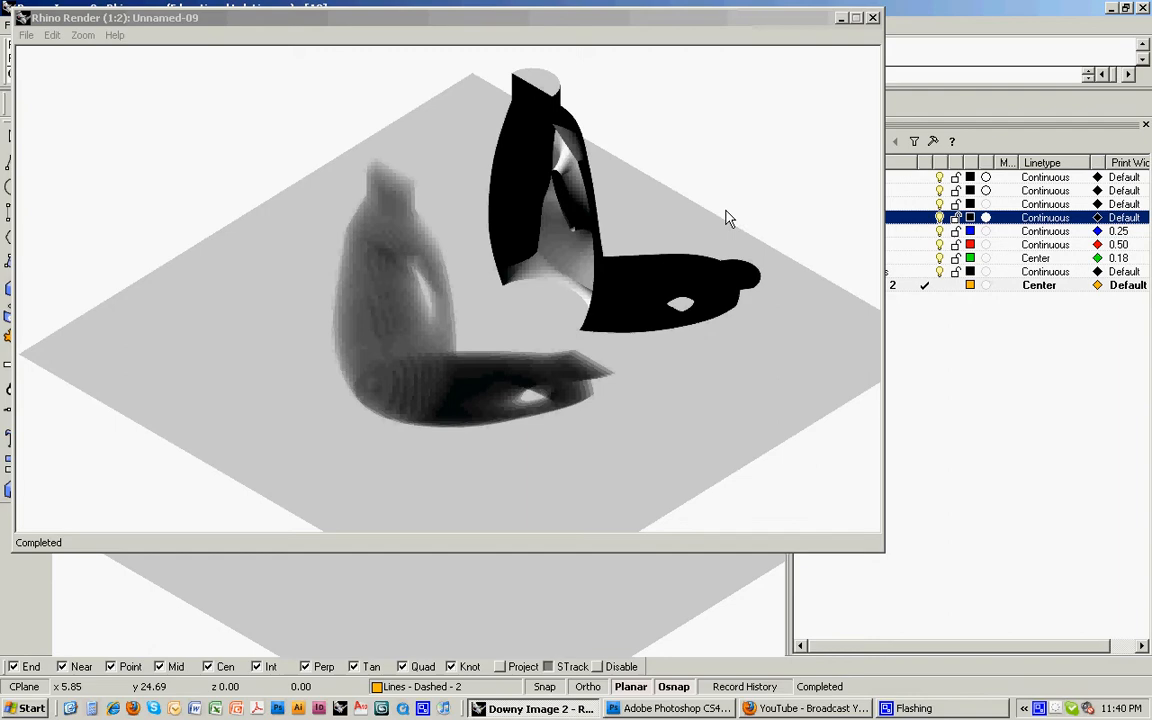
mouse_move(876, 24)
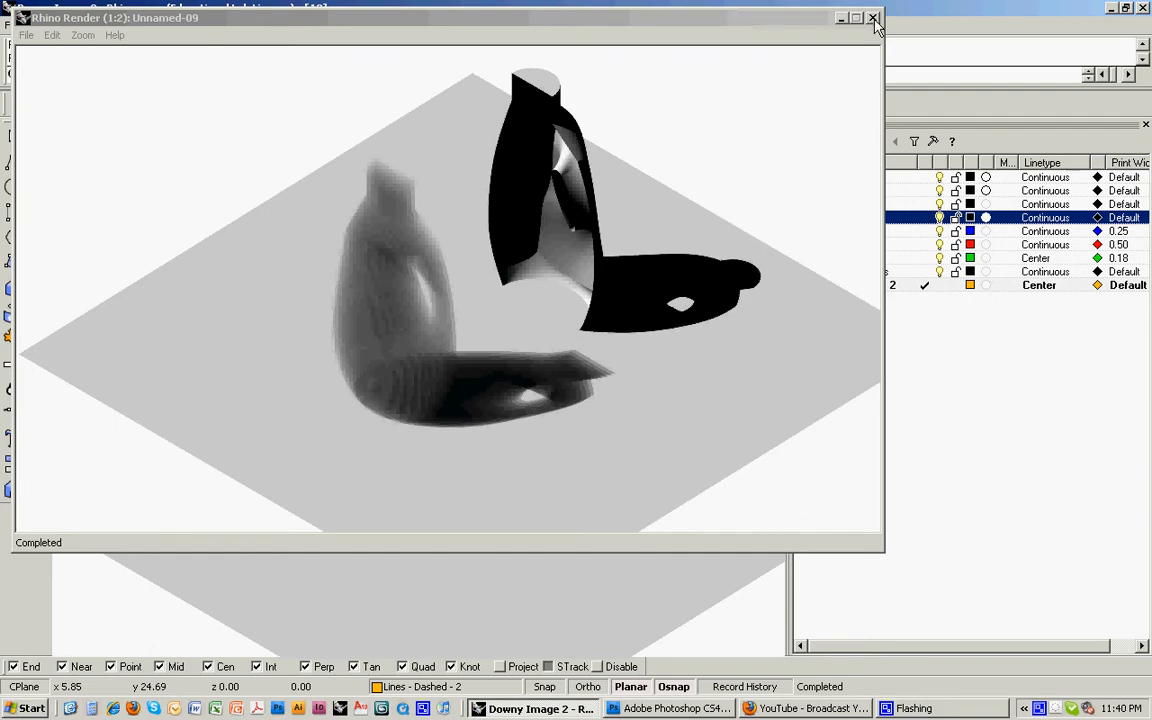
click(872, 18)
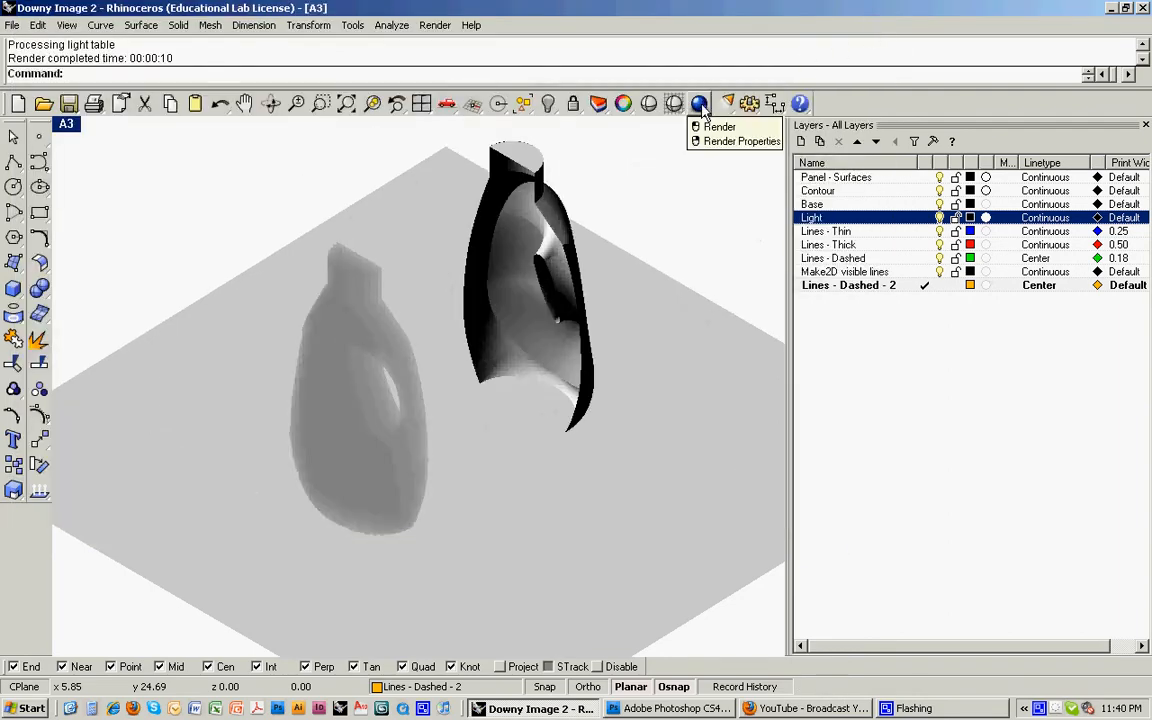
Brighten the ambient light colour in Render Properties and render the pale tone image
click(740, 140)
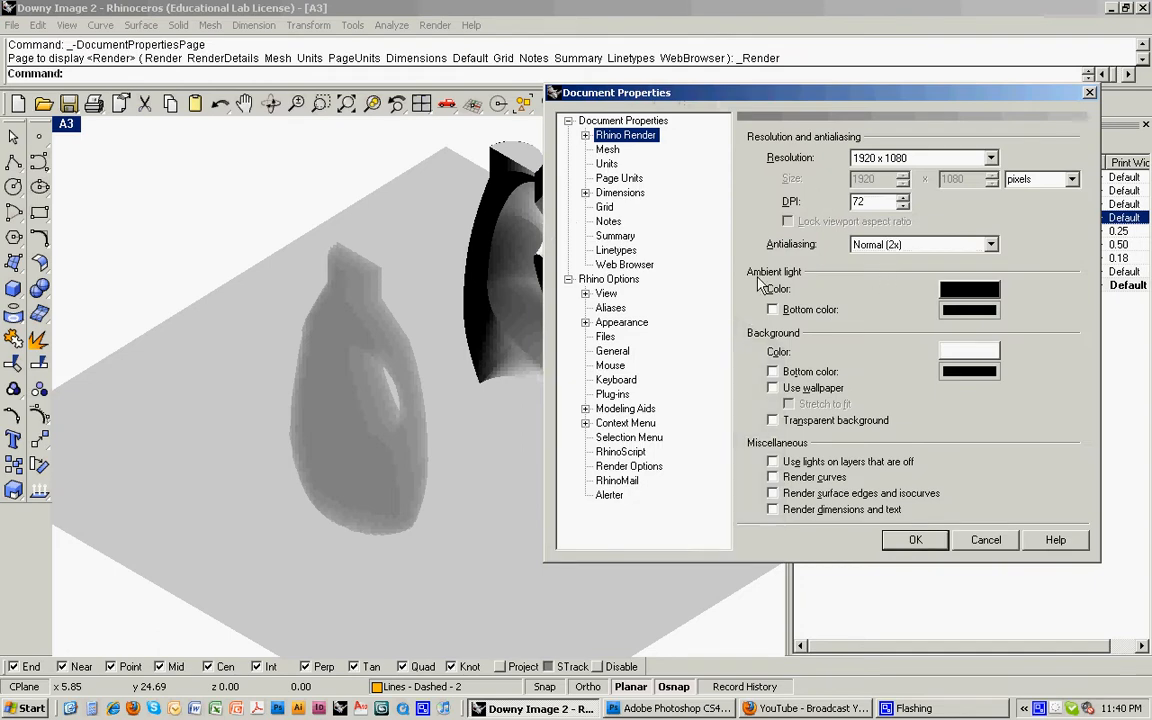
click(968, 290)
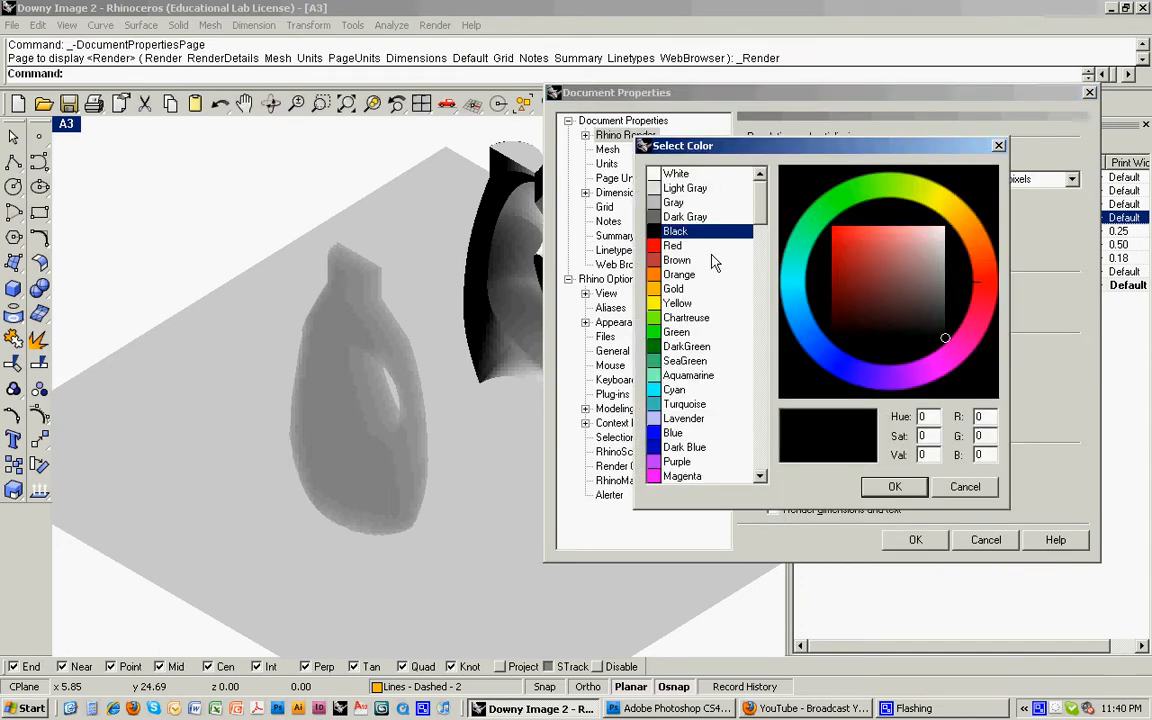
click(684, 216)
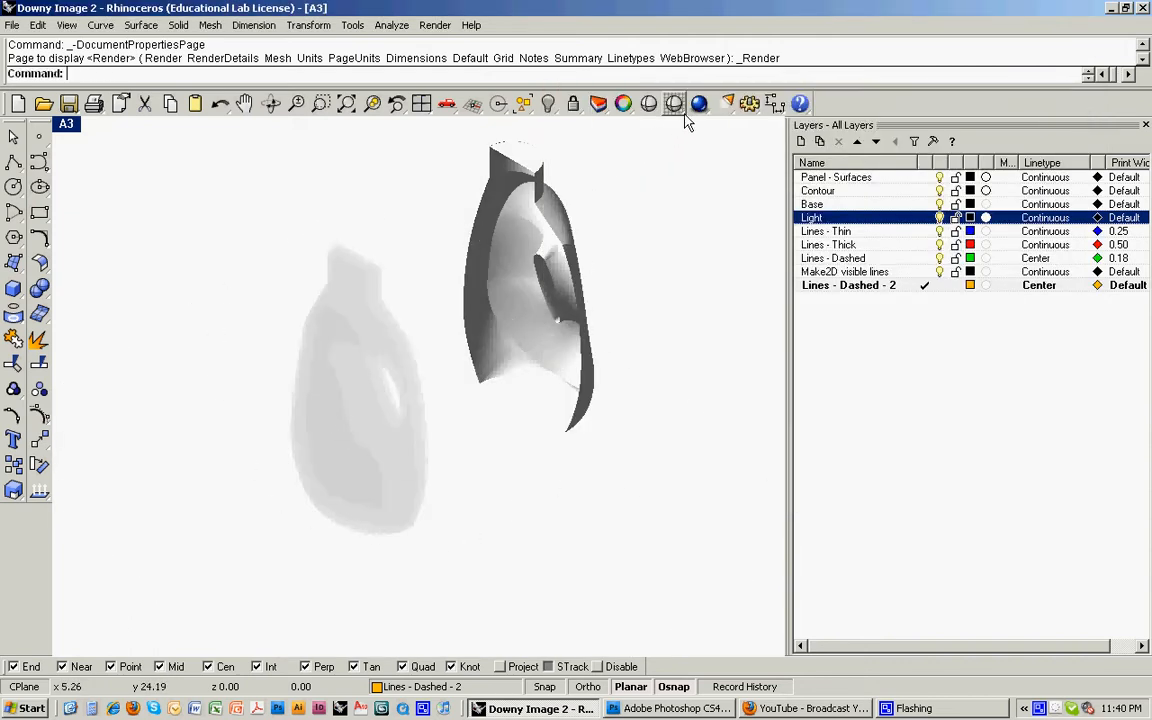
click(700, 104)
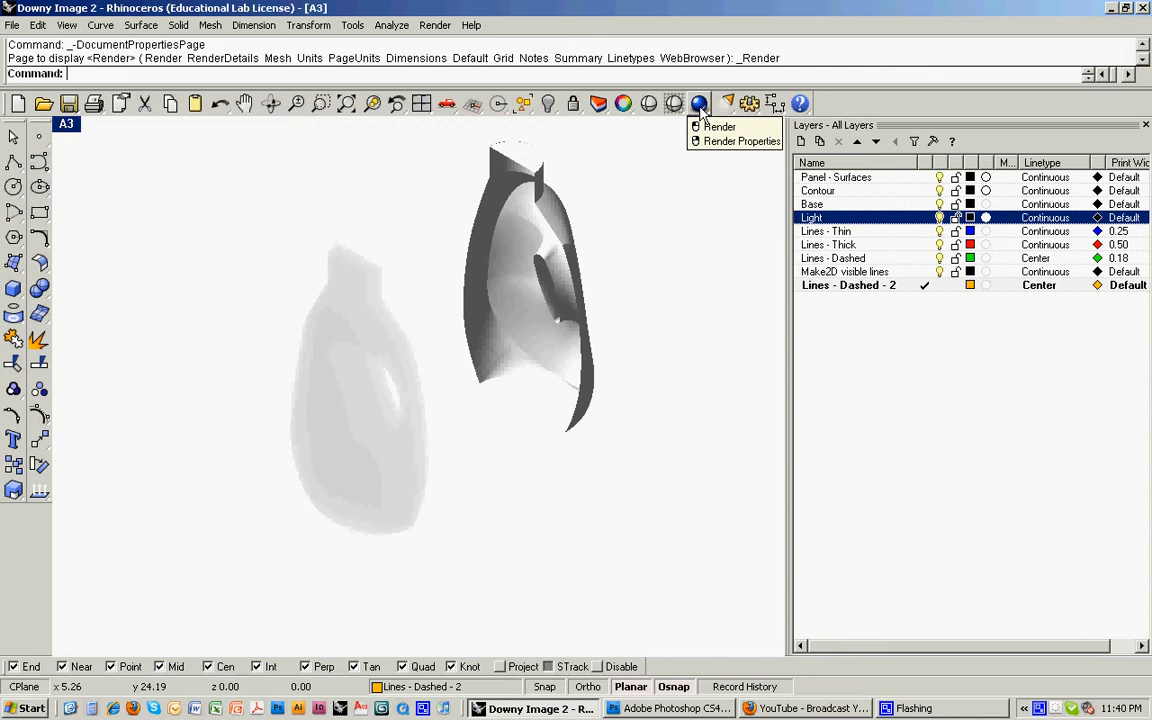
click(718, 128)
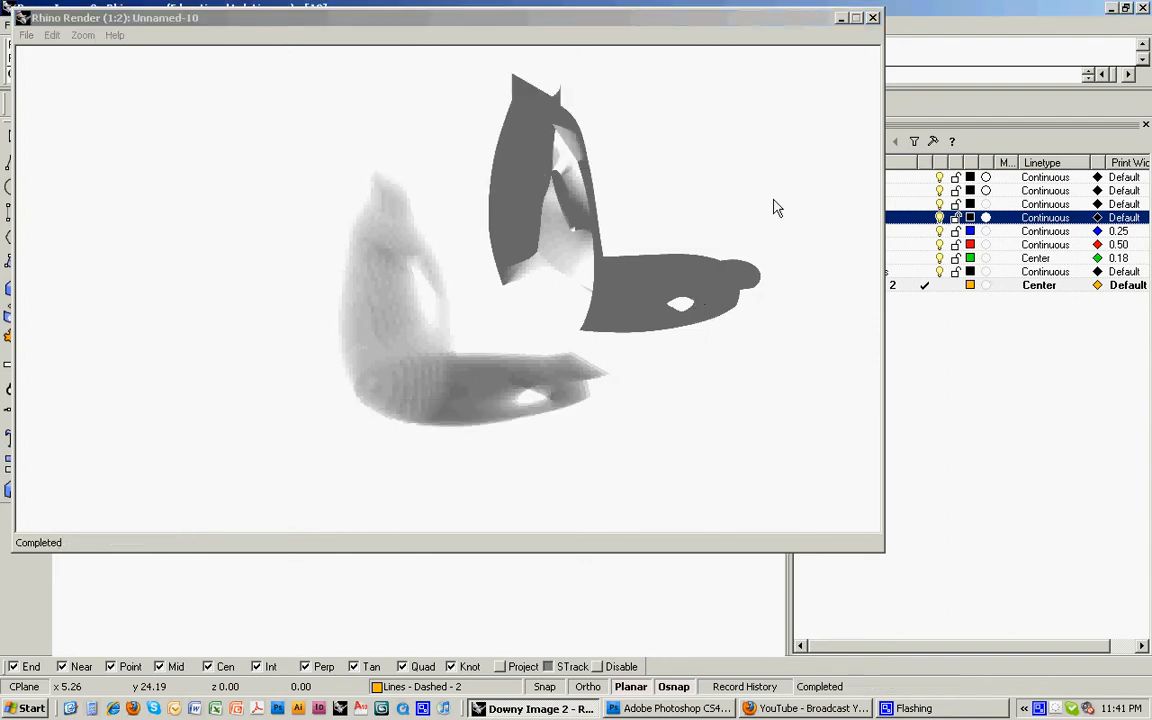
Save the tone render to the Desktop as a JPEG and return to Photoshop
click(28, 36)
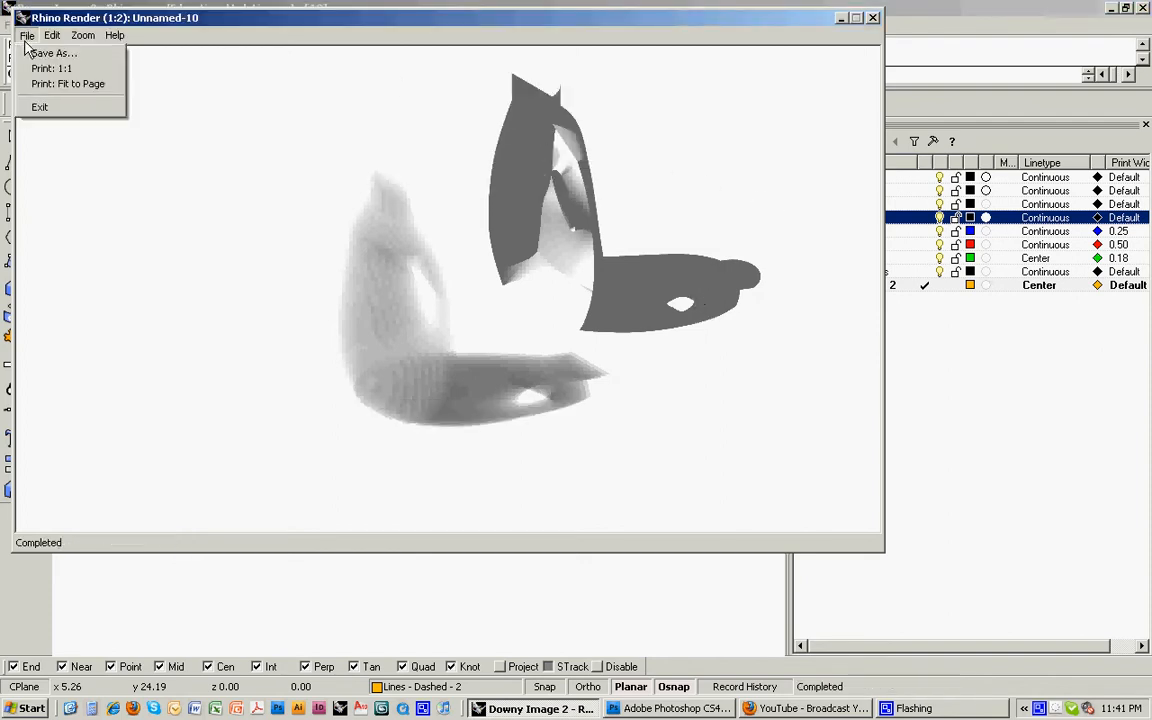
click(52, 52)
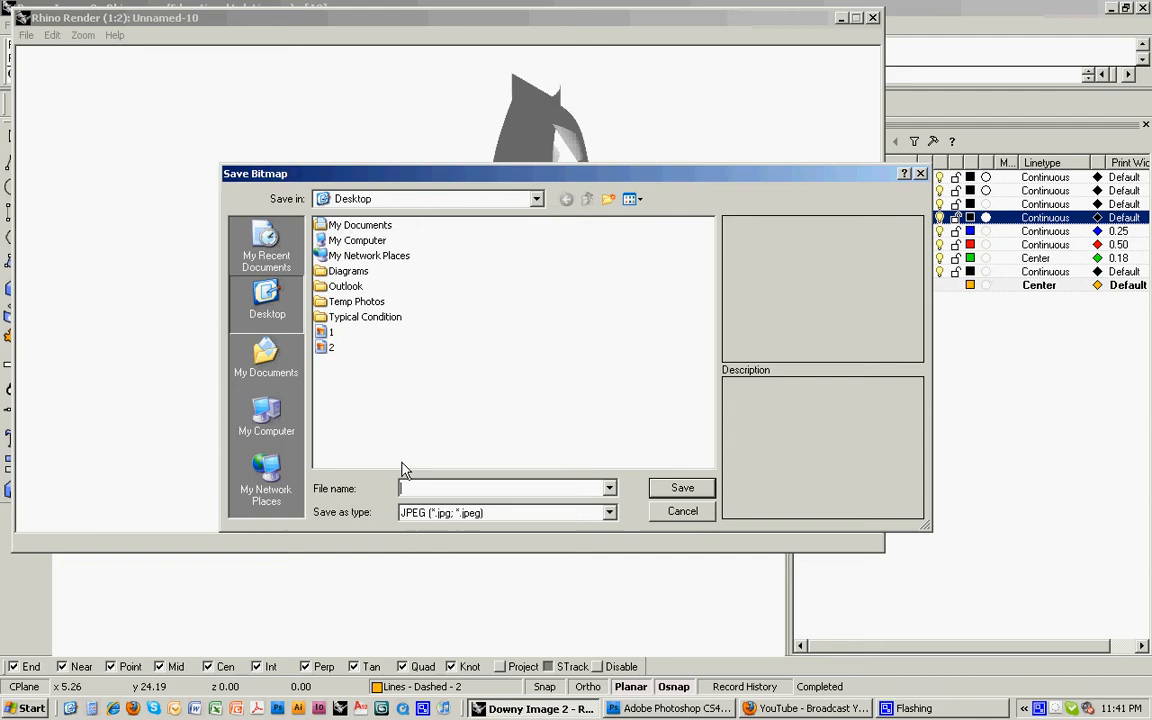
click(682, 512)
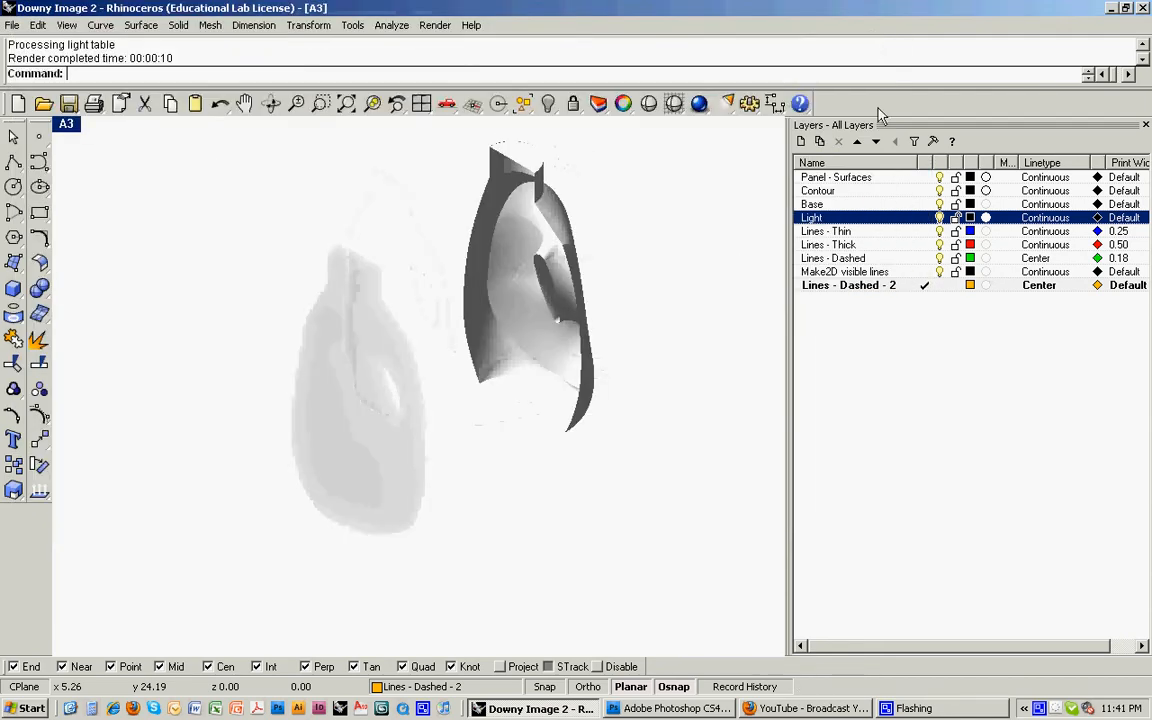
click(676, 708)
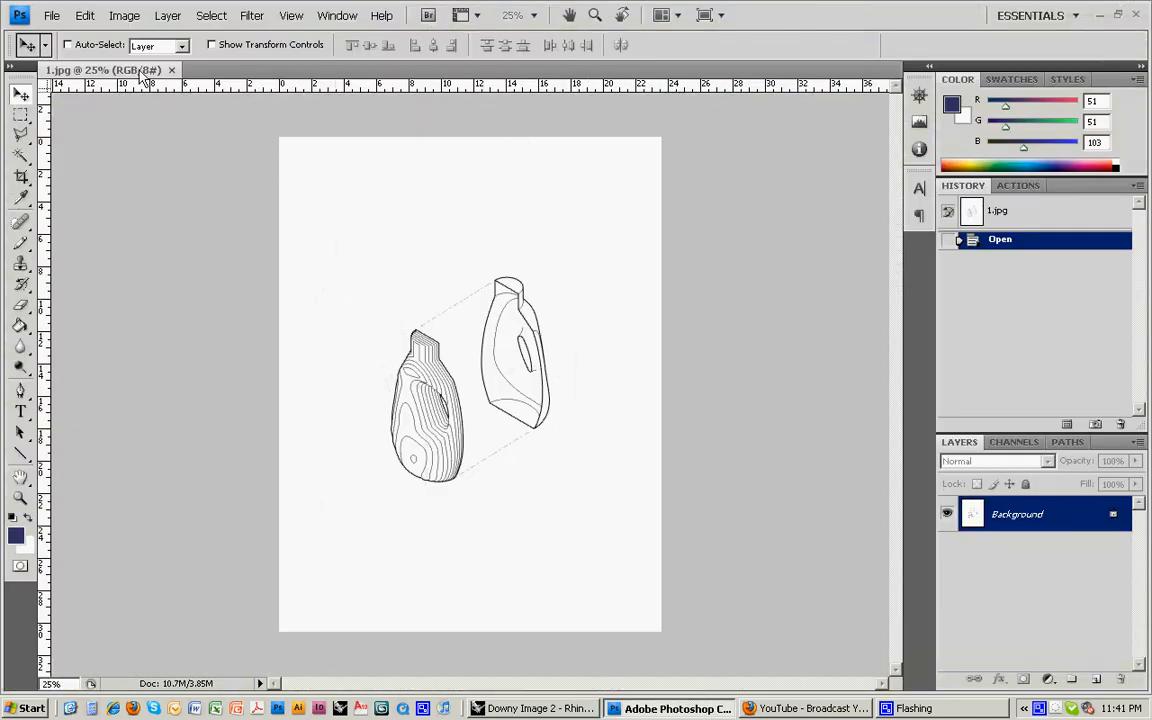
Open 2.jpg and 3.jpg, cut all of 2.jpg and paste it as a layer into 3.jpg
click(52, 16)
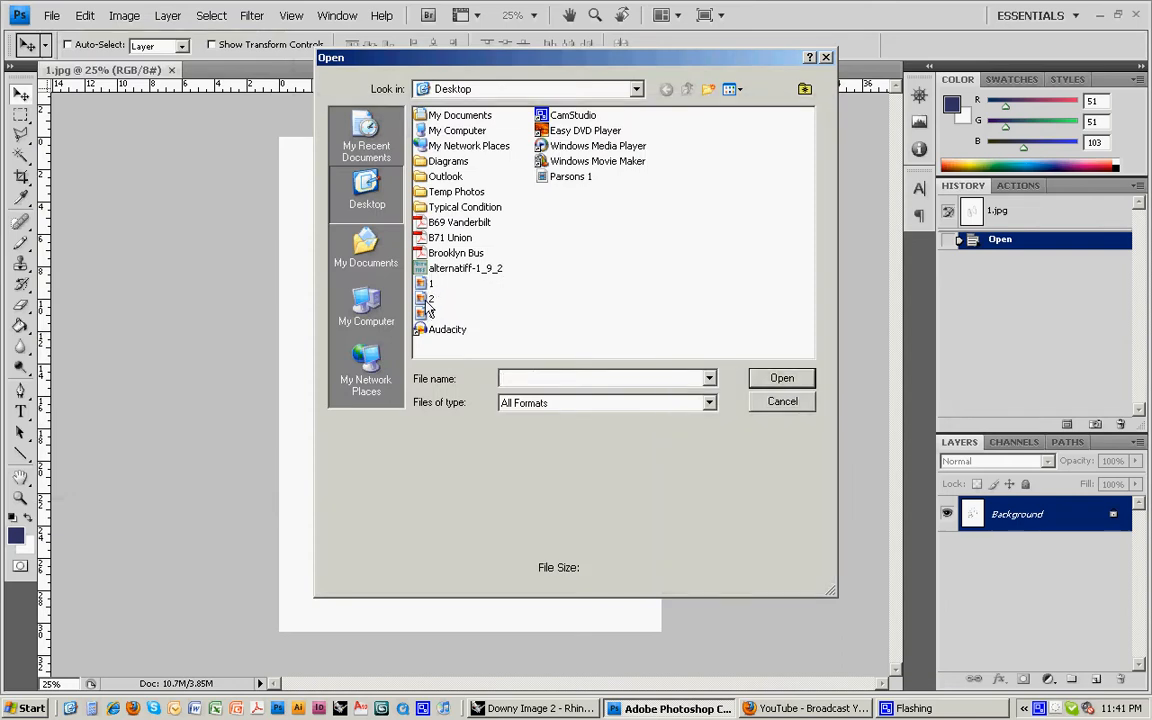
click(782, 378)
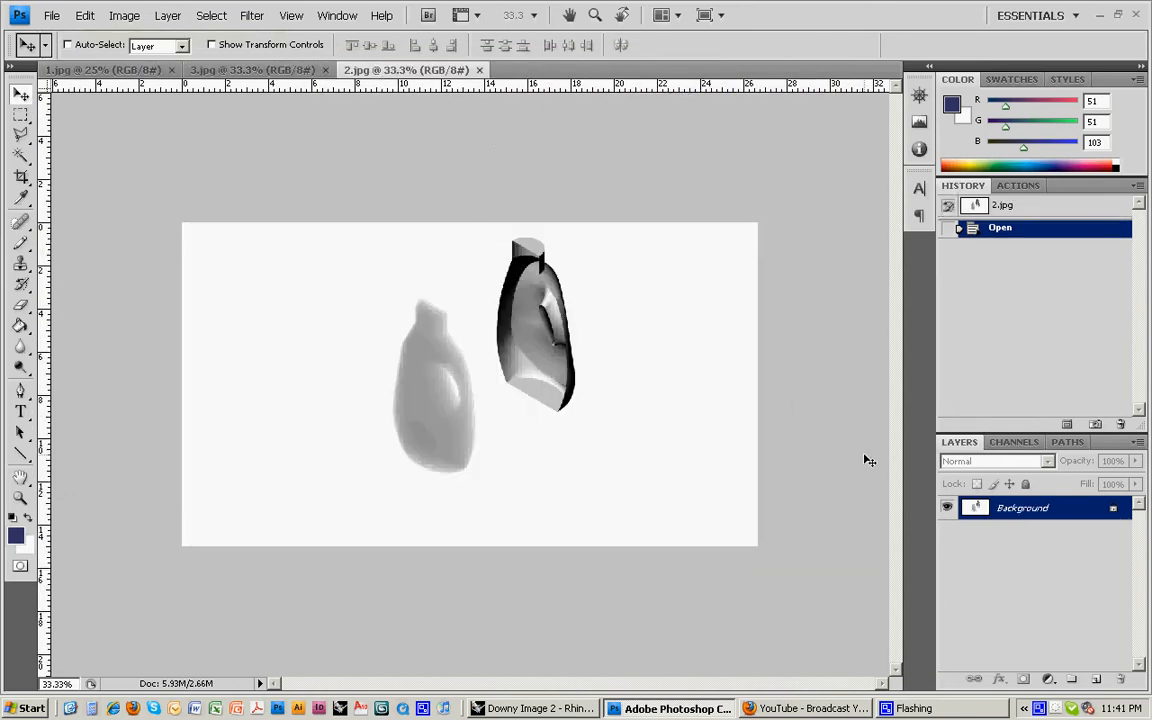
click(212, 16)
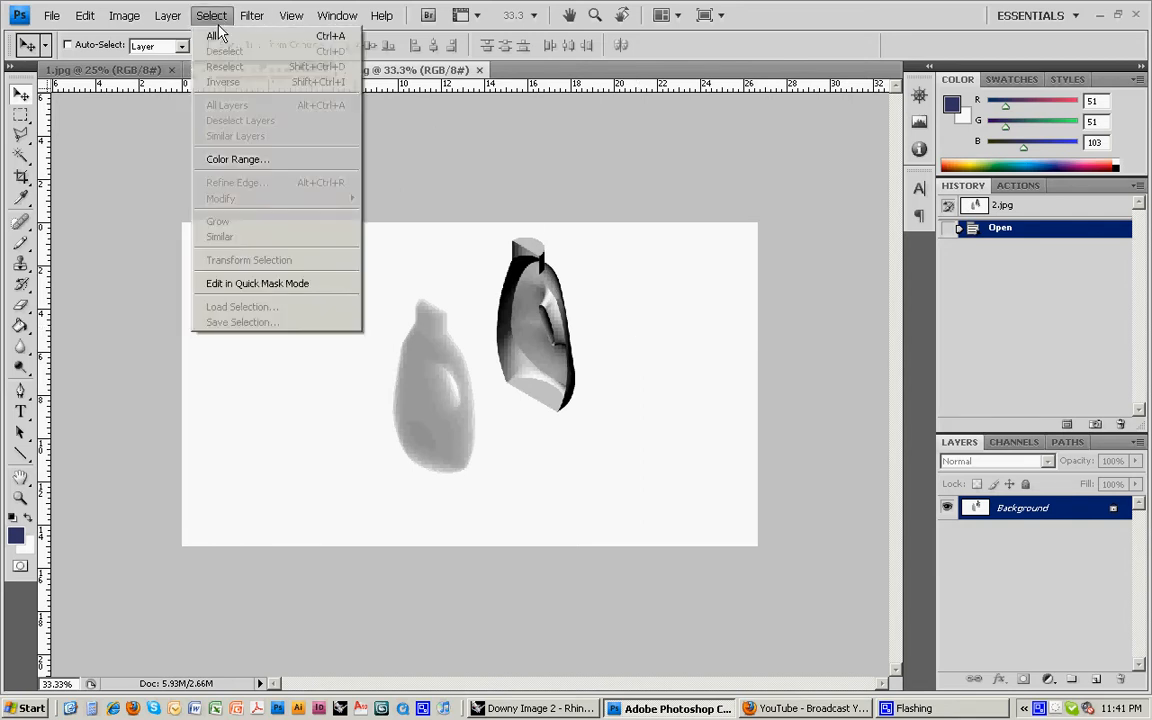
click(84, 16)
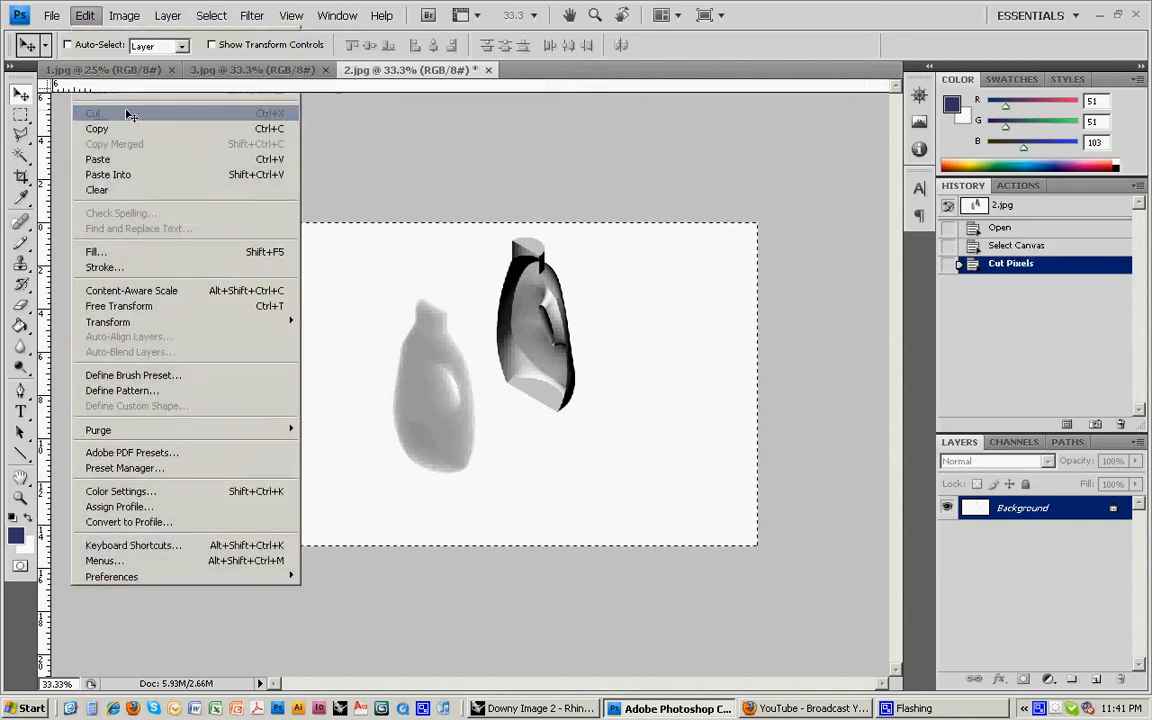
click(256, 68)
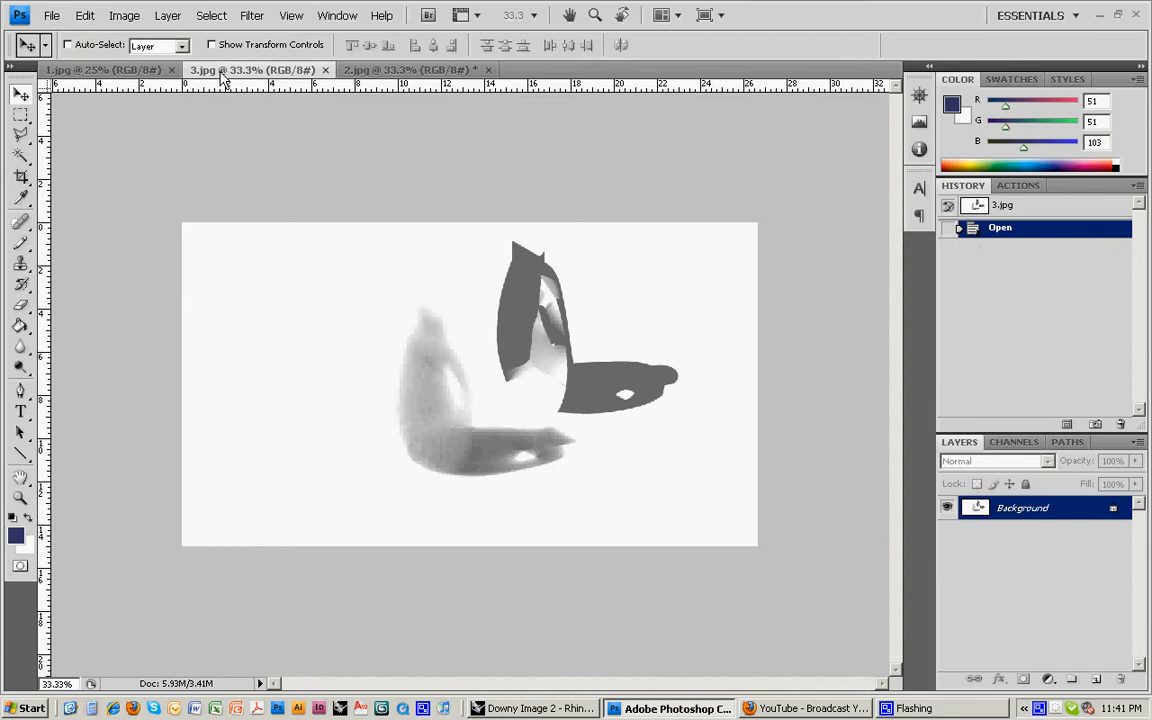
key(ctrl+v)
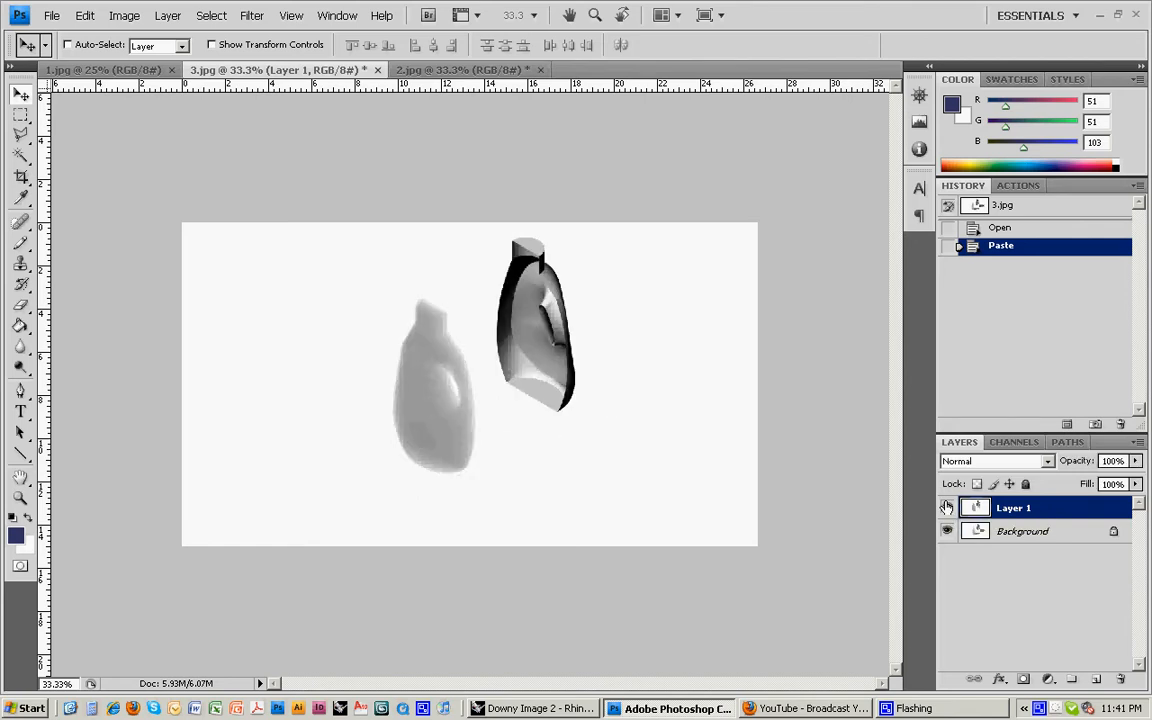
Cut the background onto its own layer and hide Layer 1 so the shadow render shows
click(1022, 532)
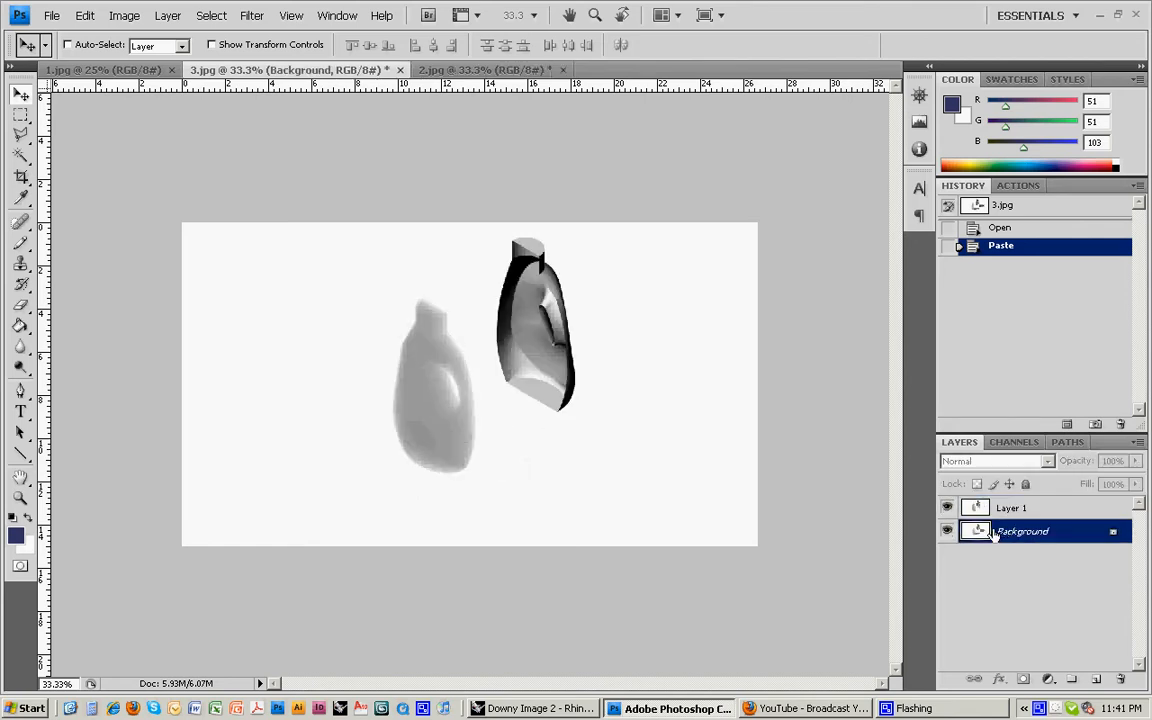
click(212, 16)
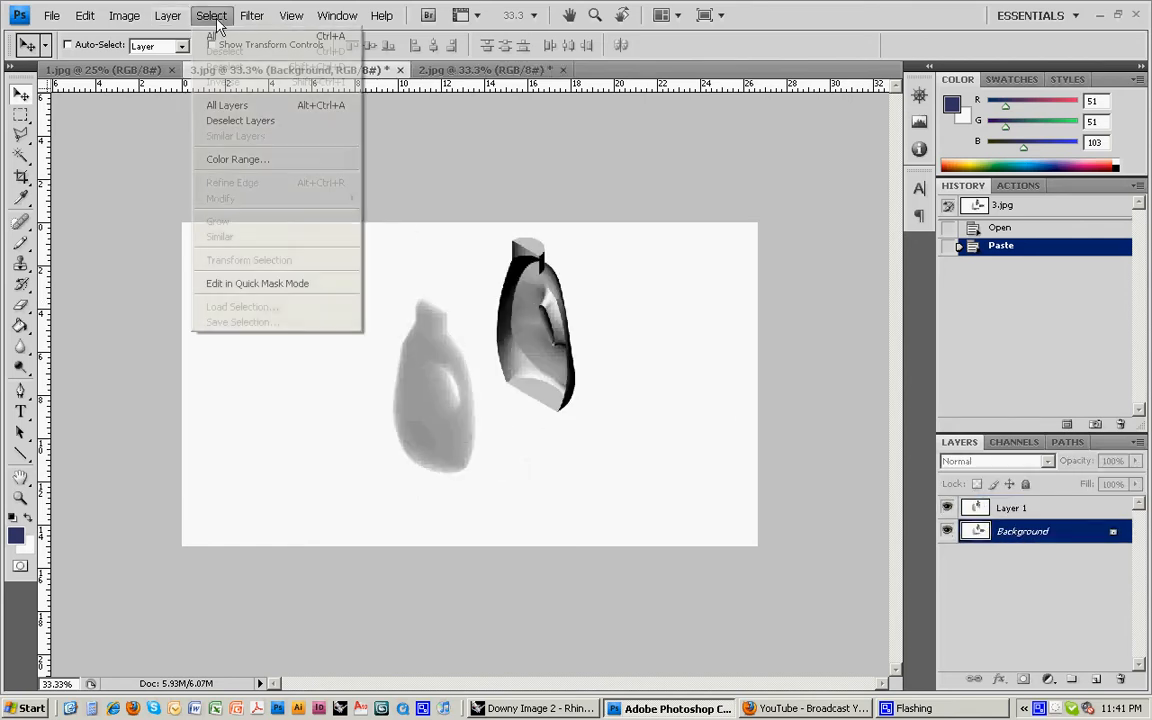
click(84, 16)
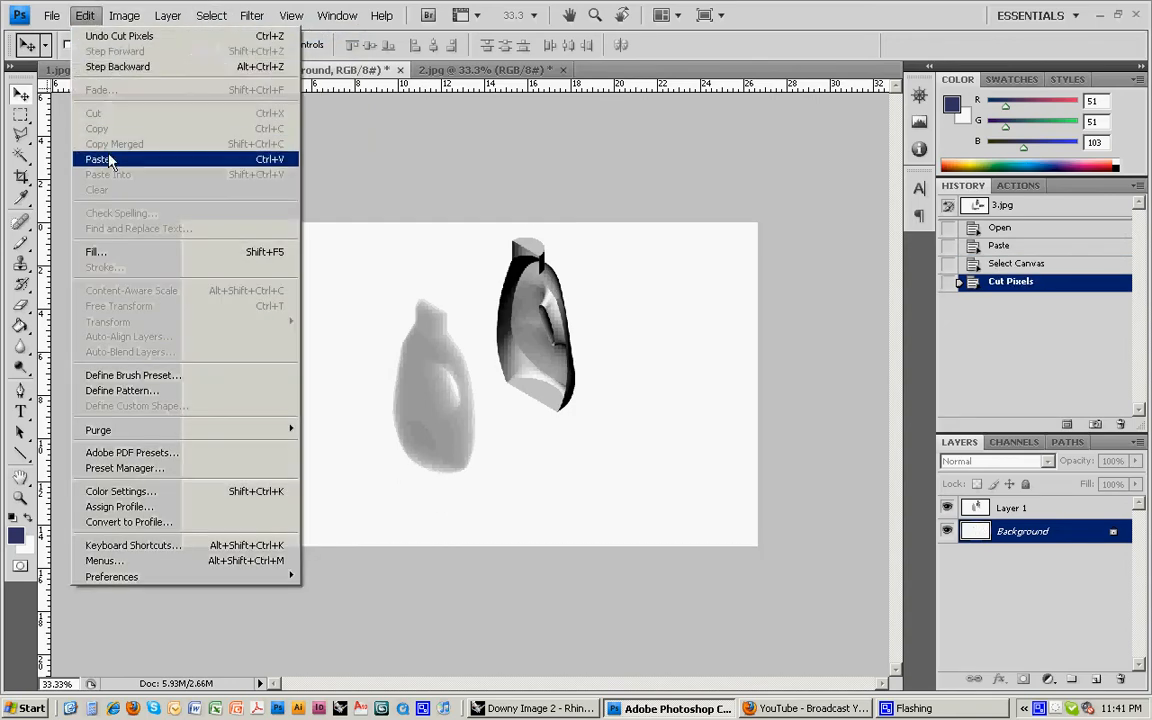
click(98, 160)
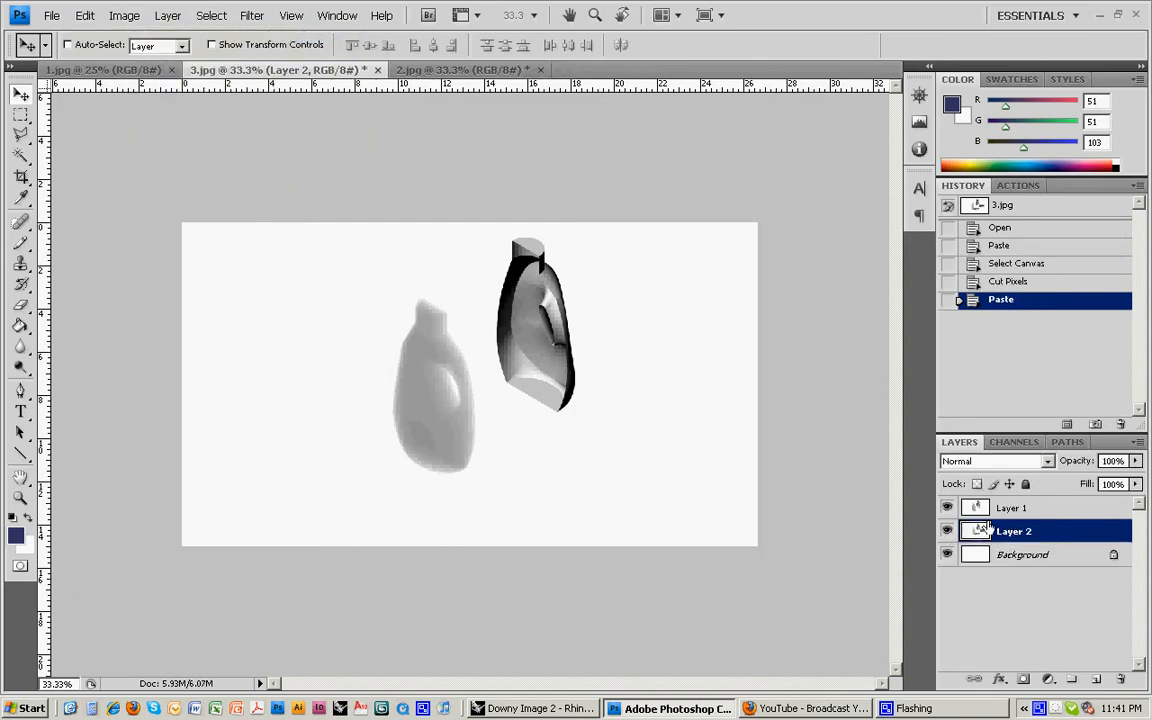
click(948, 532)
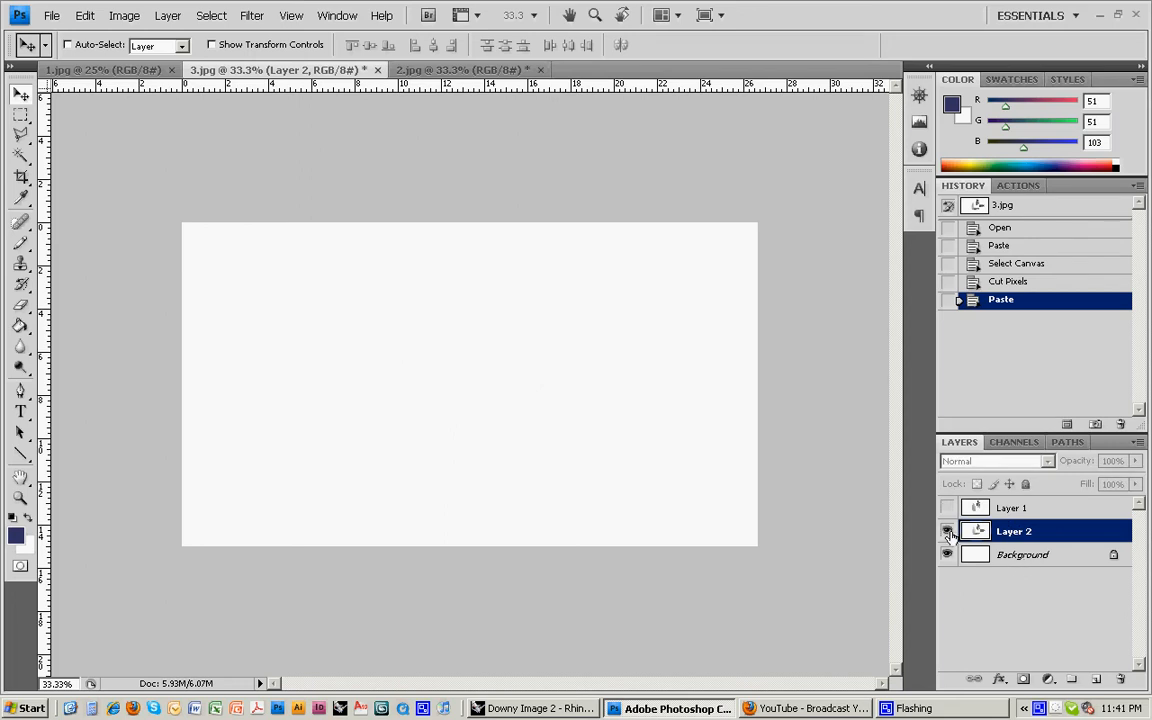
click(948, 532)
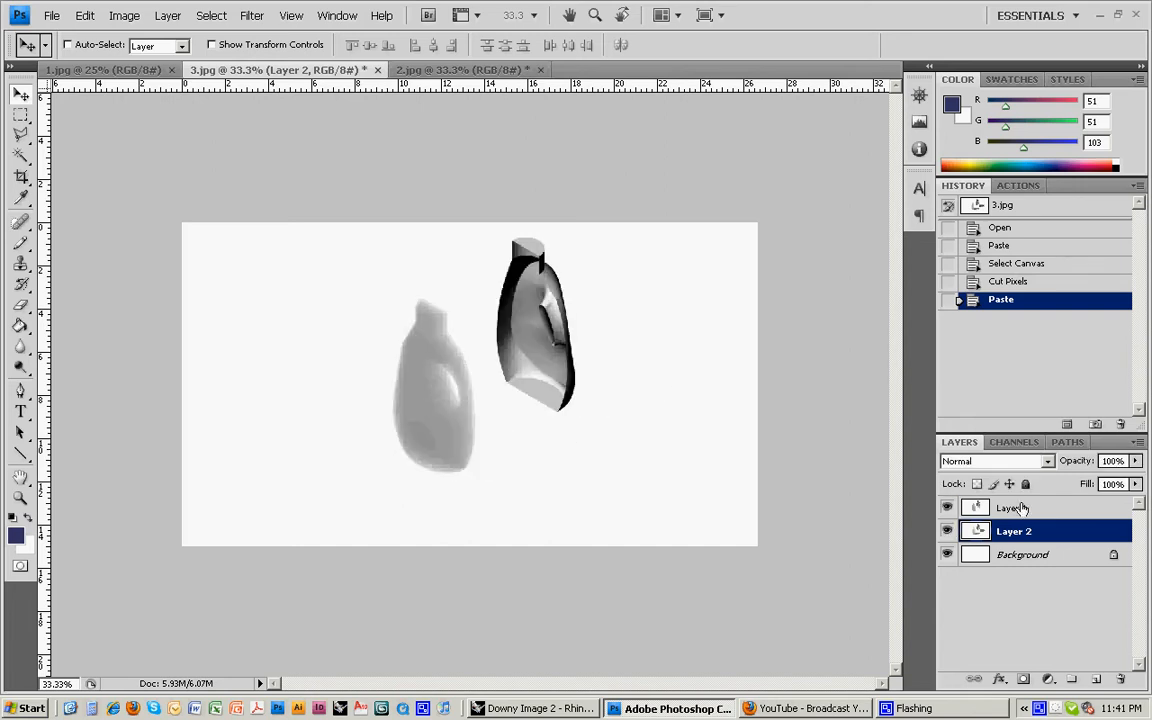
click(948, 508)
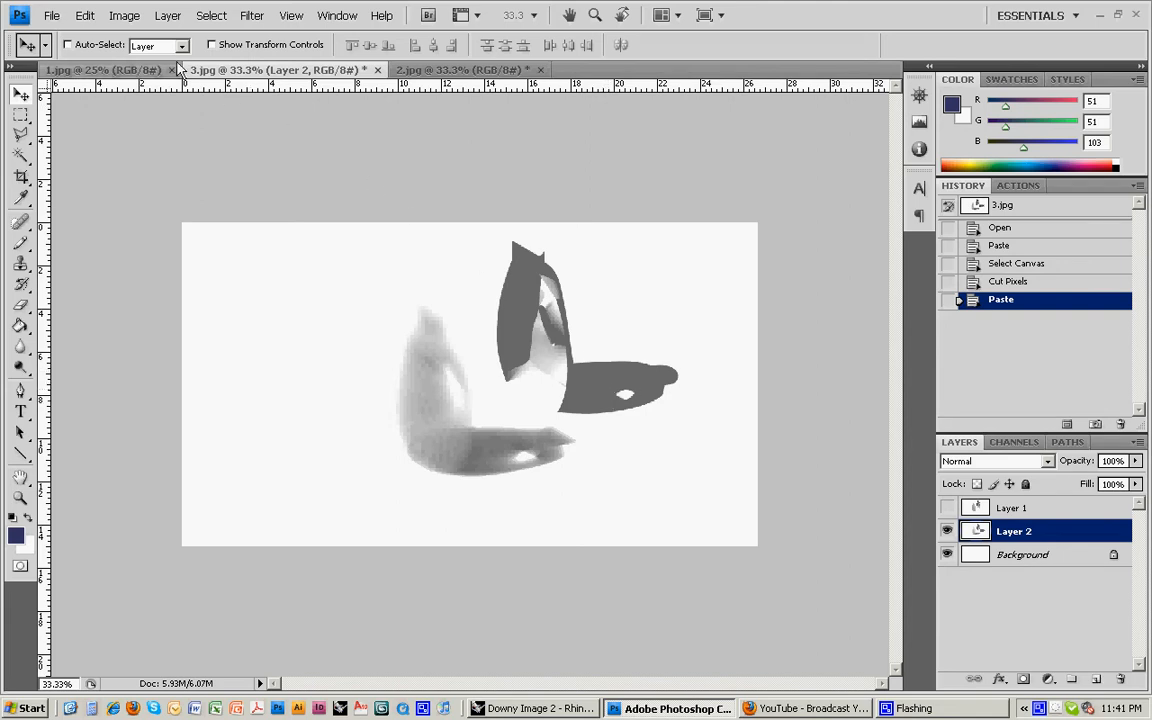
Apply Image > Auto Contrast to the shadow render on Layer 2
click(124, 16)
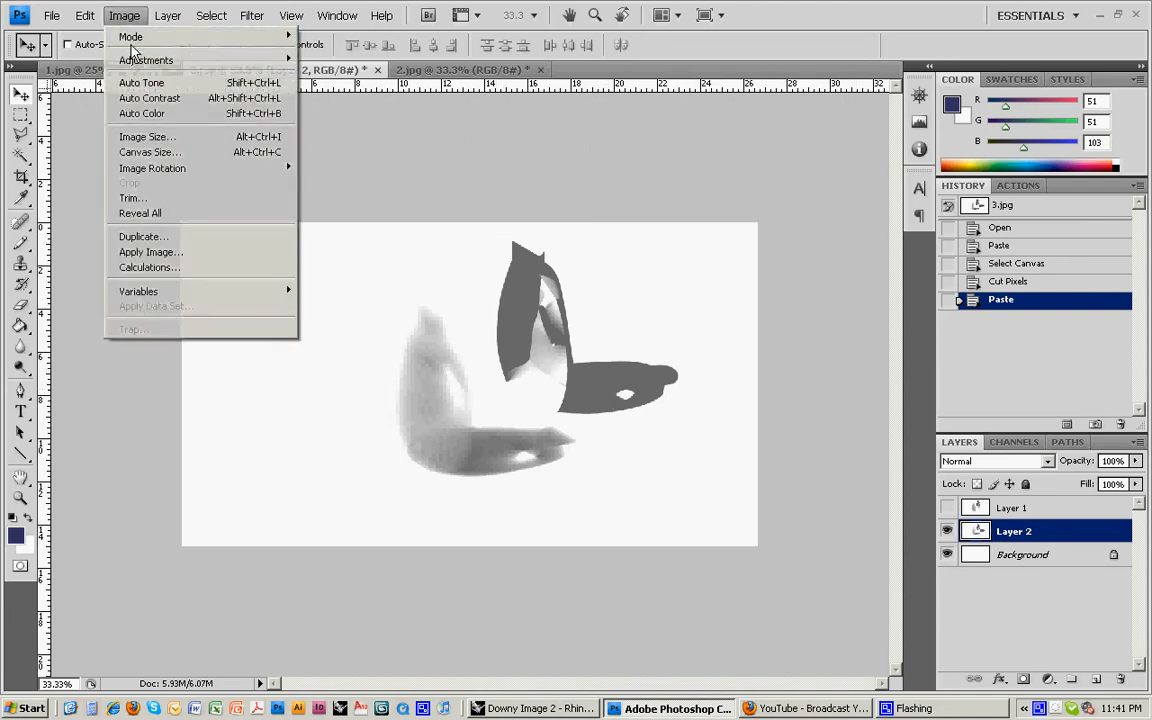
mouse_move(148, 98)
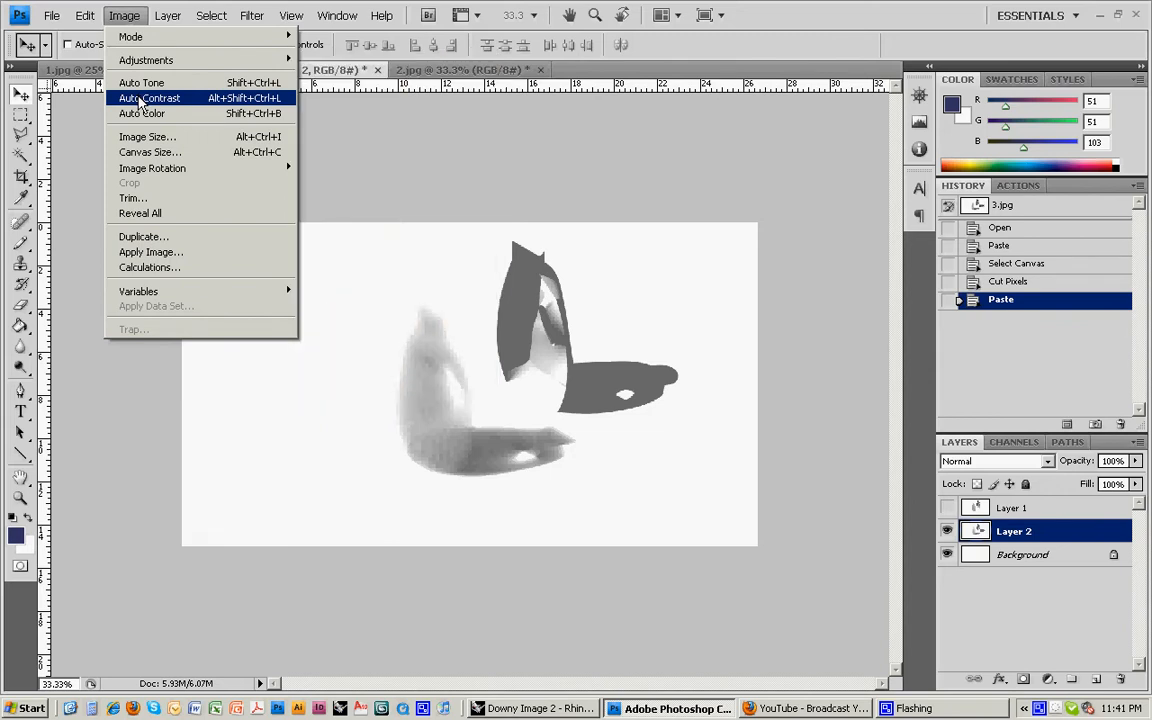
click(148, 98)
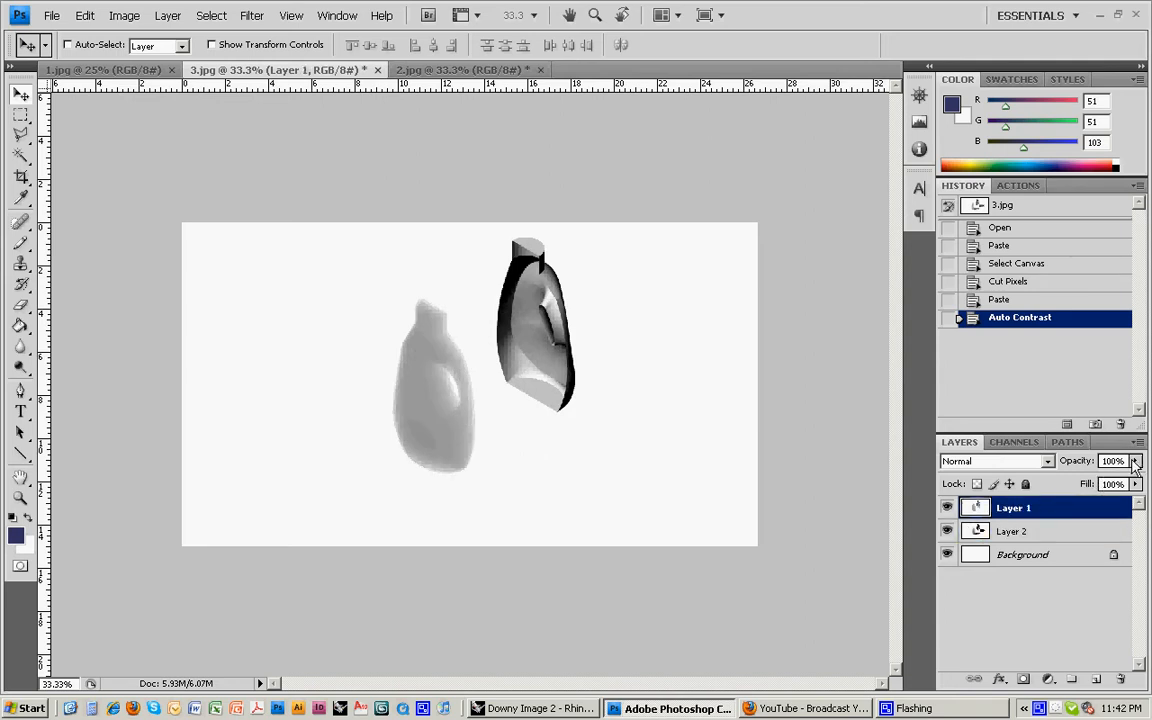
Lower Layer 1's opacity, trying values from 25% to 70%, and settle at 54%
drag(1136, 460, 1090, 480)
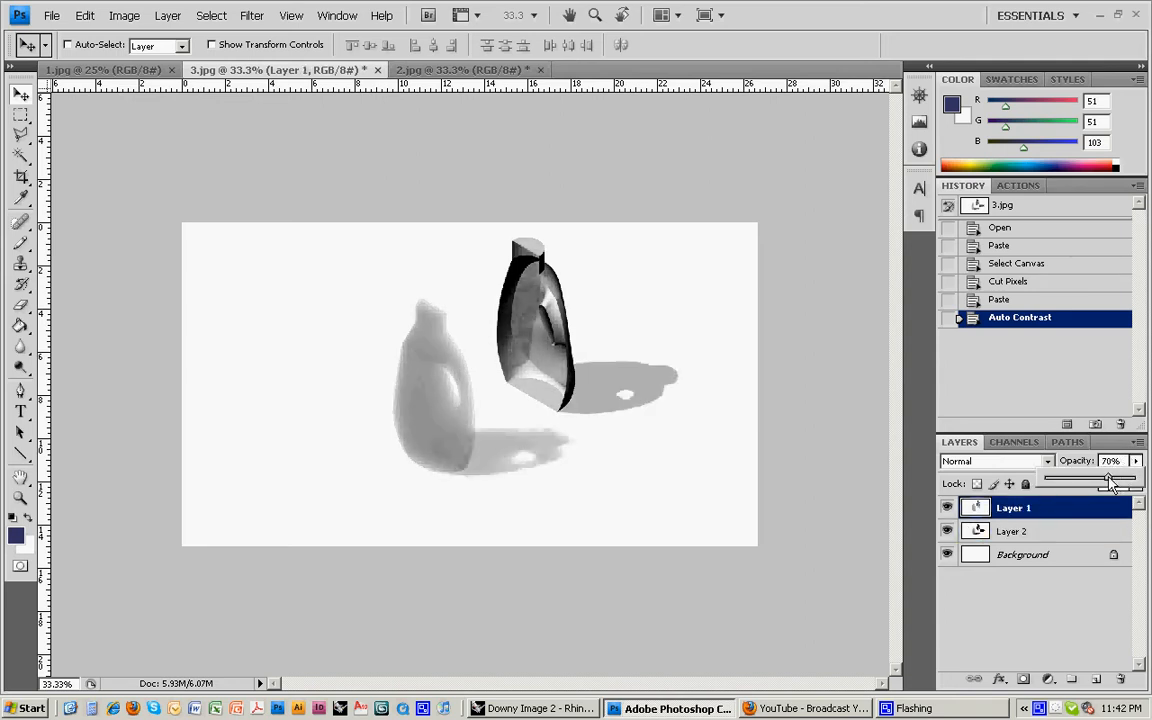
drag(1108, 480, 1076, 480)
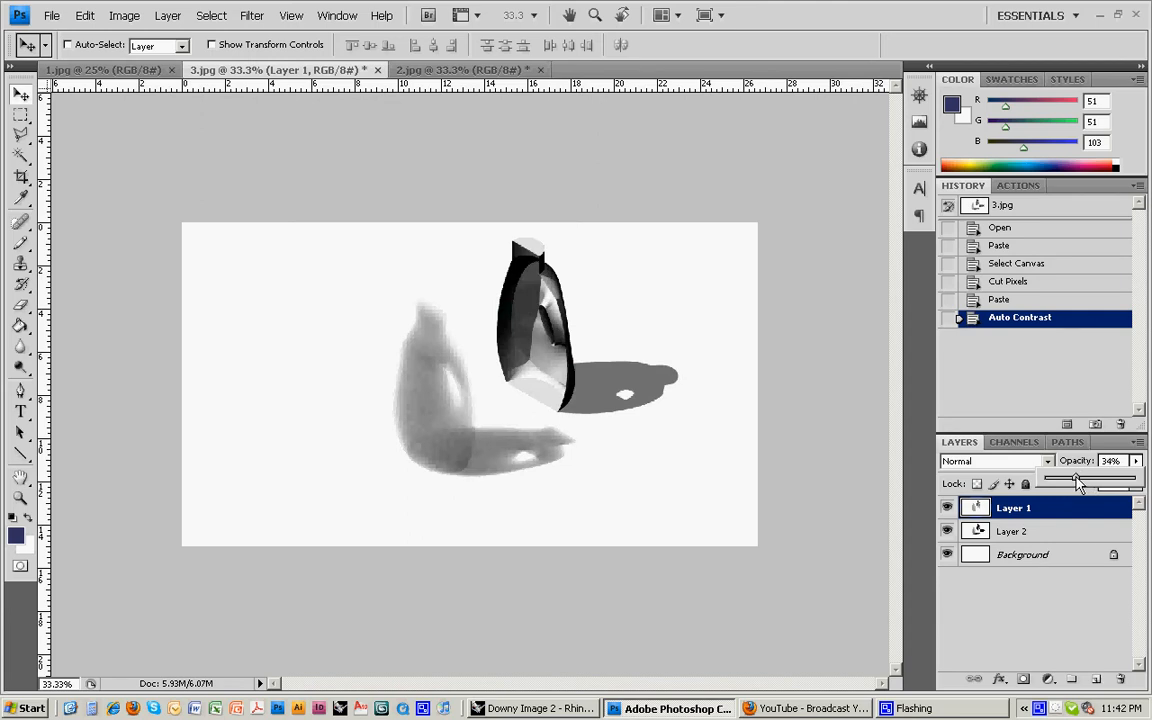
drag(1076, 480, 1064, 480)
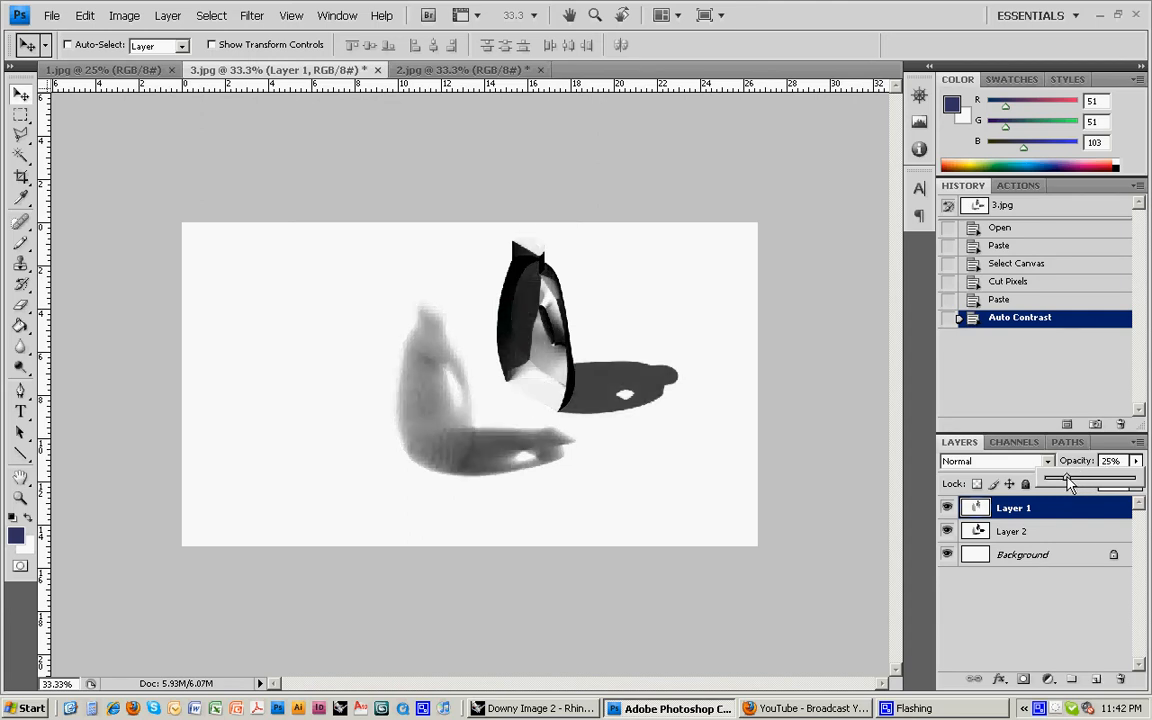
drag(1064, 482, 1076, 482)
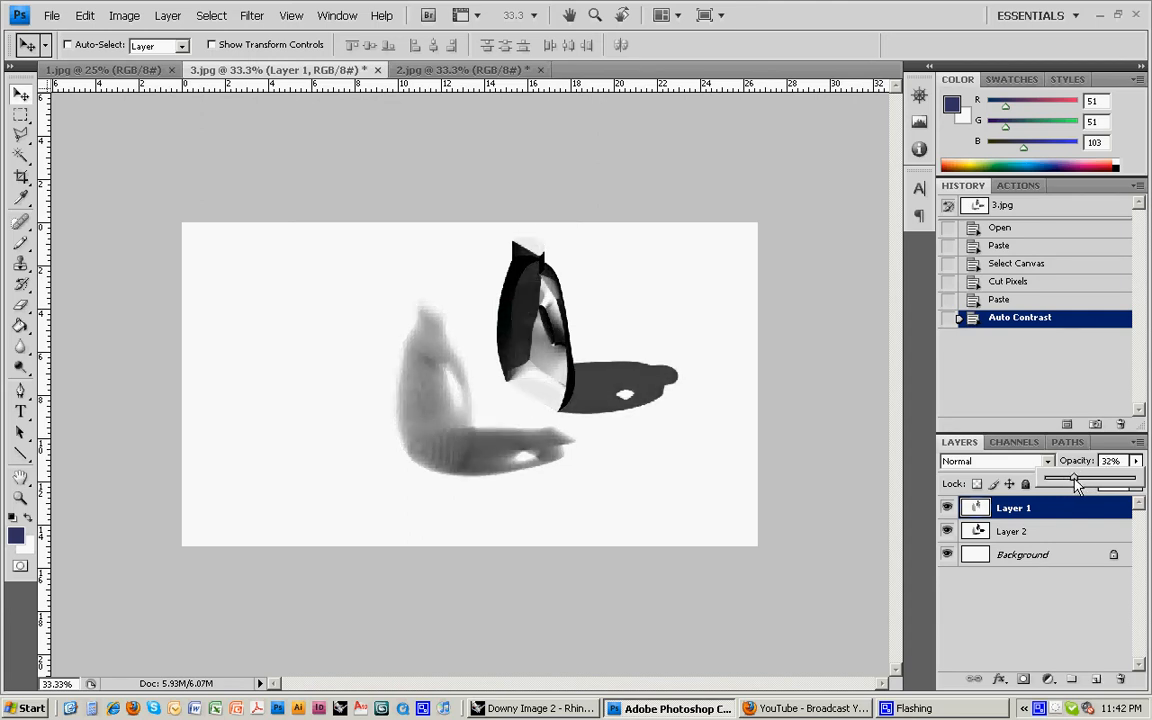
drag(1070, 476, 1078, 476)
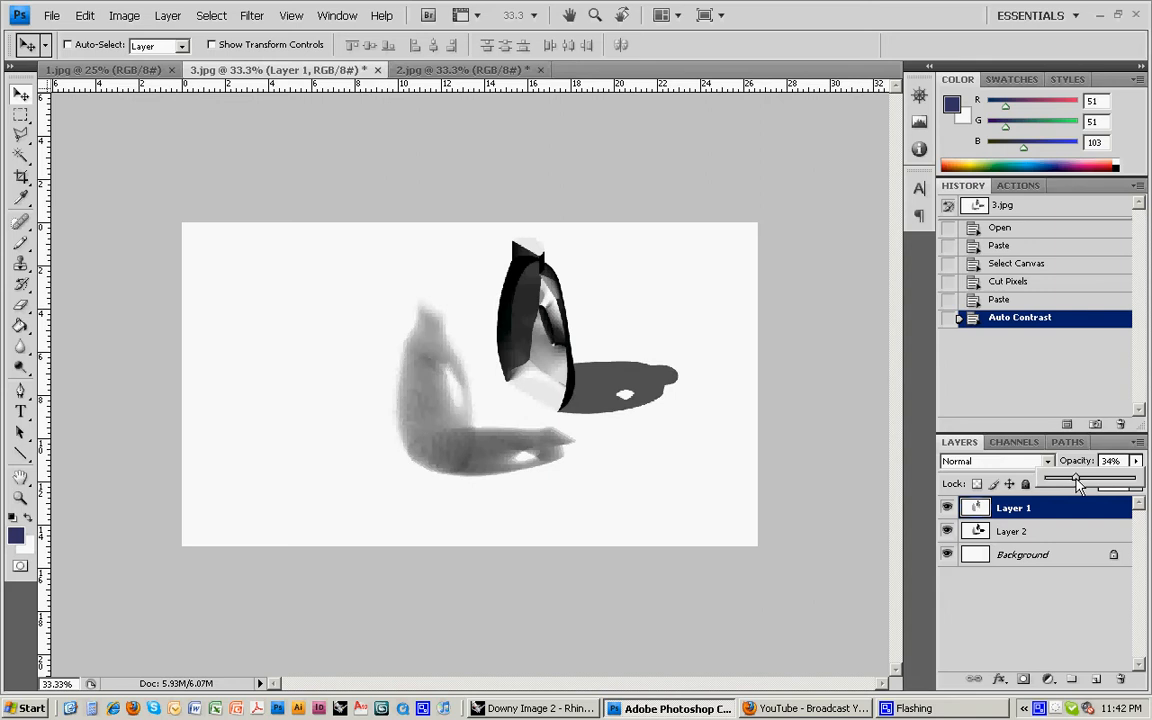
drag(1076, 478, 1082, 478)
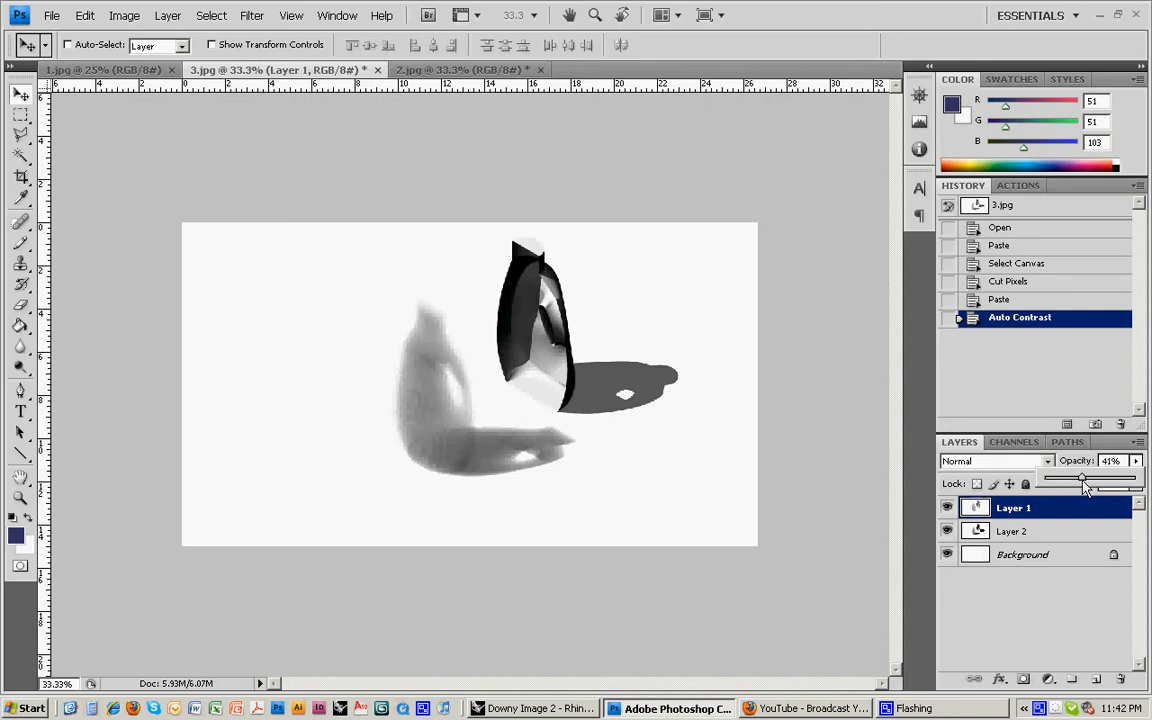
drag(1080, 482, 1092, 482)
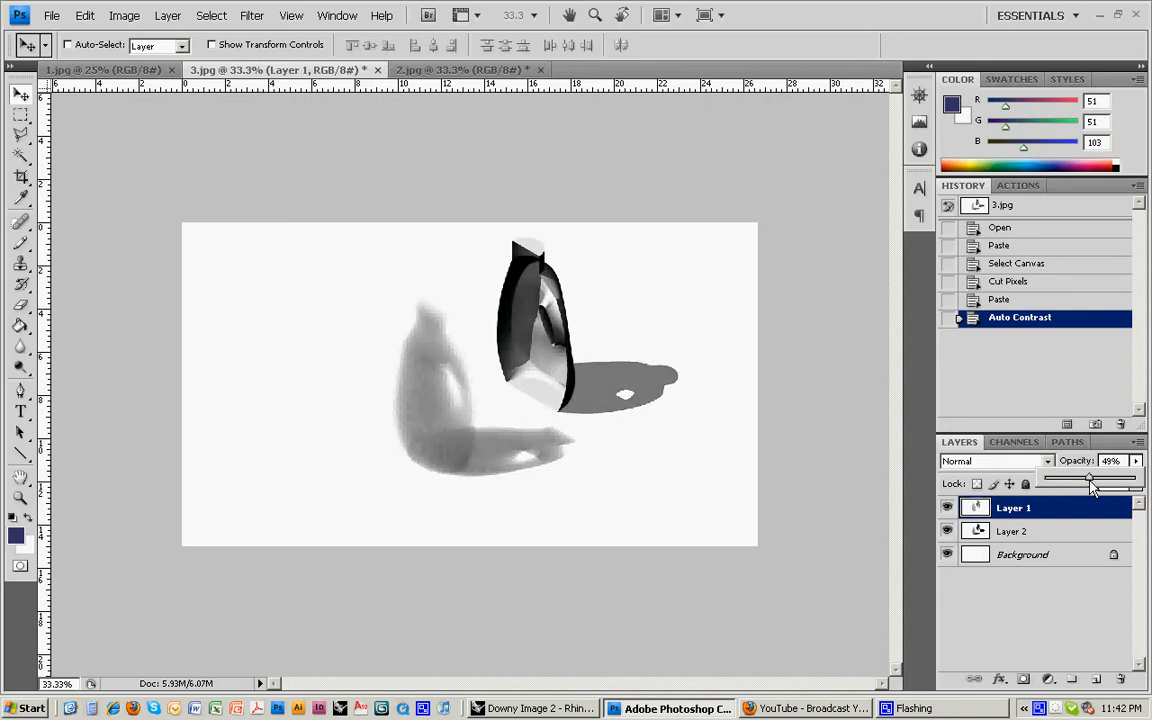
drag(1088, 480, 1096, 480)
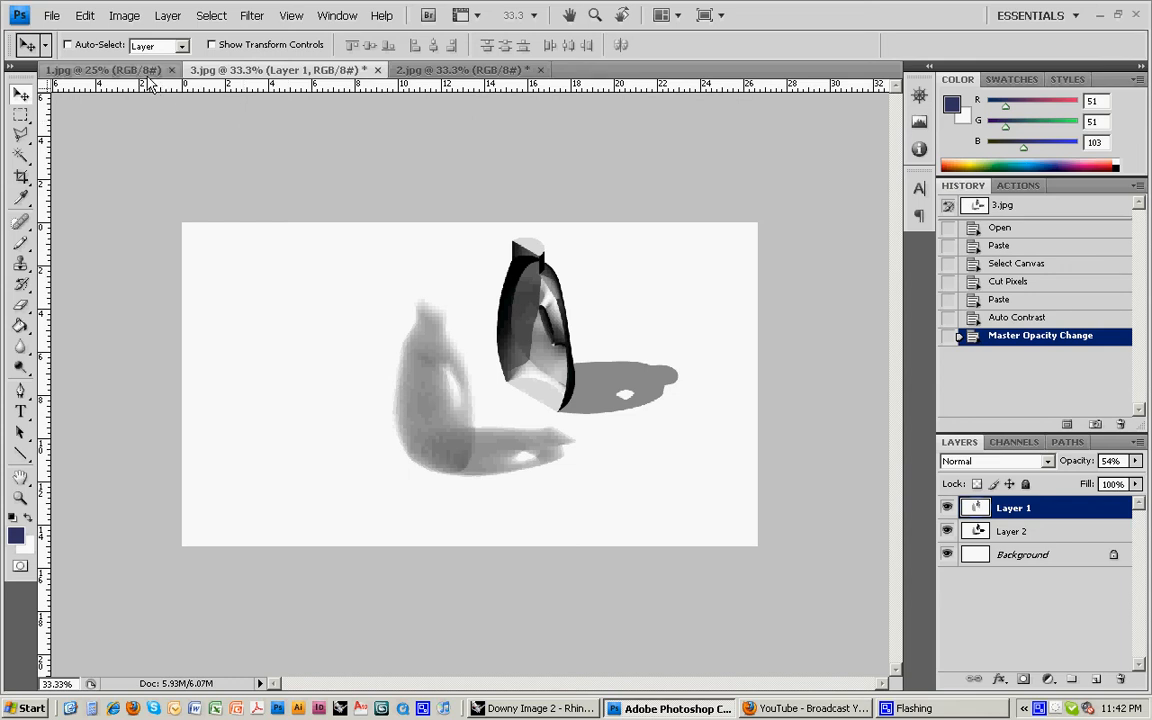
Marquee-select the bottles in 1.jpg, copy, and paste them into 3.jpg as a new layer
click(100, 68)
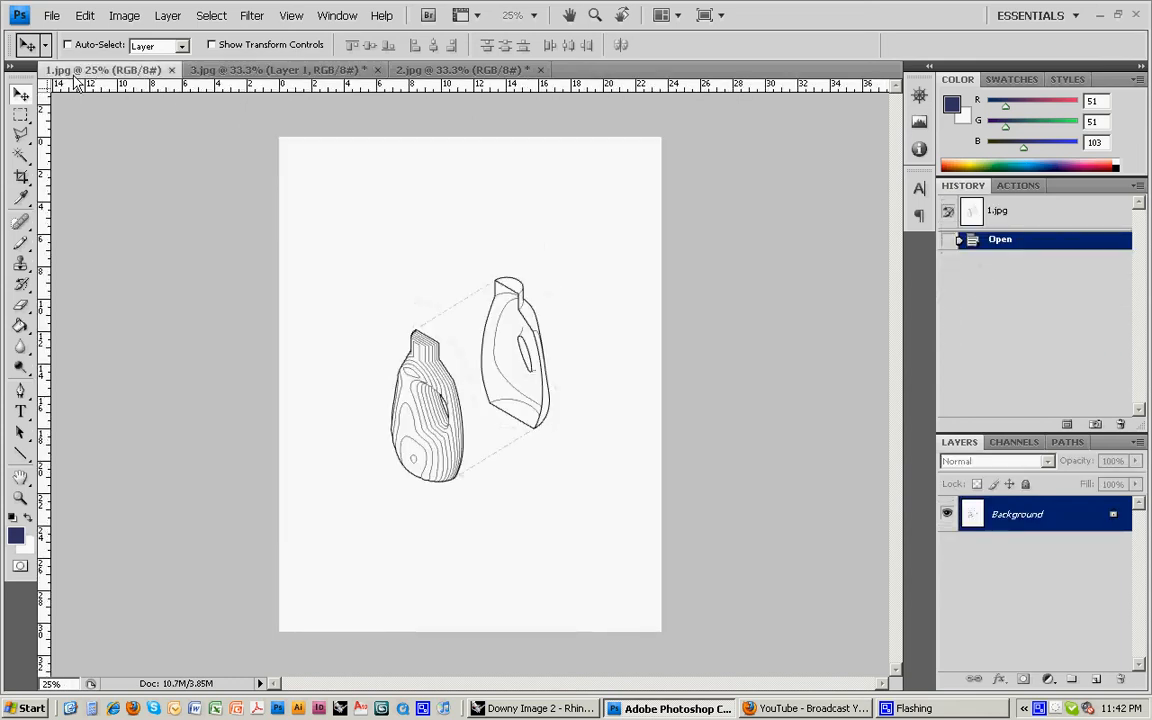
drag(356, 240, 508, 402)
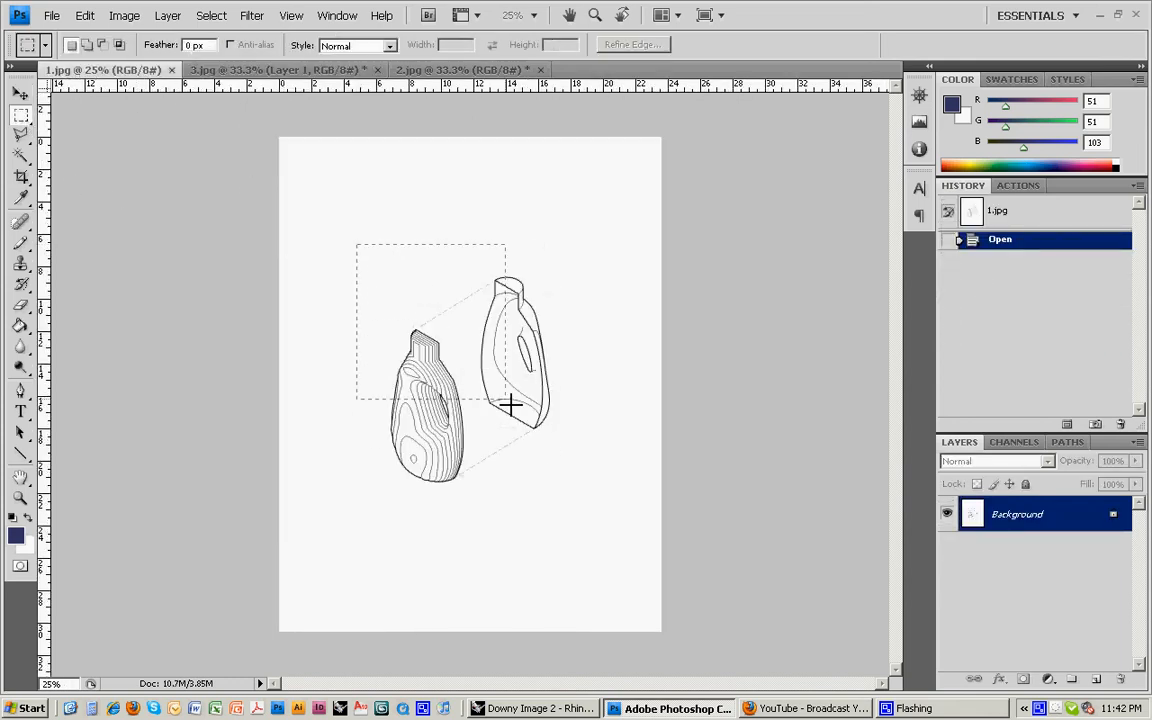
click(84, 16)
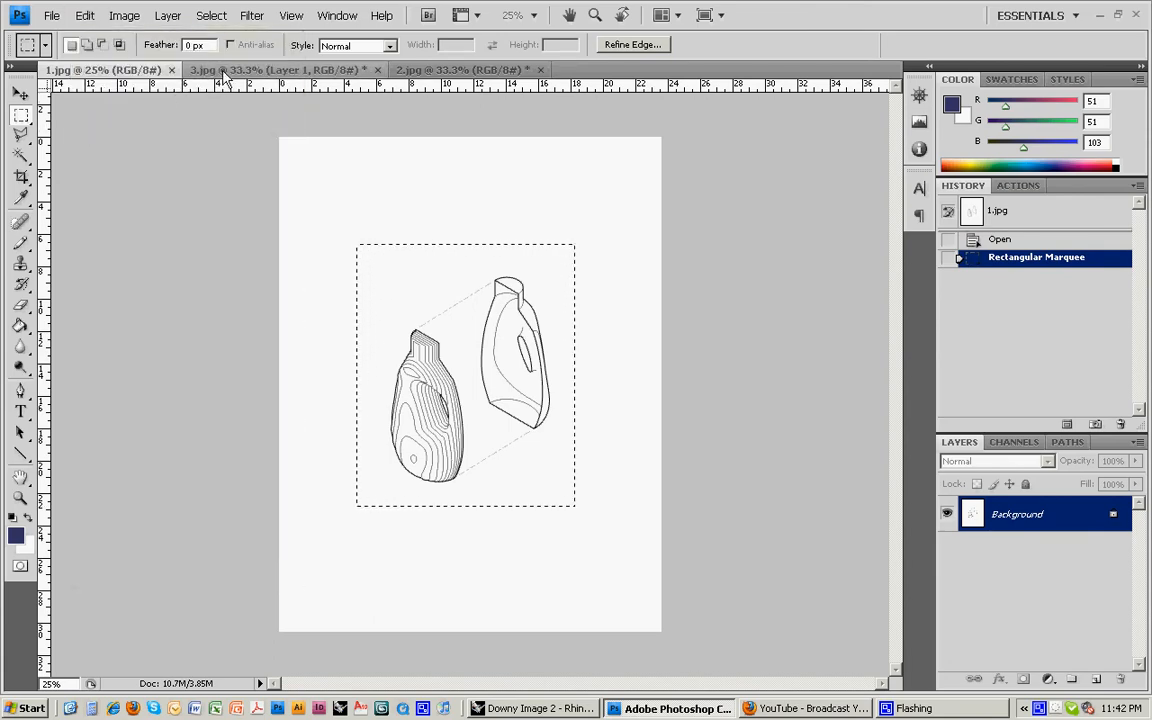
click(84, 16)
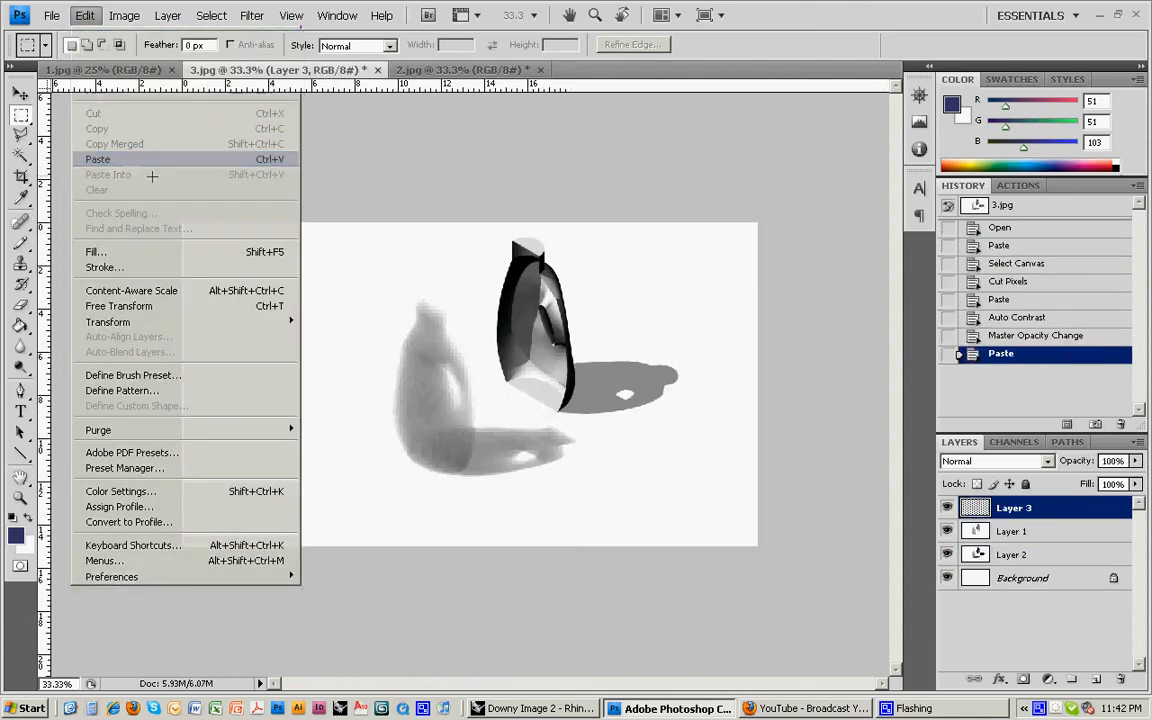
click(98, 160)
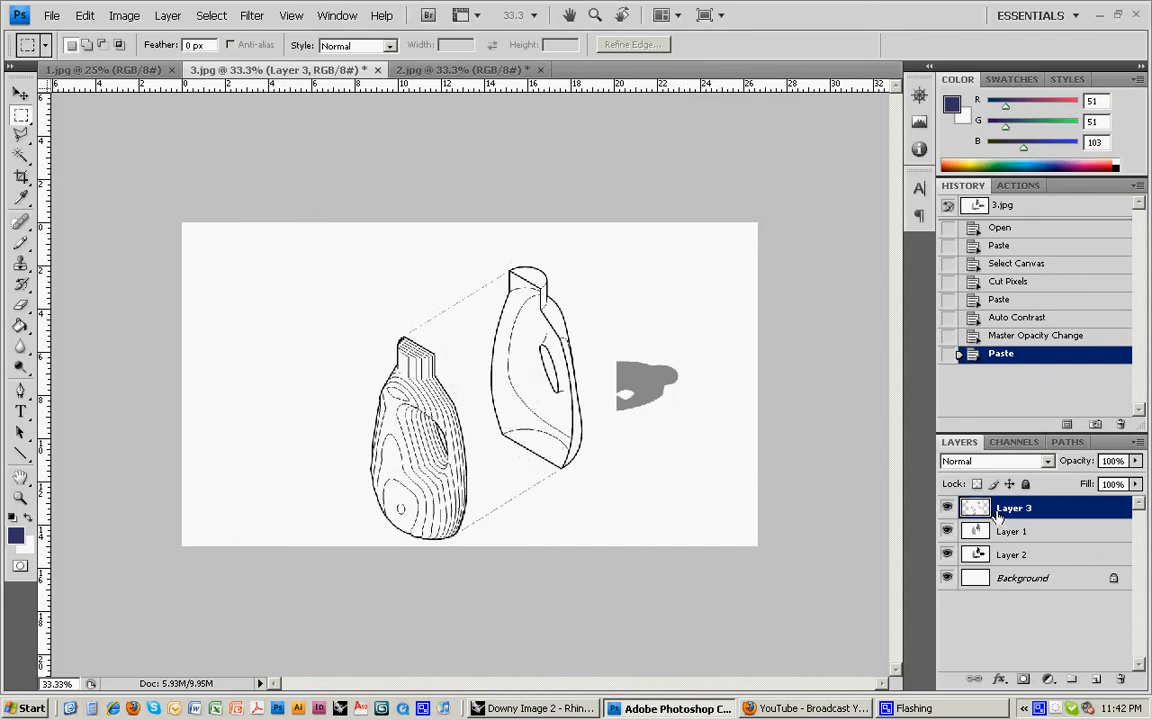
Move the pasted drawing into place at full opacity and set Layer 3's blend mode to Multiply
click(20, 96)
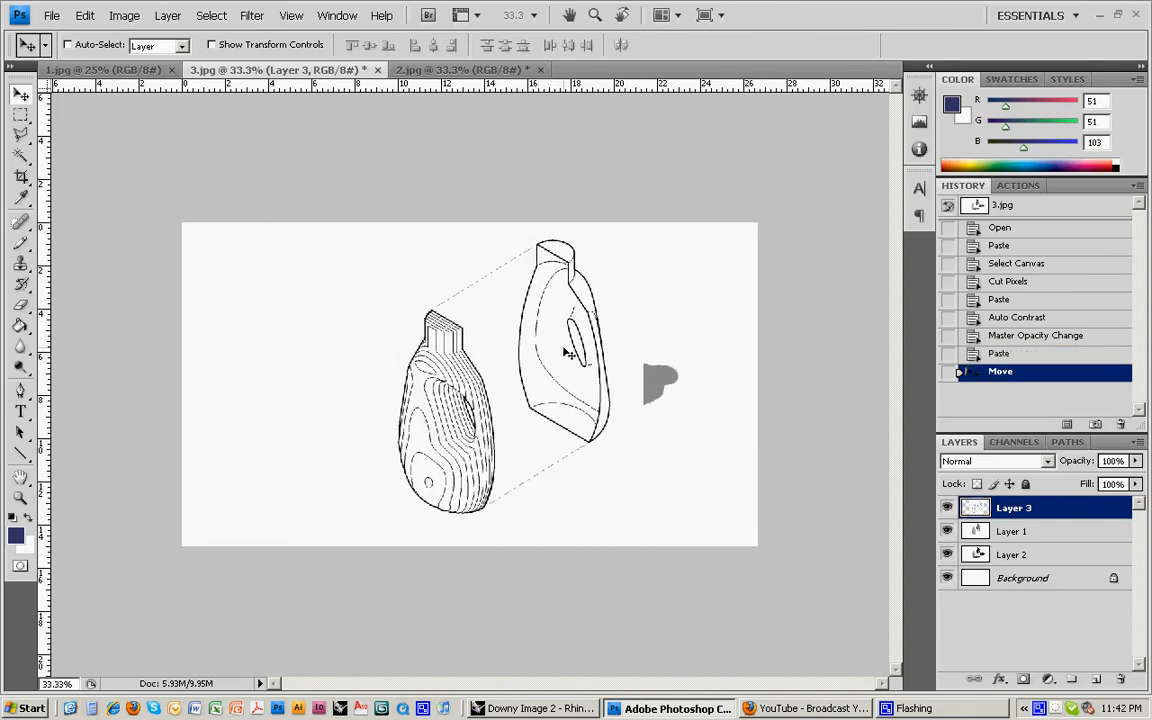
mouse_move(548, 362)
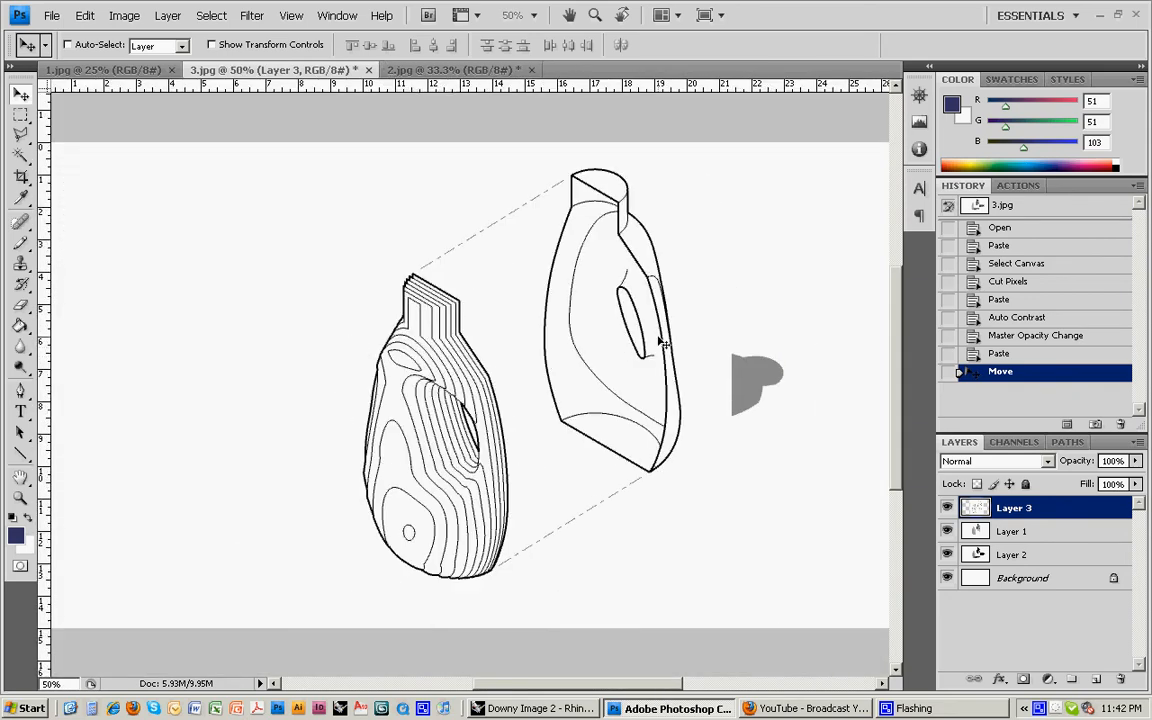
drag(1130, 460, 1116, 478)
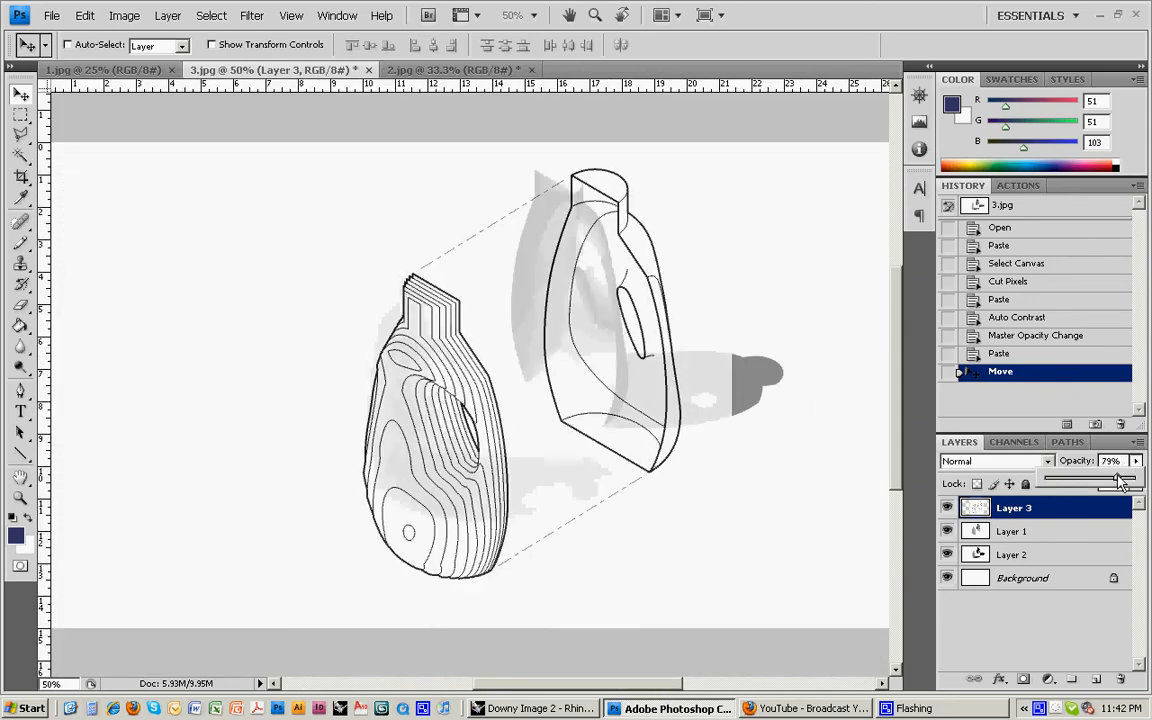
drag(1116, 476, 1140, 476)
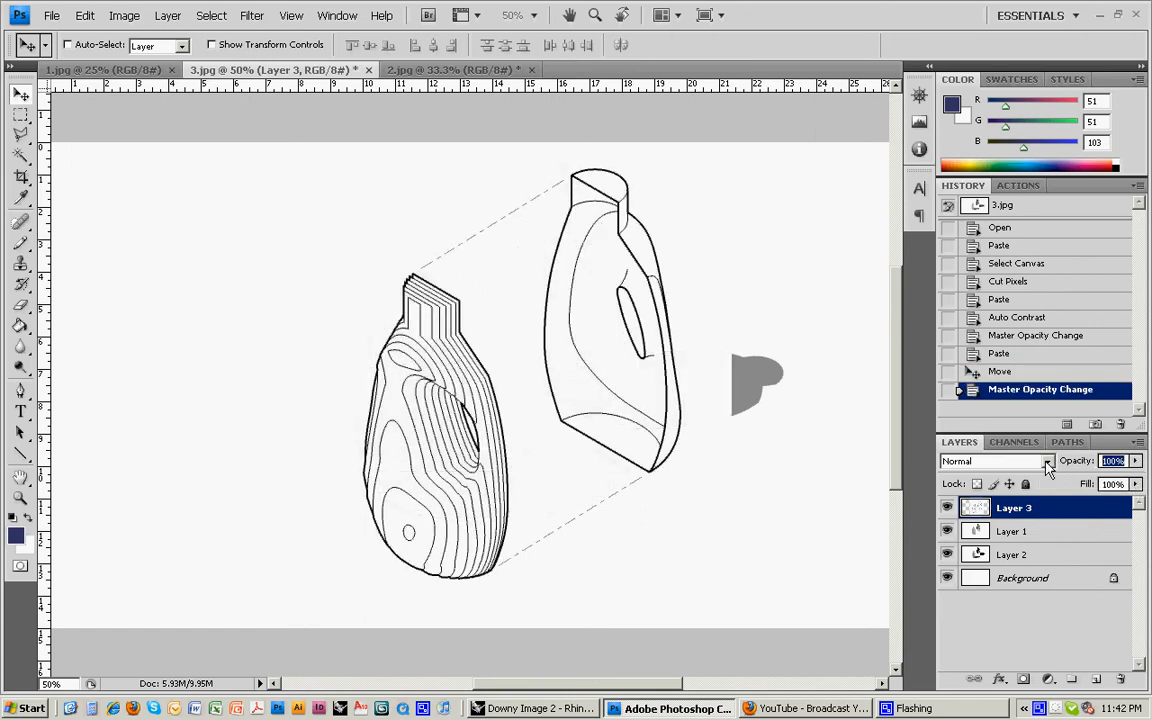
click(992, 460)
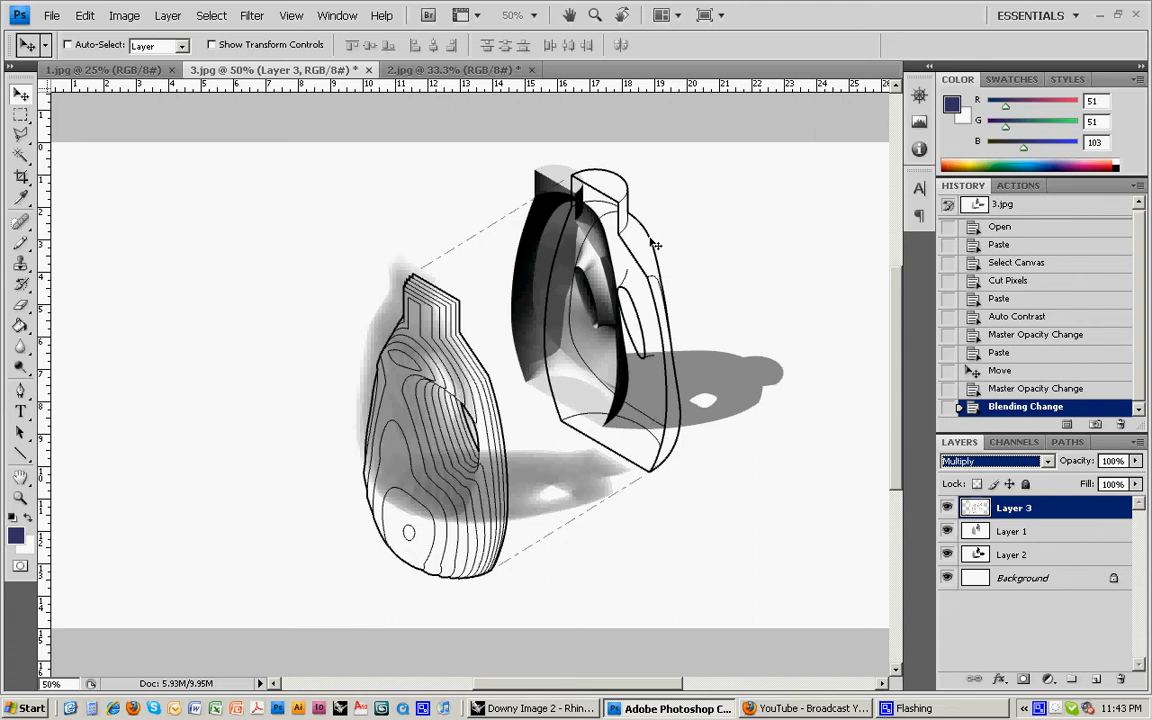
mouse_move(268, 108)
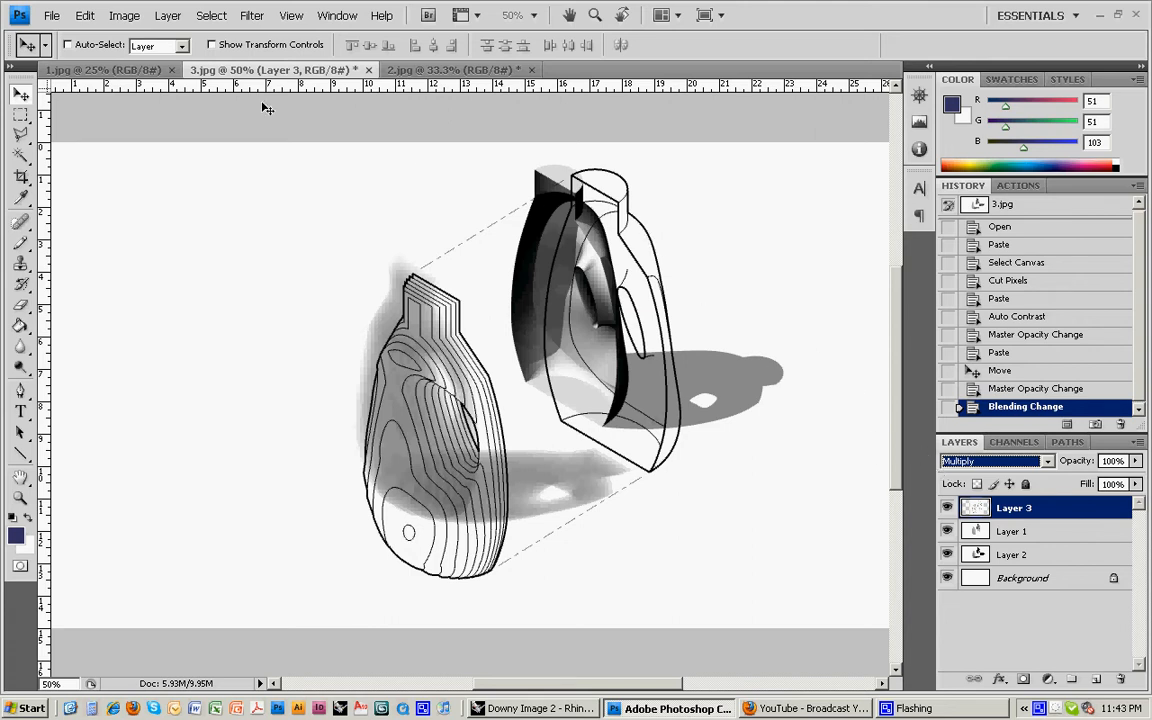
mouse_move(620, 242)
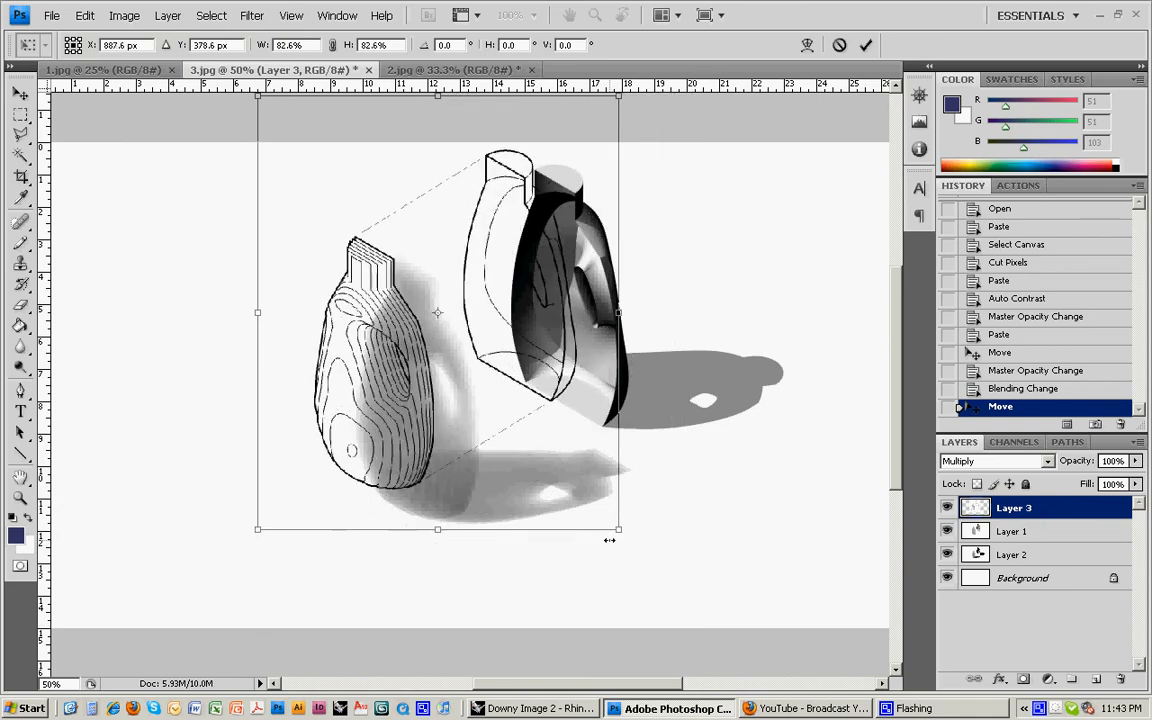
Free-transform Layer 3, shrinking and shifting the outlines onto the shaded bottle render
drag(436, 312, 488, 340)
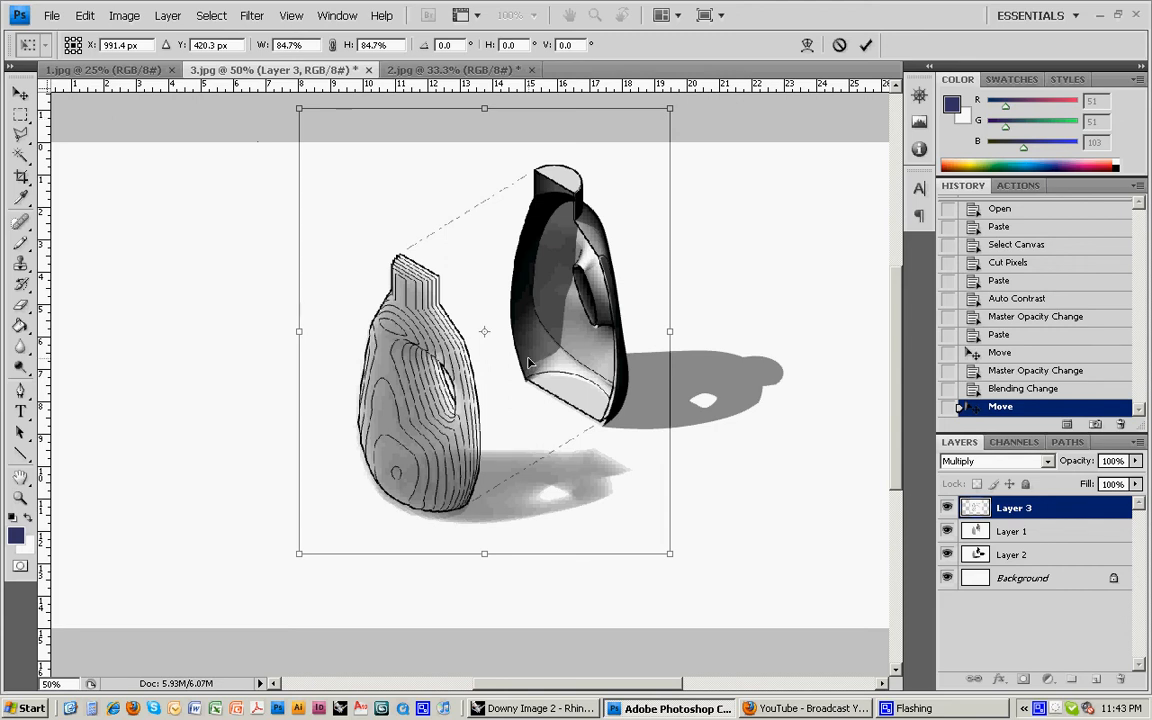
drag(670, 552, 672, 558)
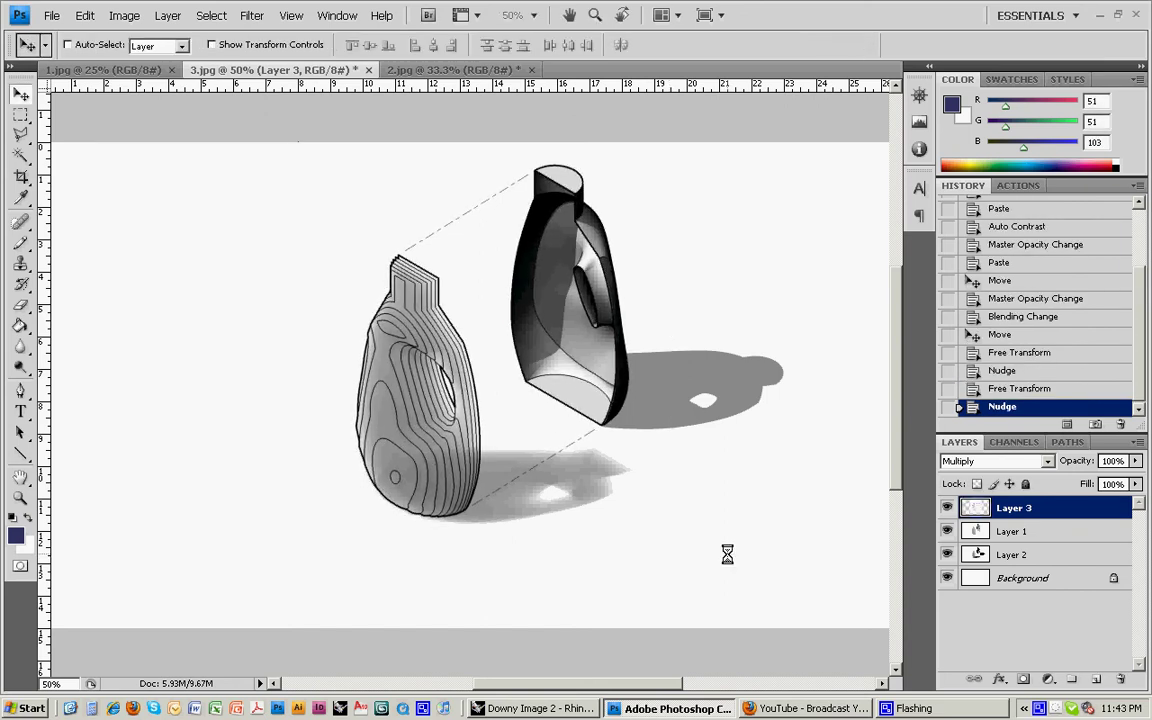
mouse_move(686, 524)
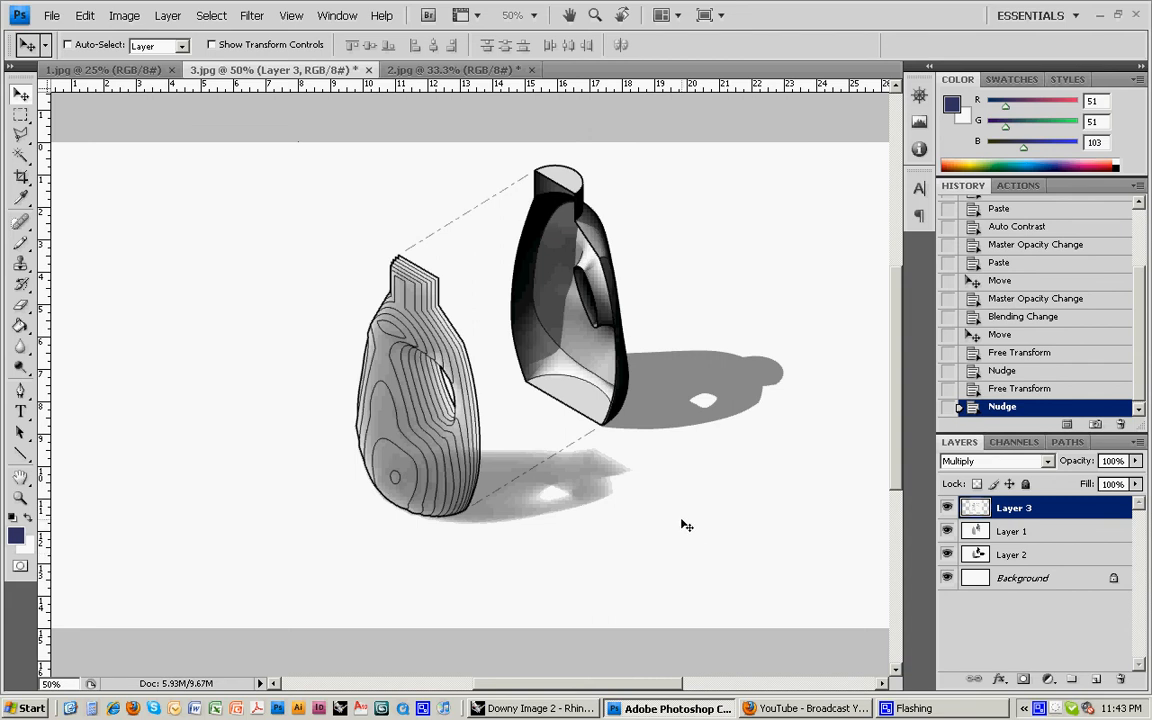
mouse_move(680, 472)
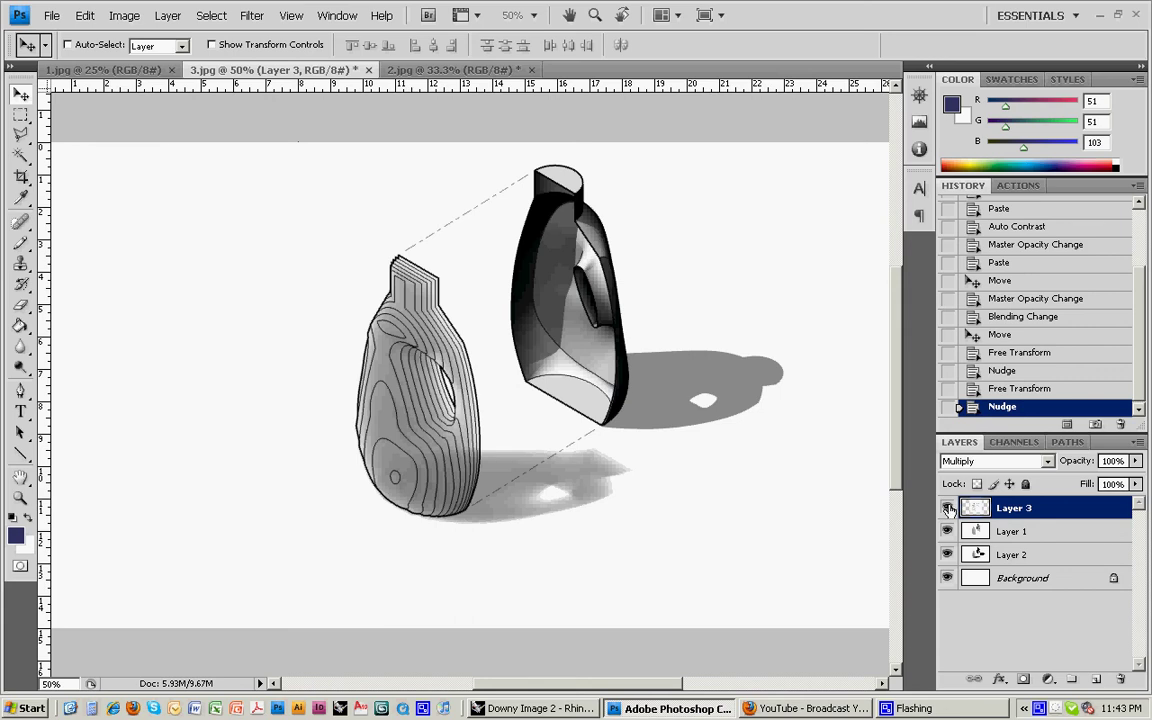
Select Layer 1 and lower its opacity to around 33%
click(948, 508)
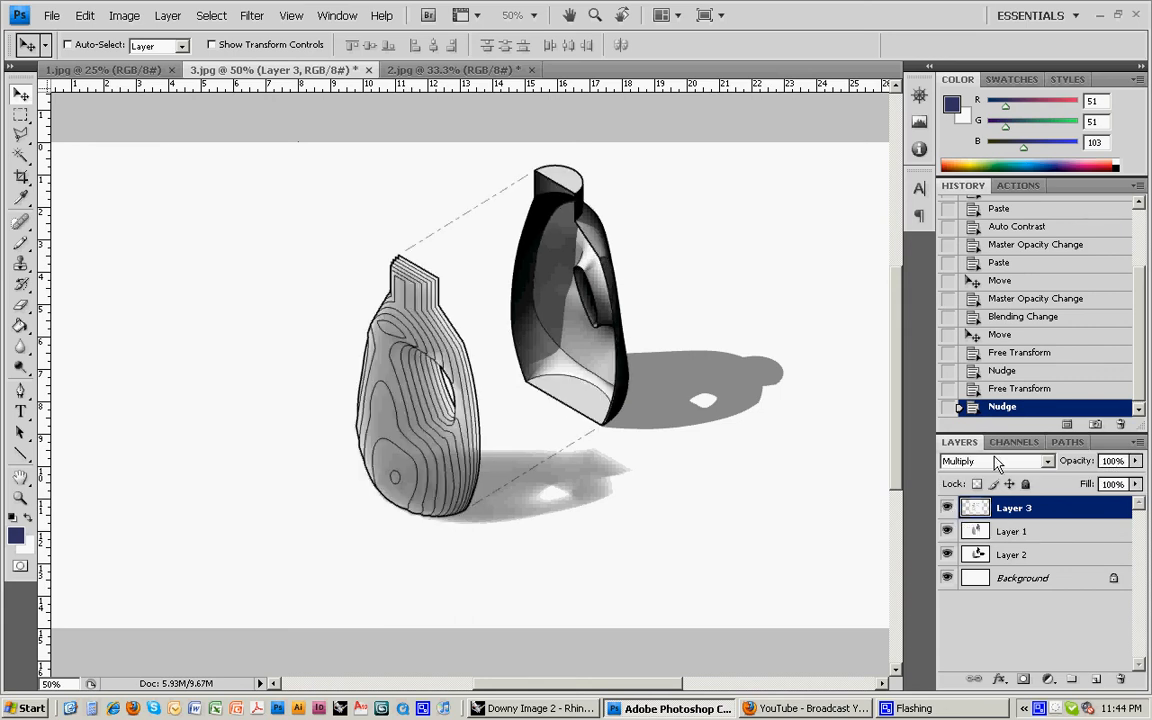
click(1012, 532)
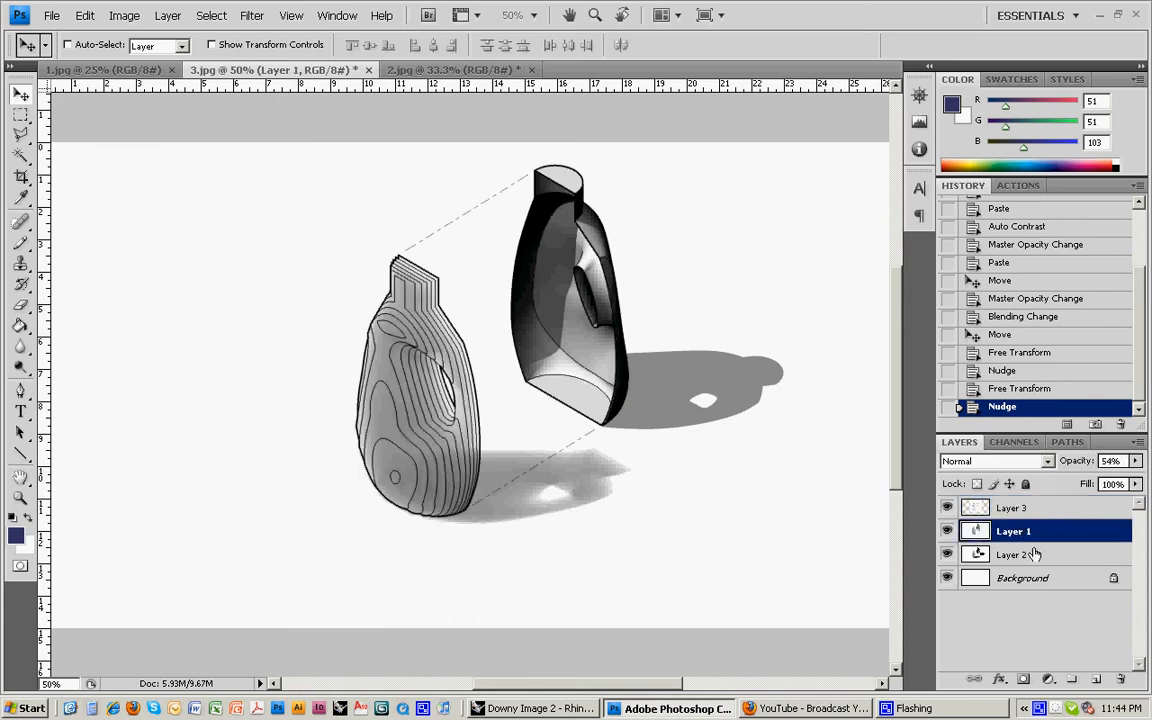
click(1012, 554)
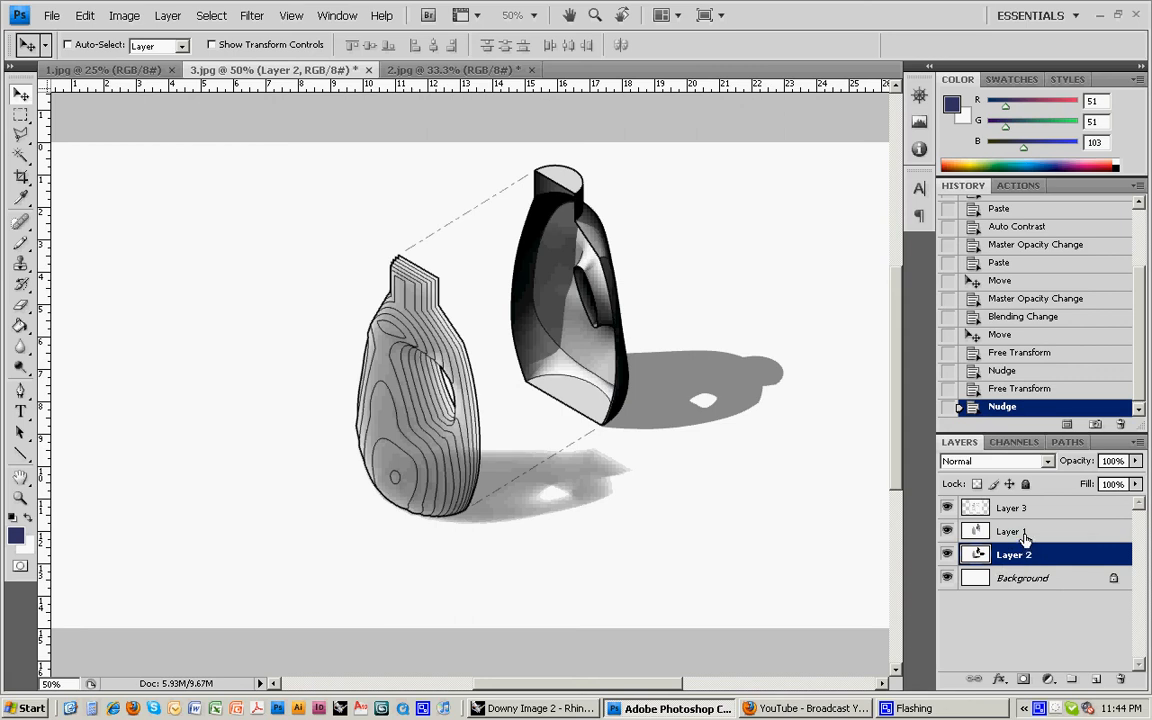
click(1012, 532)
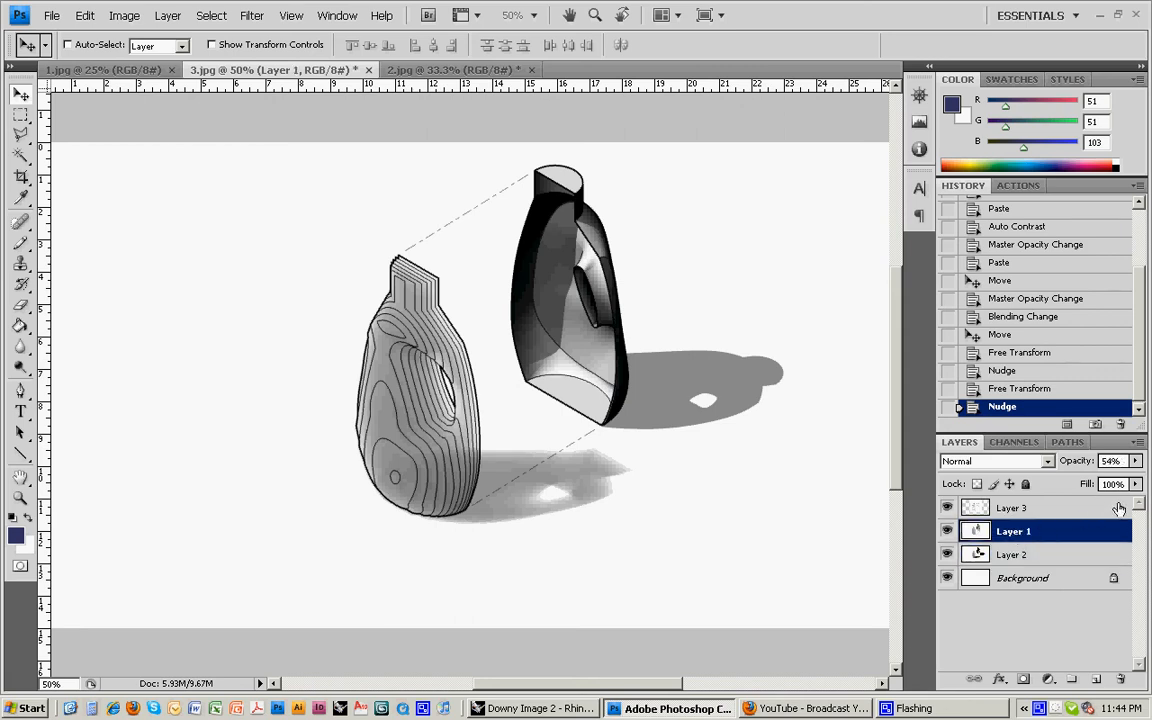
drag(1100, 476, 1080, 476)
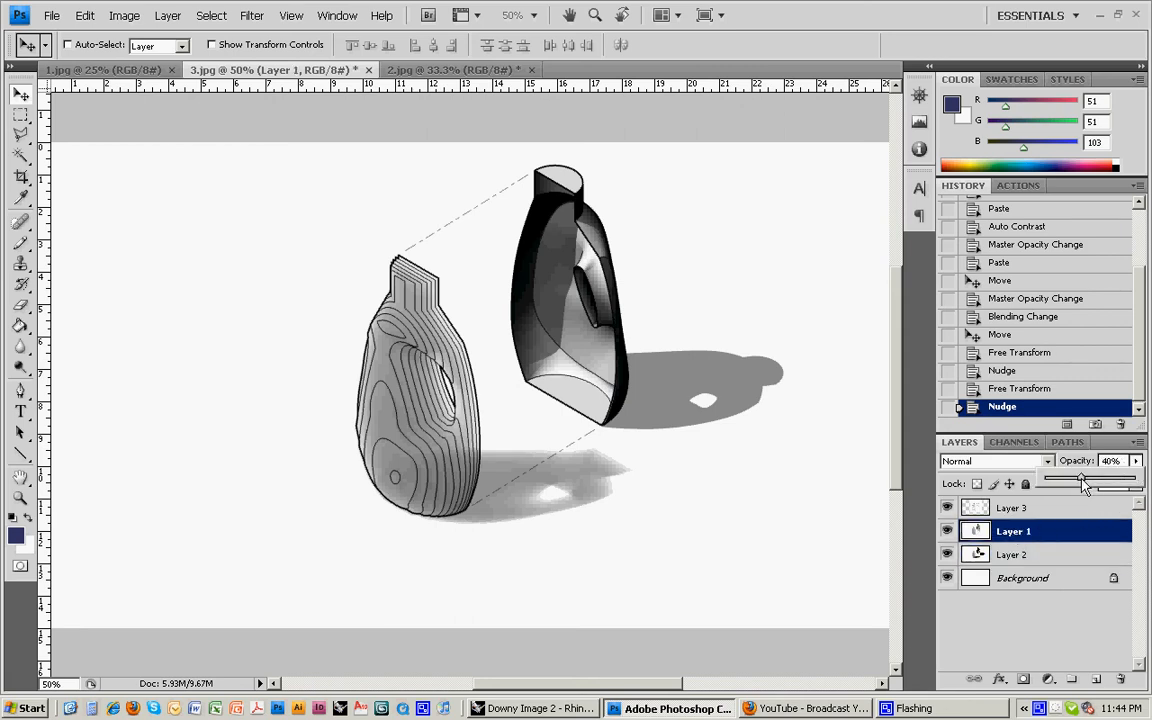
drag(1084, 482, 1076, 482)
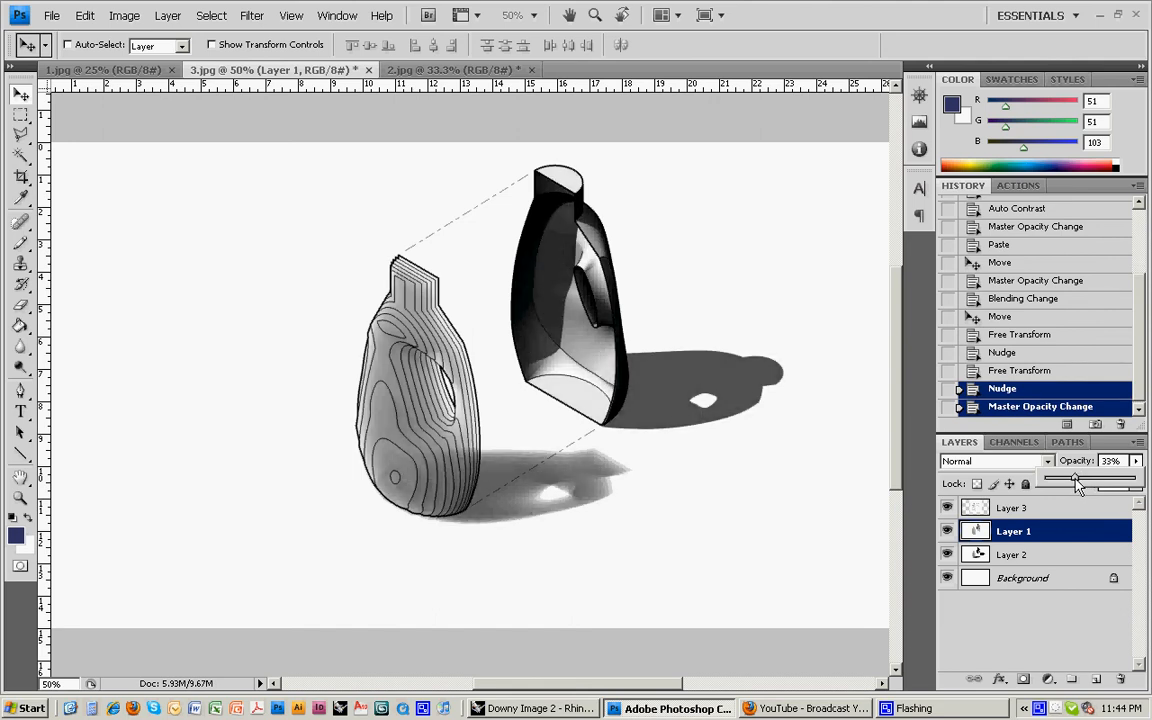
Set Layer 2's opacity to 75%, then settle Layer 1's opacity at 25%
click(1012, 554)
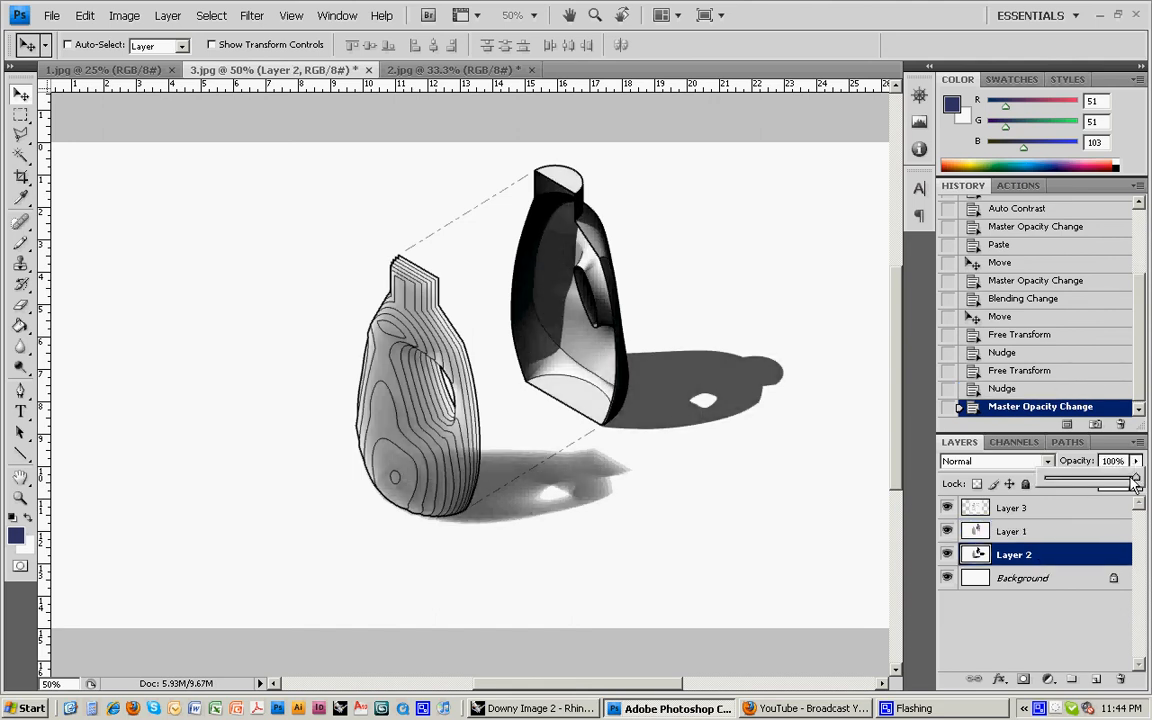
drag(1136, 480, 1108, 480)
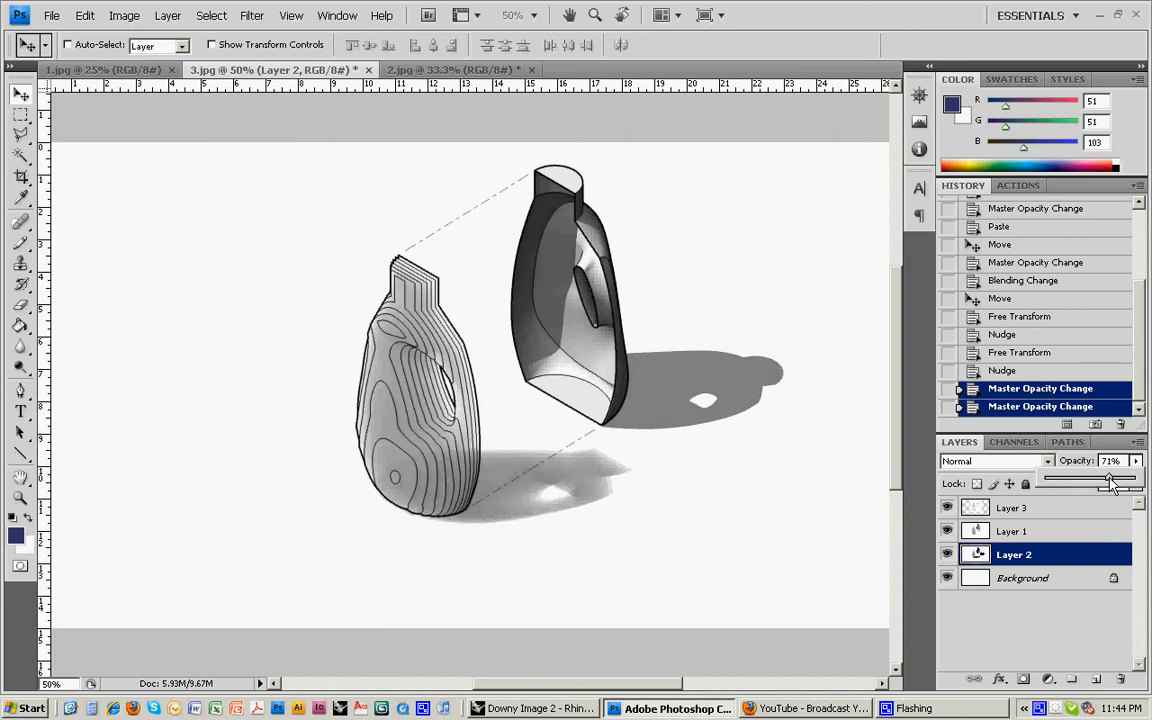
drag(1108, 478, 1112, 478)
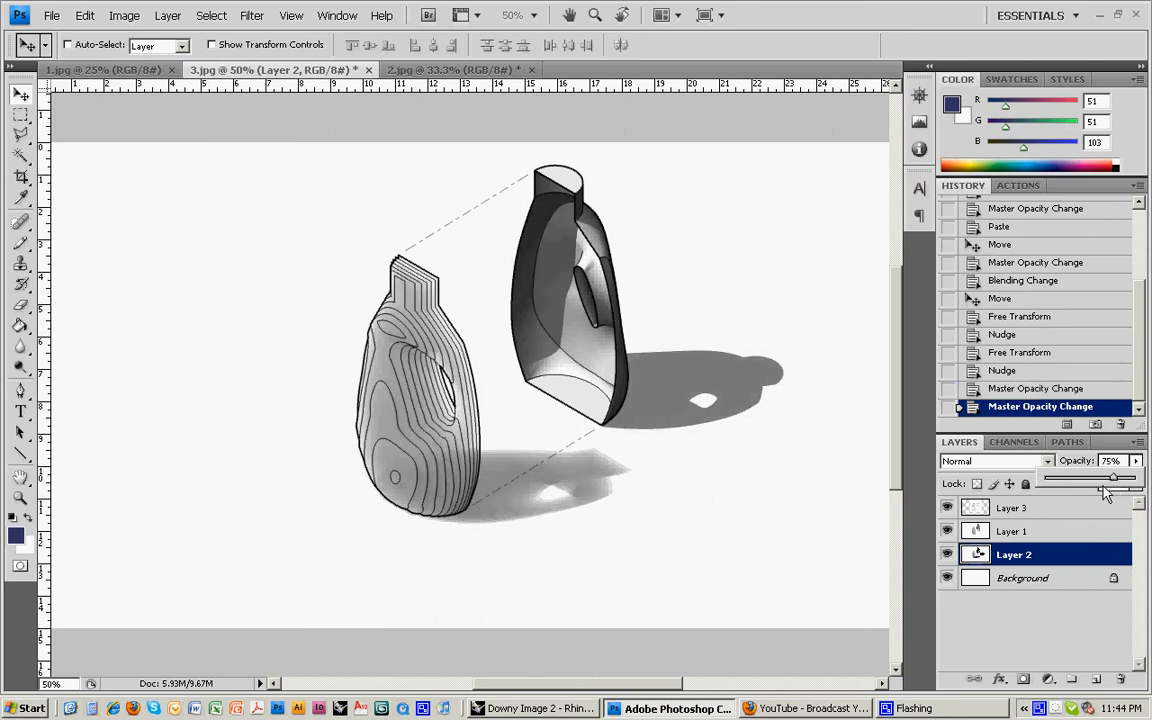
click(1012, 530)
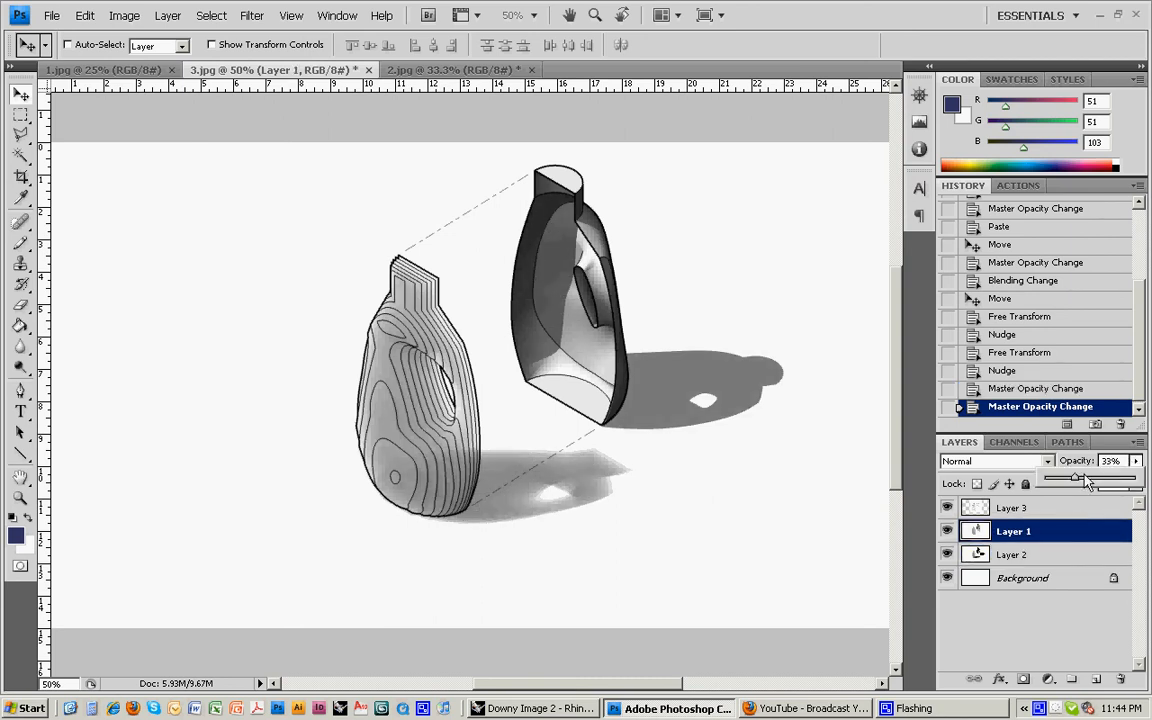
drag(1076, 476, 1084, 476)
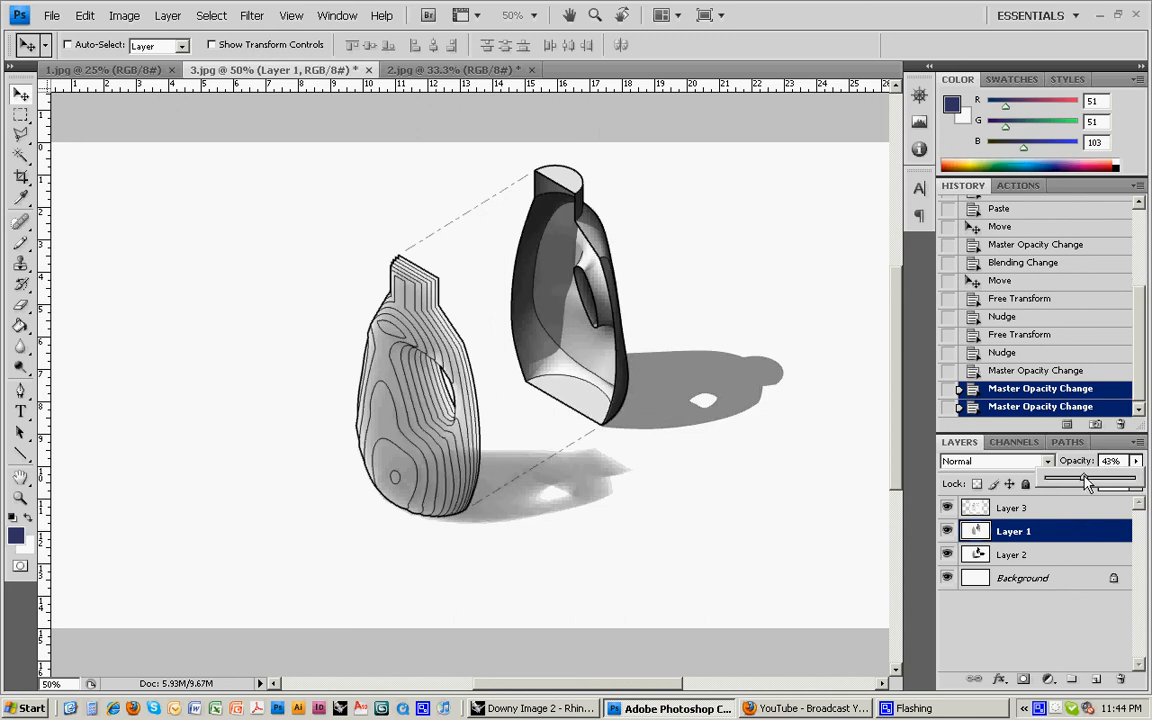
drag(1084, 480, 1070, 480)
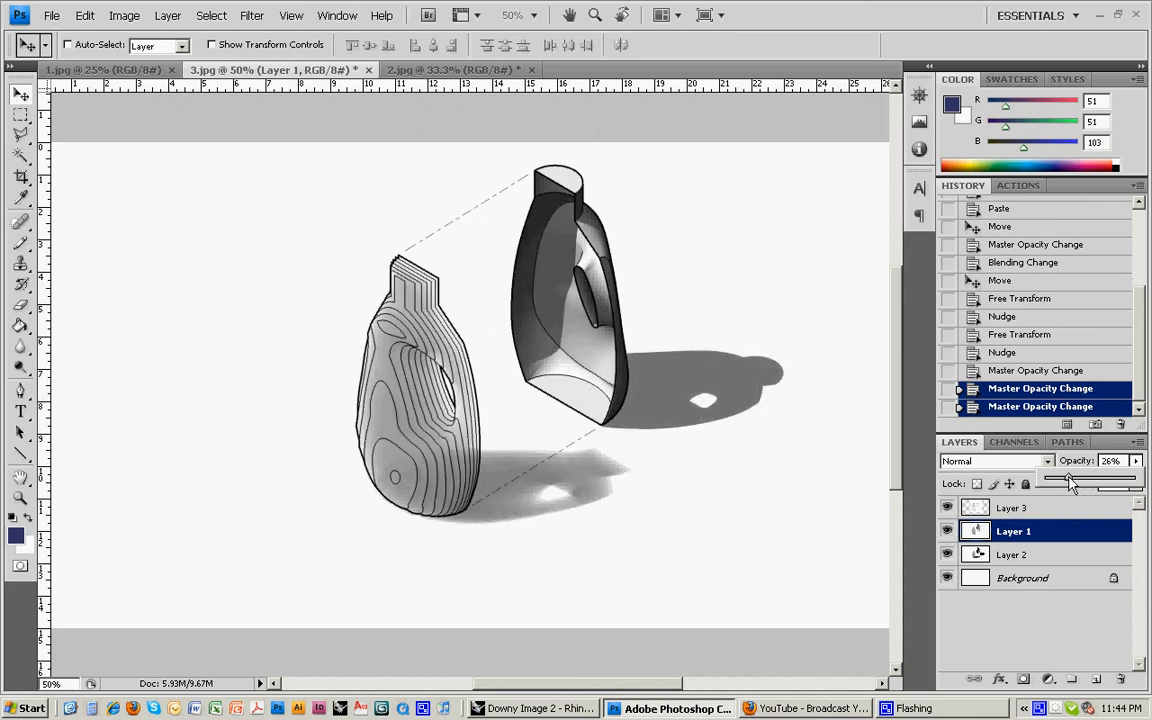
drag(1070, 480, 1064, 480)
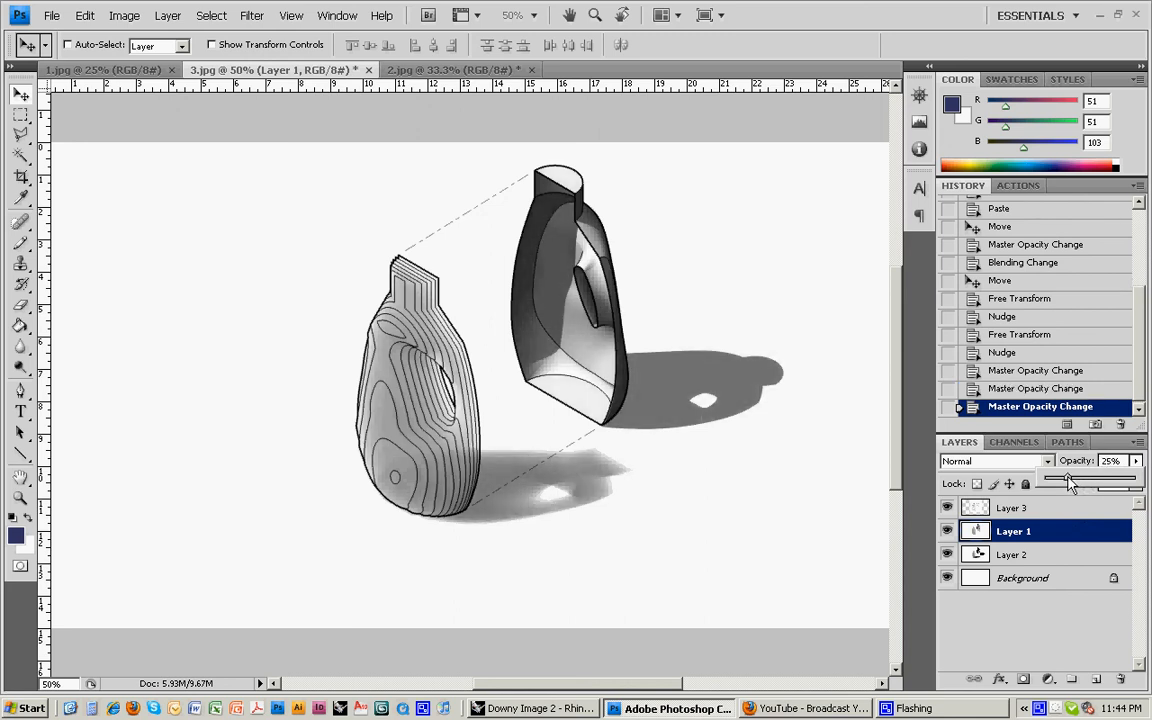
mouse_move(596, 438)
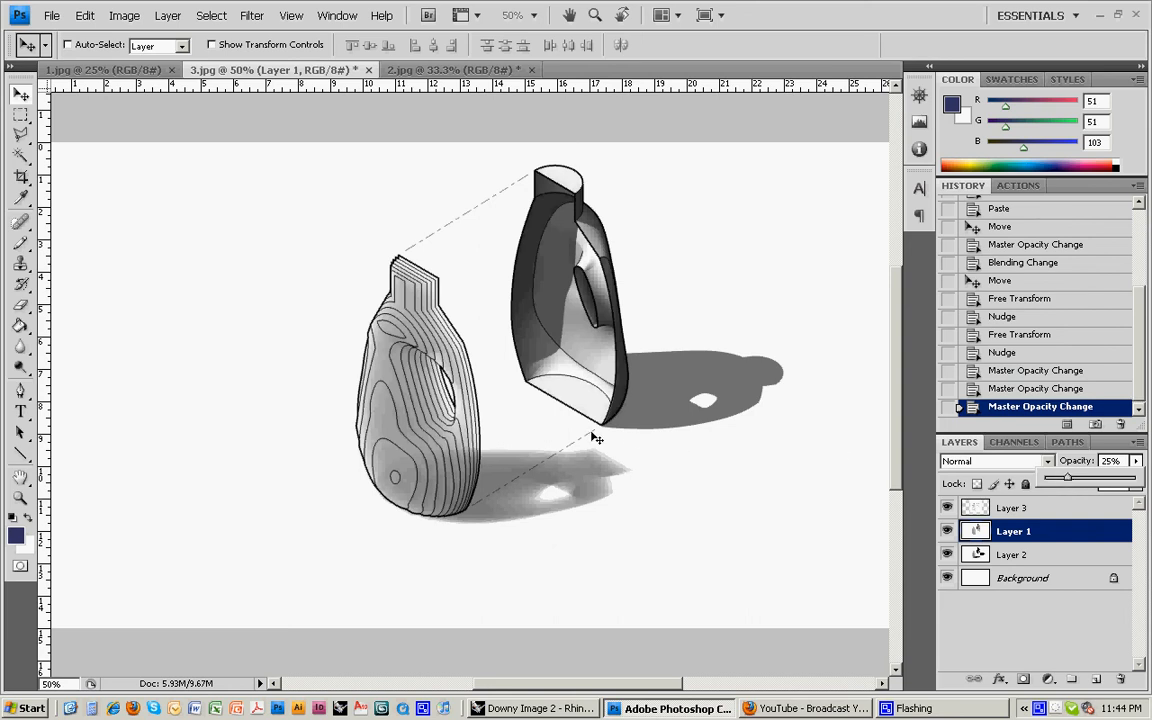
mouse_move(432, 444)
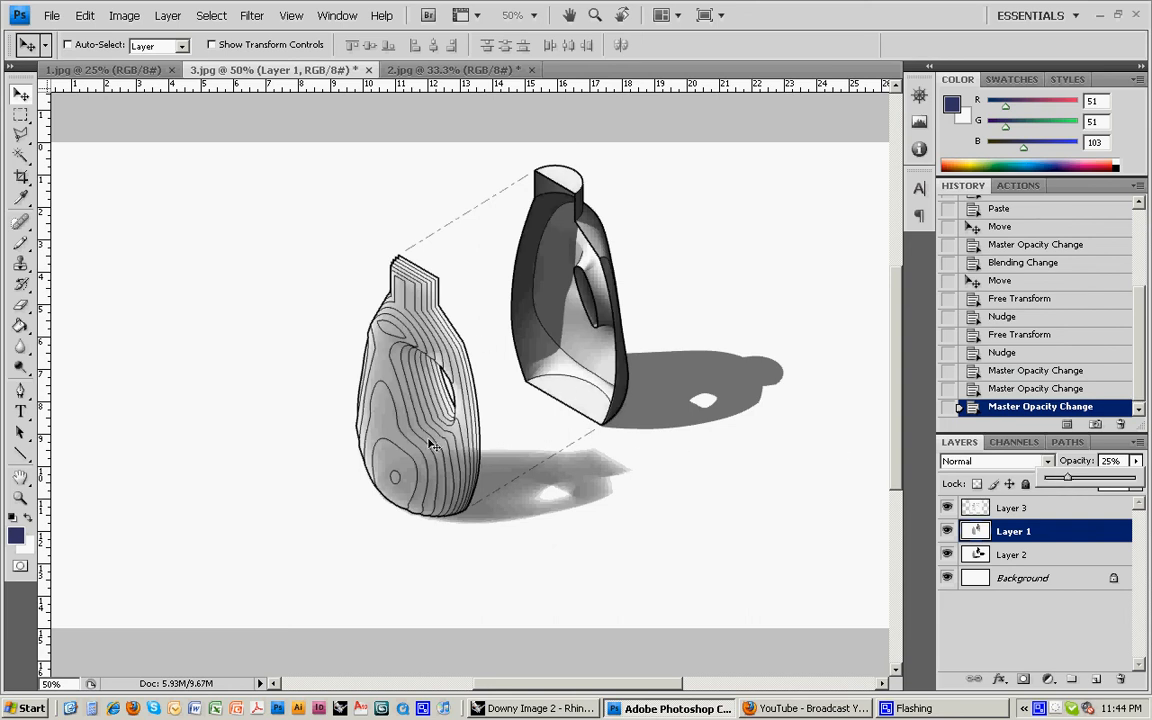
mouse_move(1024, 512)
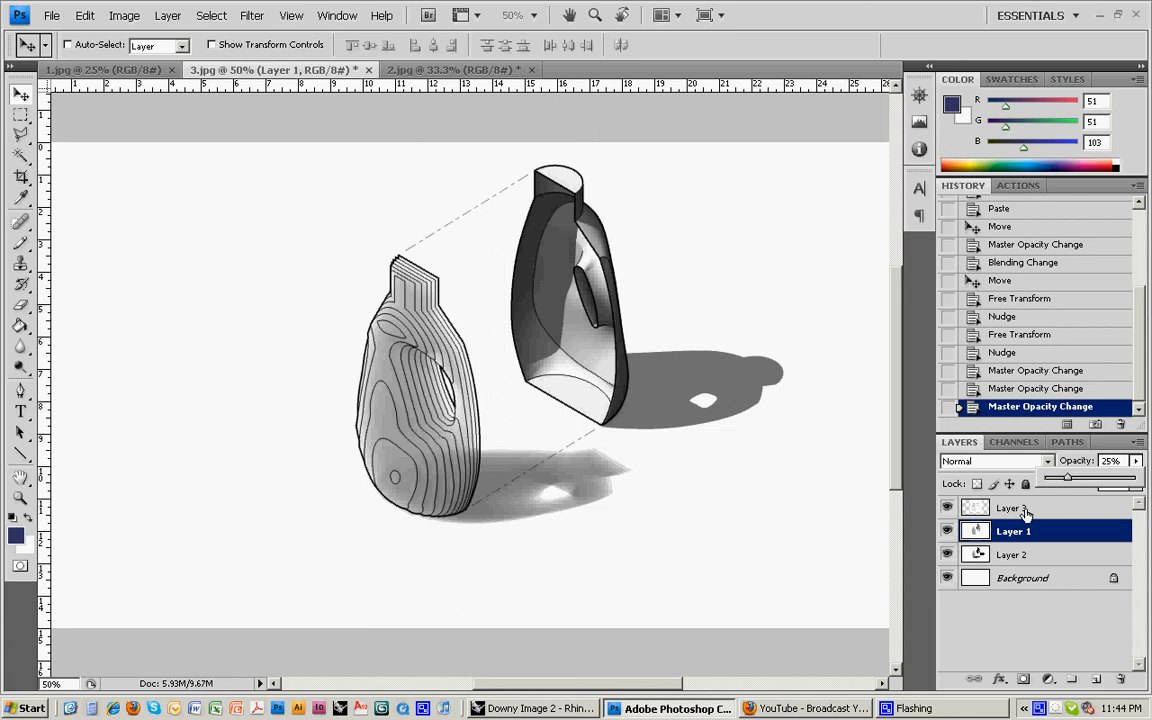